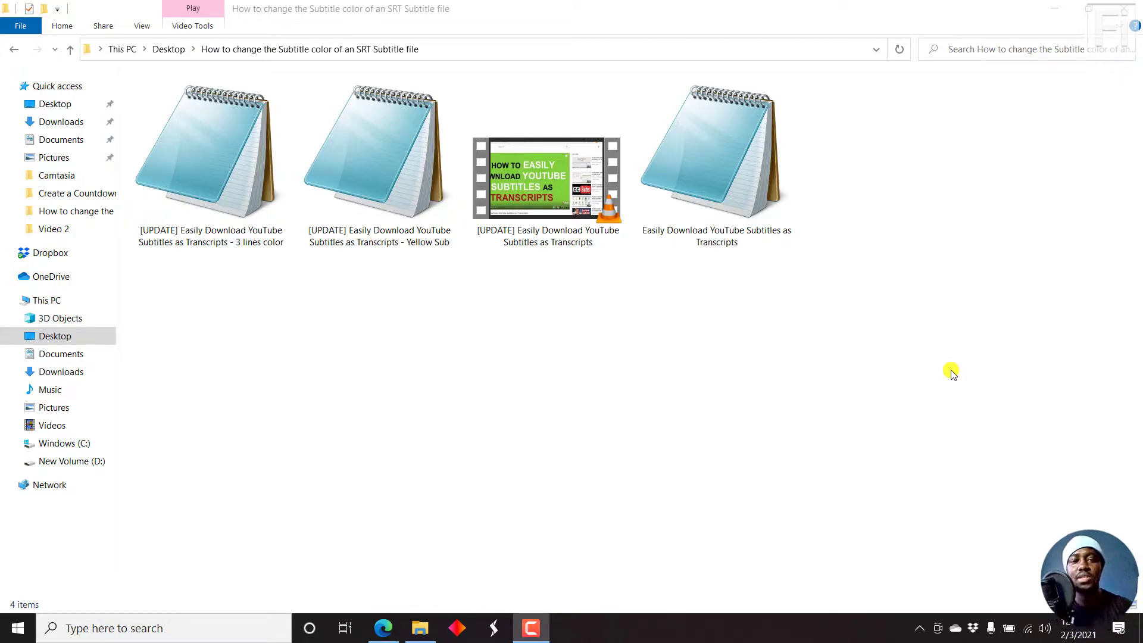
mouse_move(597, 248)
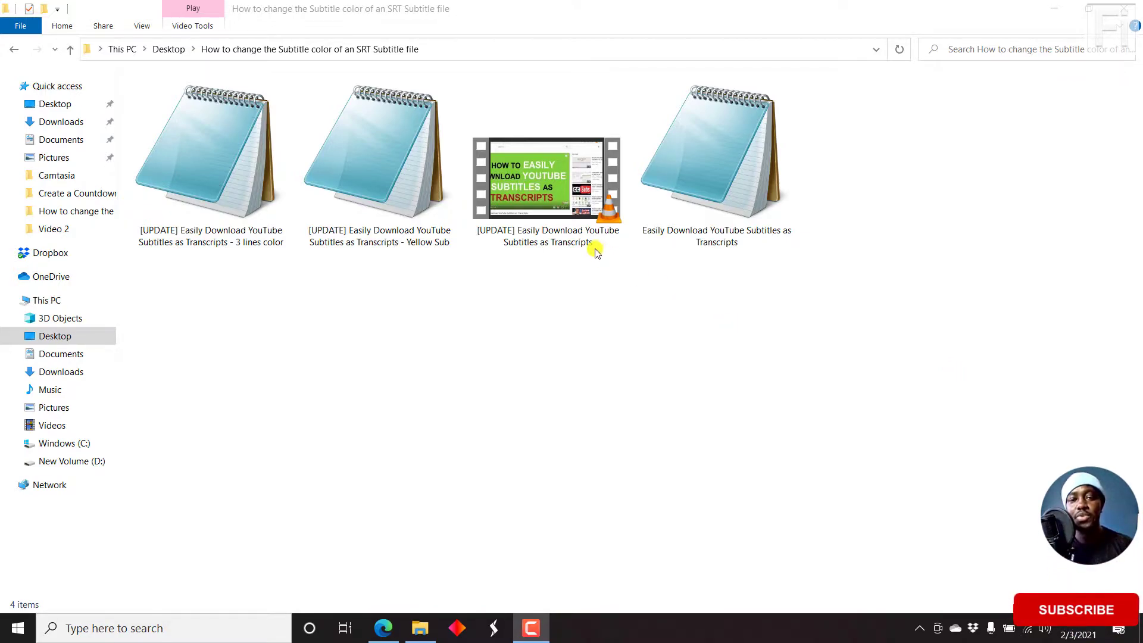
Step: Bring up the context menu for the tutorial MP4 after glancing at the 3 lines color file
click(547, 178)
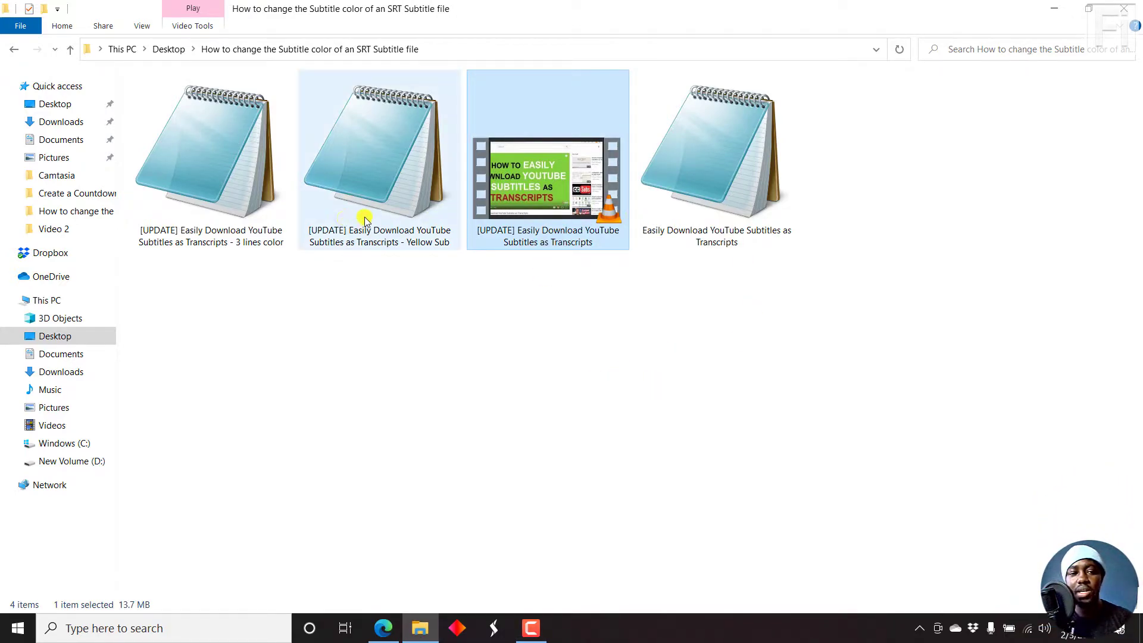
mouse_move(372, 199)
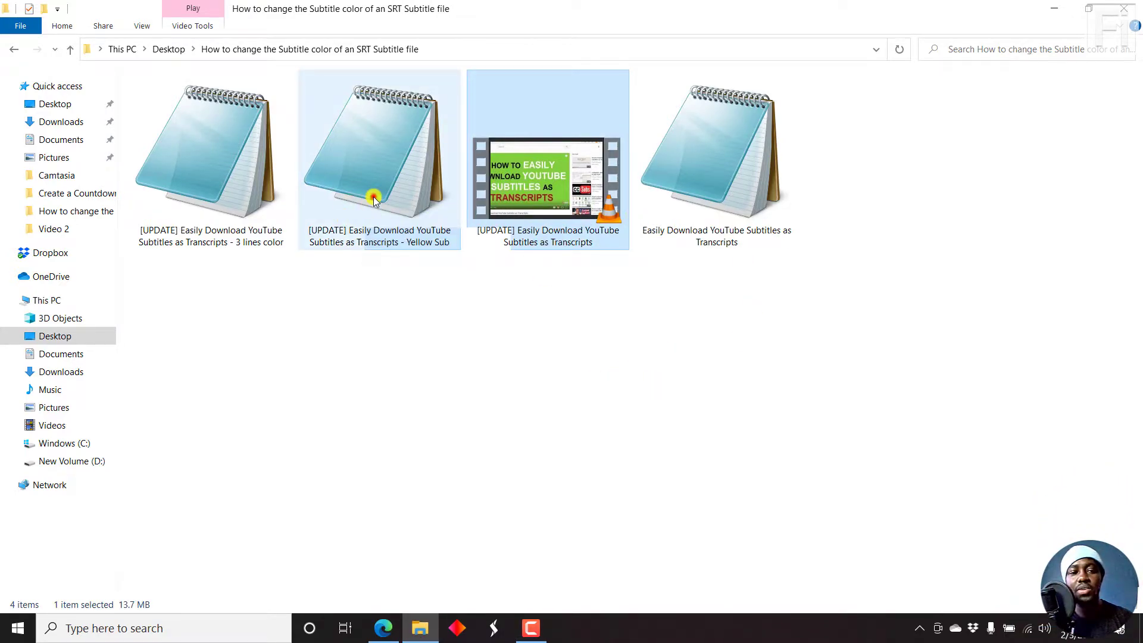
click(210, 146)
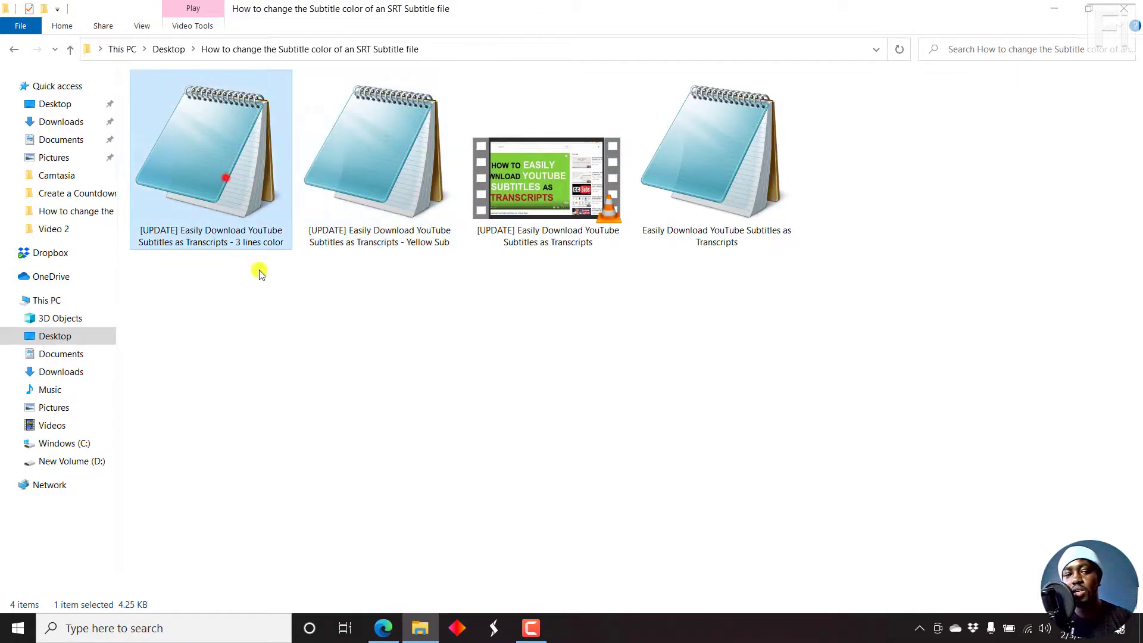
click(547, 178)
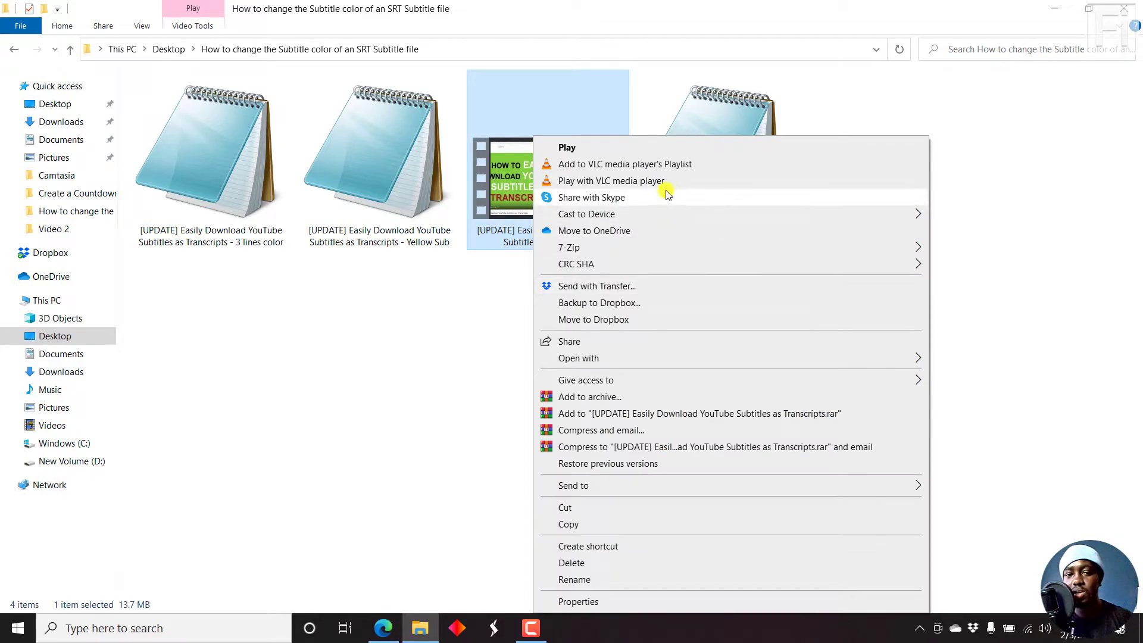
Step: Play the tutorial video in VLC and load the 3 lines color subtitle file onto it
click(611, 181)
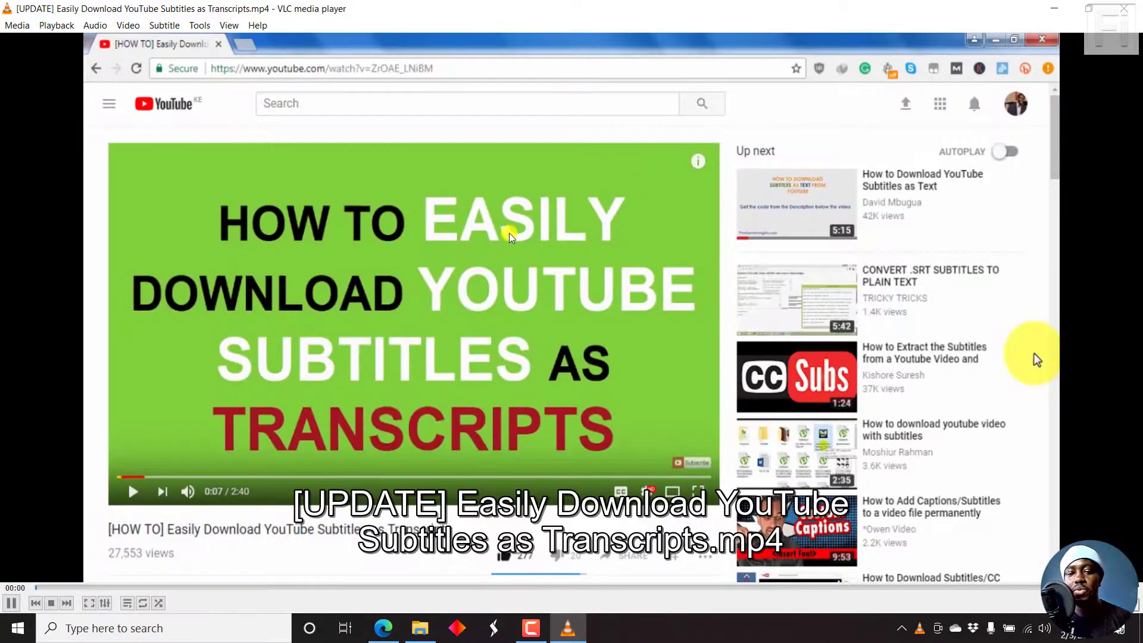
mouse_move(420, 140)
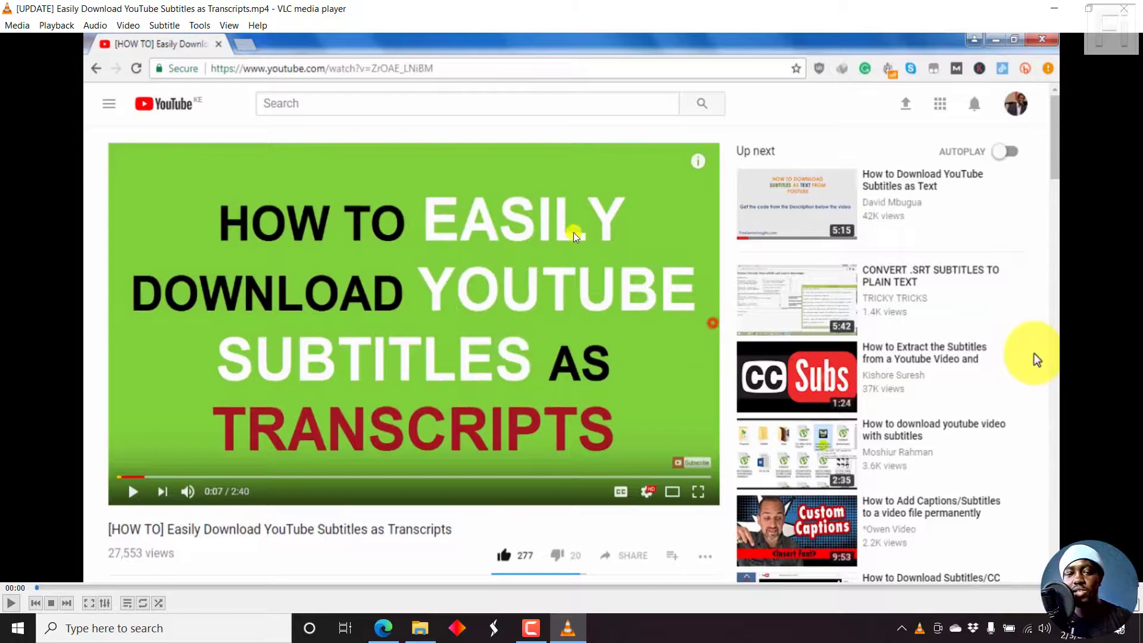
right_click(573, 236)
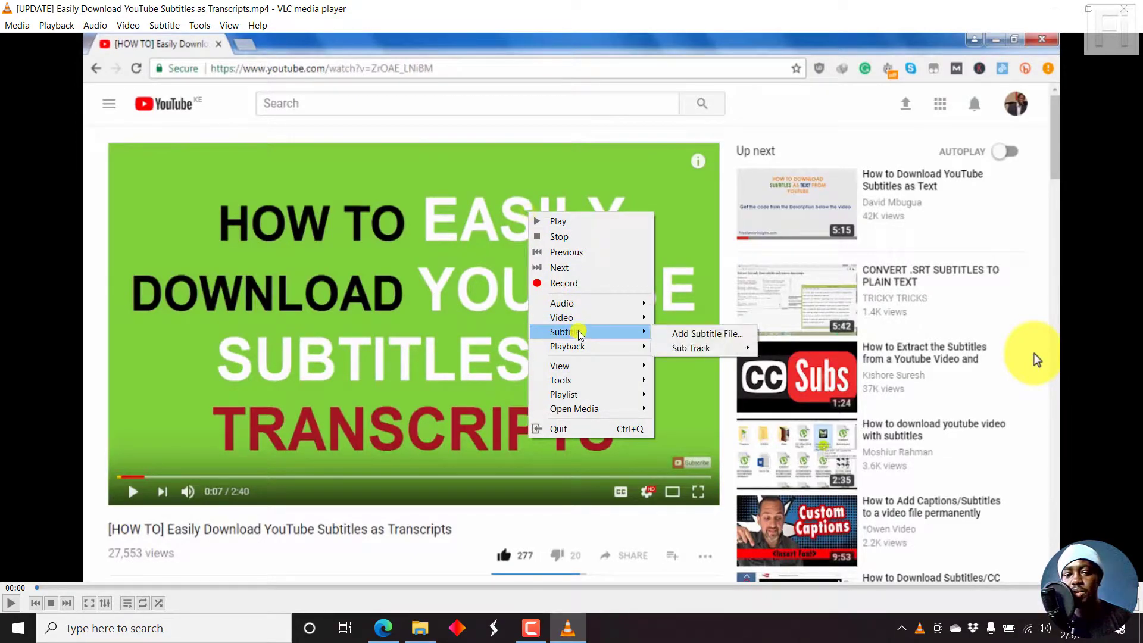
click(706, 334)
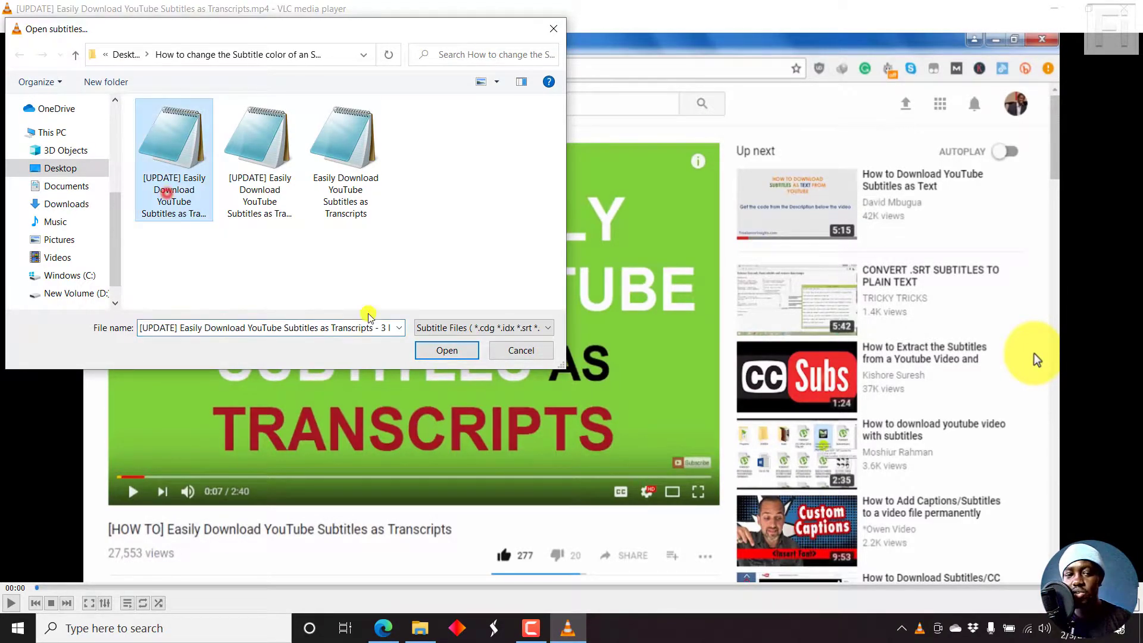
click(446, 350)
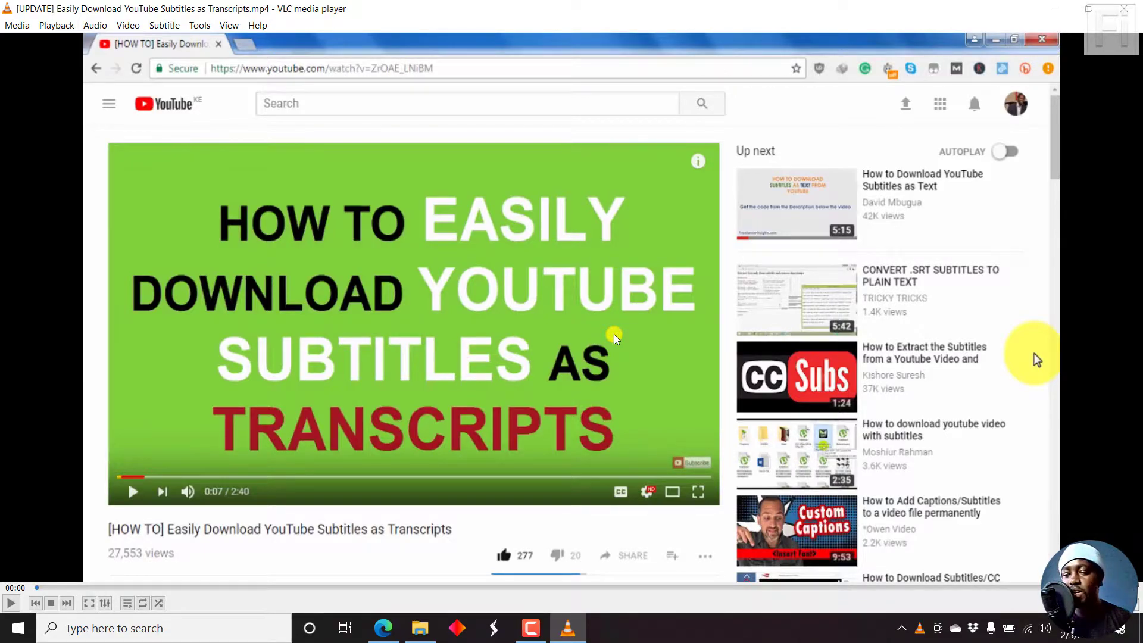
Step: Watch the subtitles during playback, then load the Yellow Sub subtitle file instead
click(10, 603)
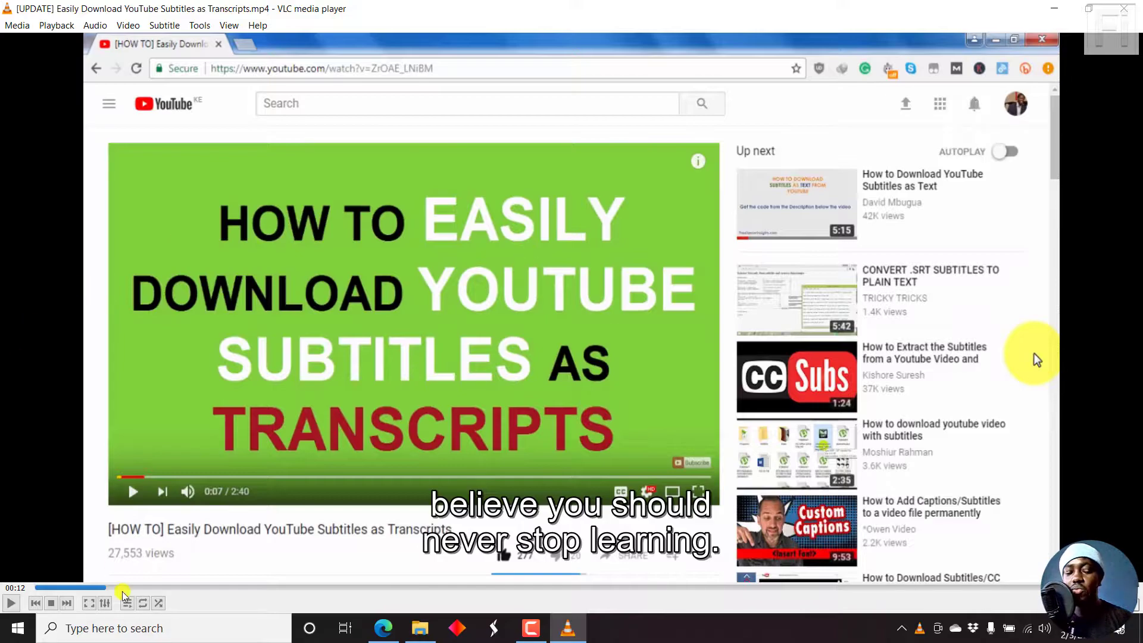
mouse_move(503, 502)
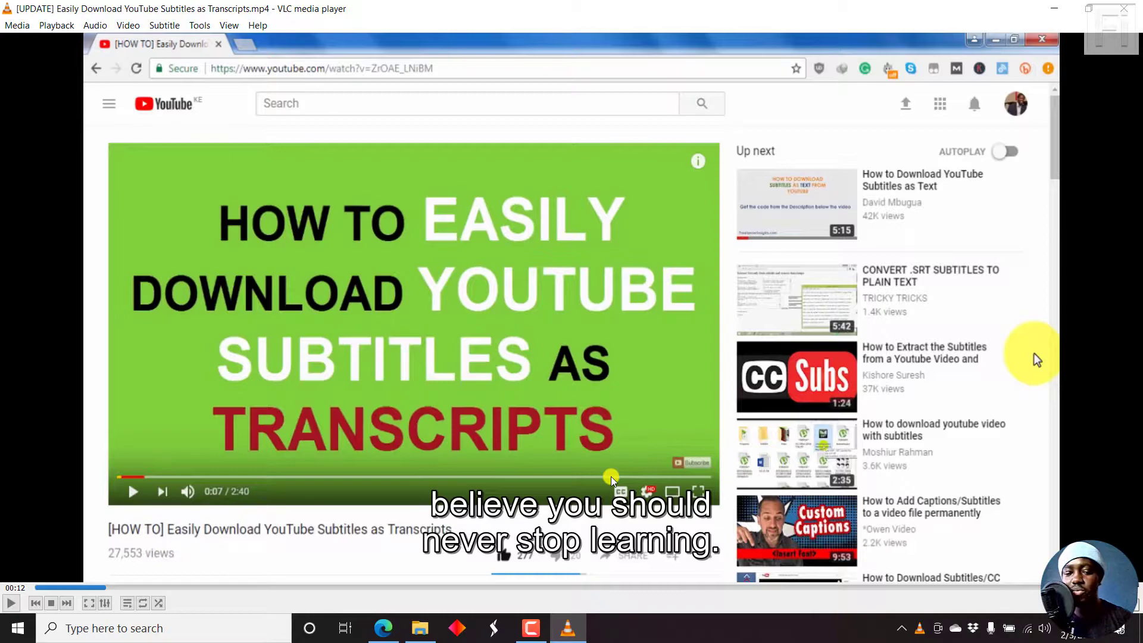
mouse_move(370, 459)
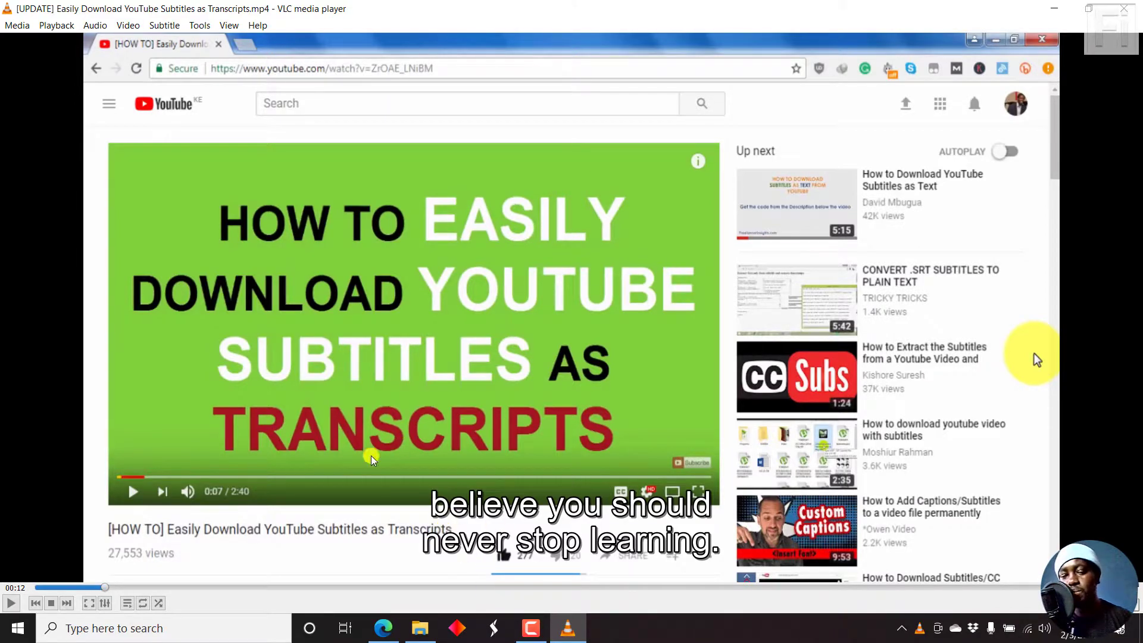
mouse_move(470, 522)
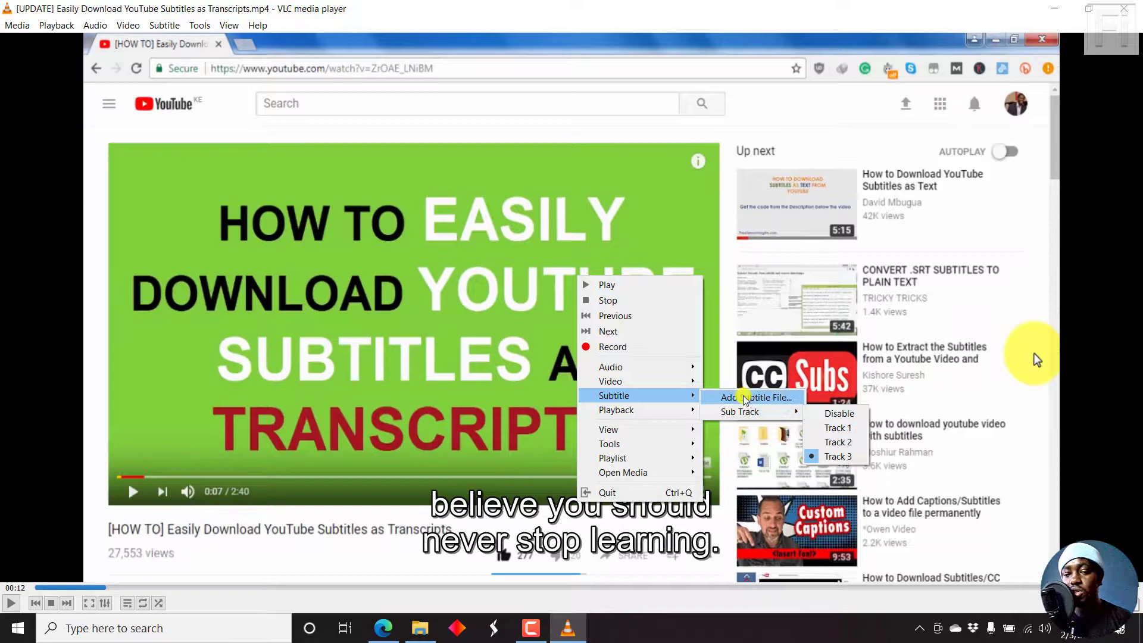
click(751, 397)
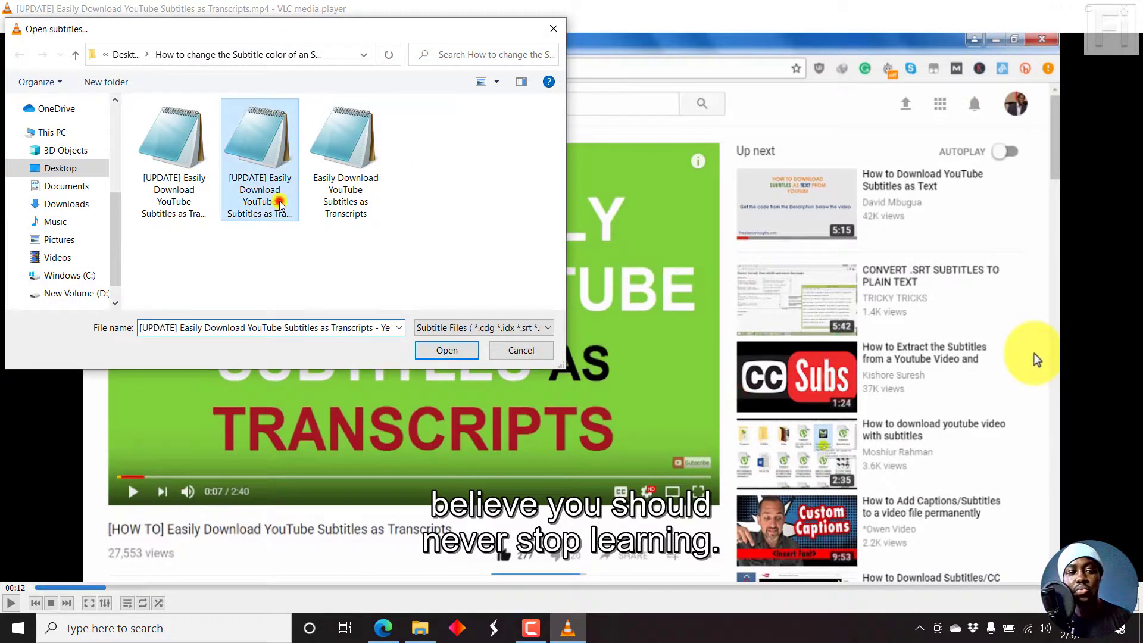
mouse_move(226, 117)
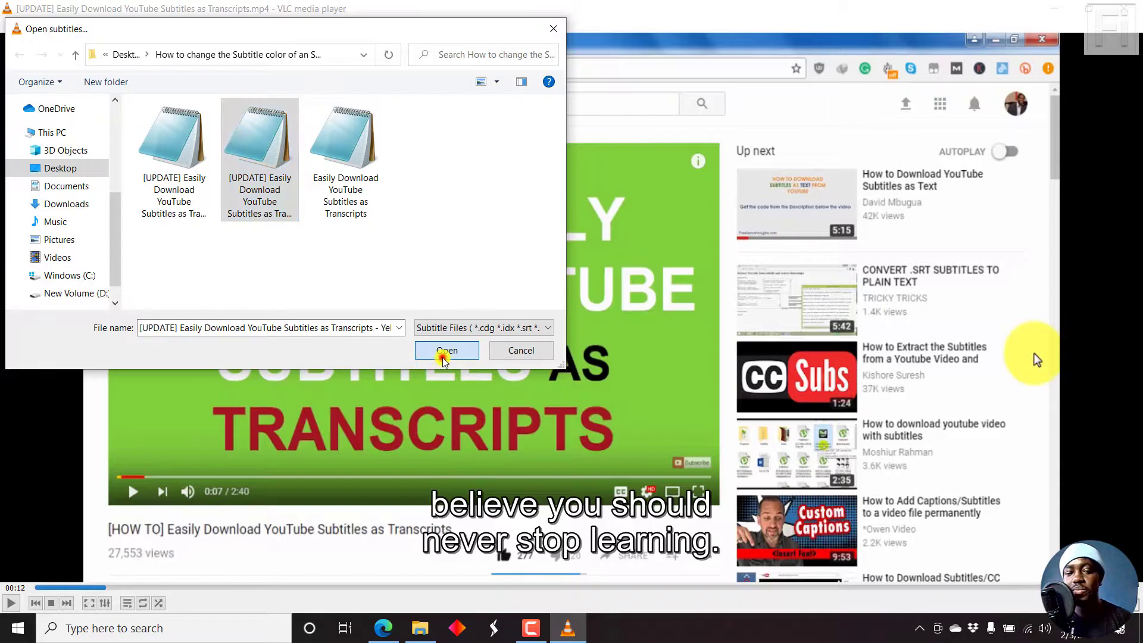
click(446, 350)
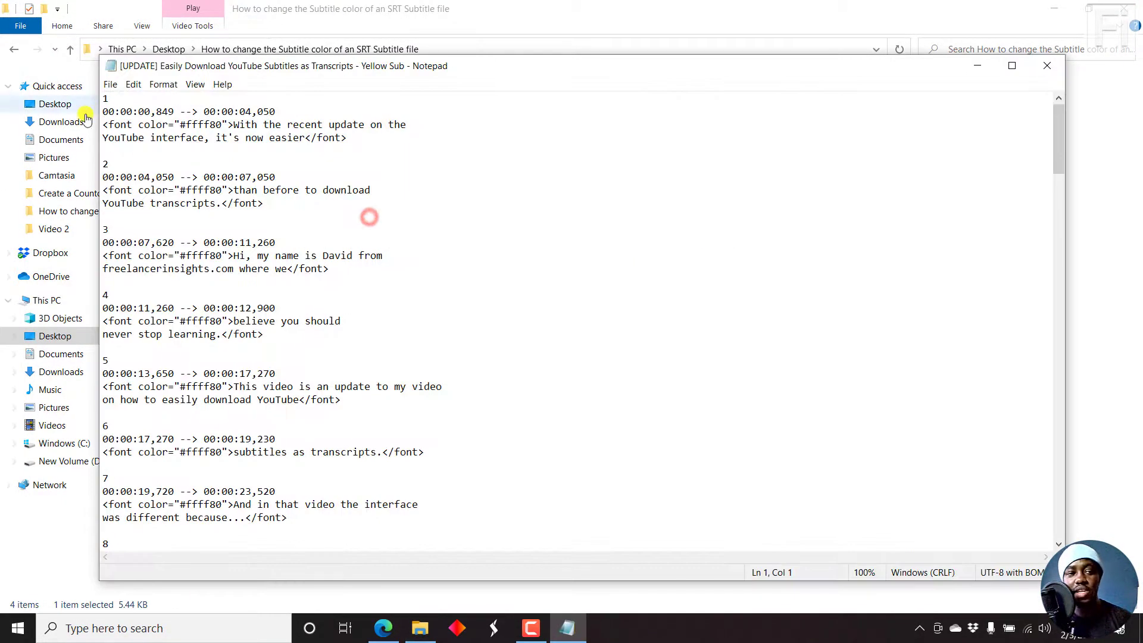
Step: Review the colour tags in Yellow Sub and 3 lines color in Notepad, then close it
drag(175, 111, 275, 111)
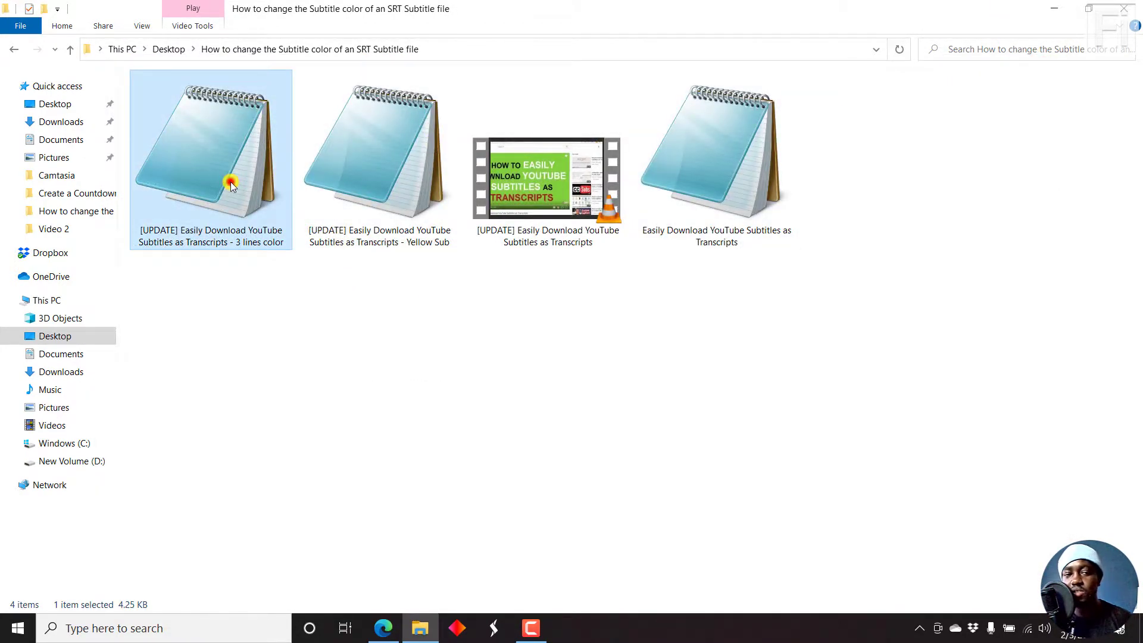
double_click(209, 146)
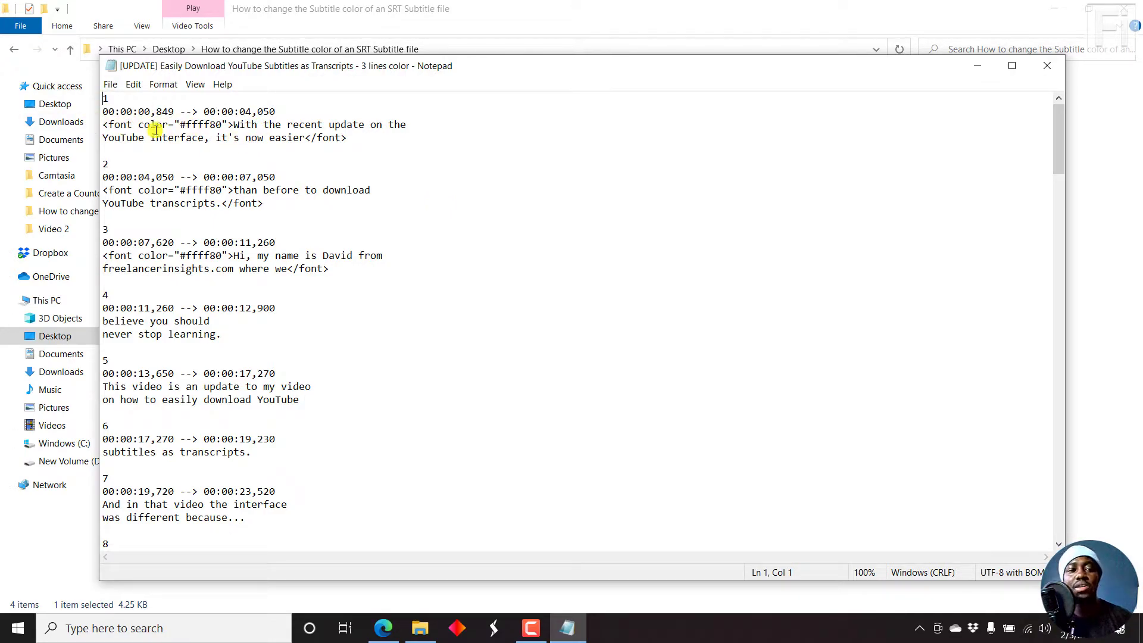
mouse_move(836, 91)
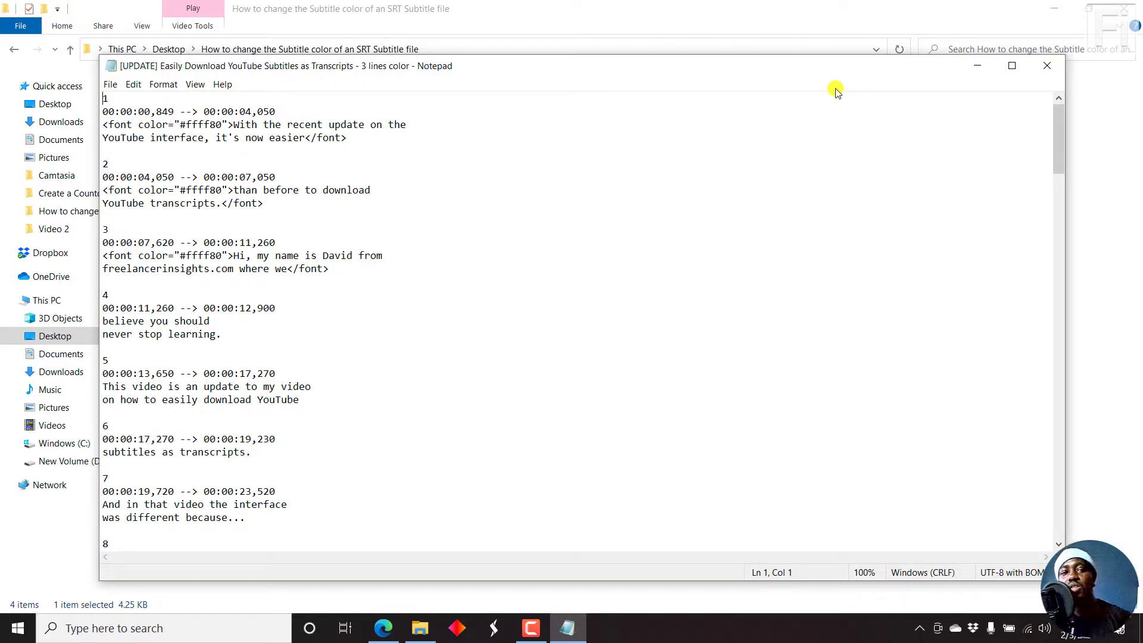
mouse_move(848, 90)
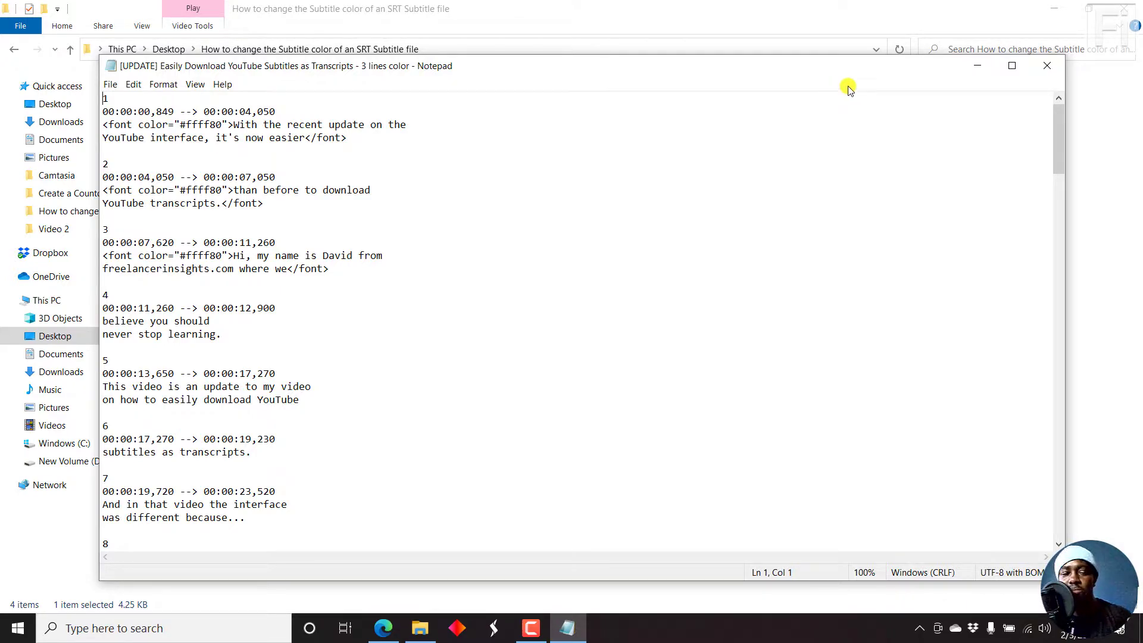
click(1046, 66)
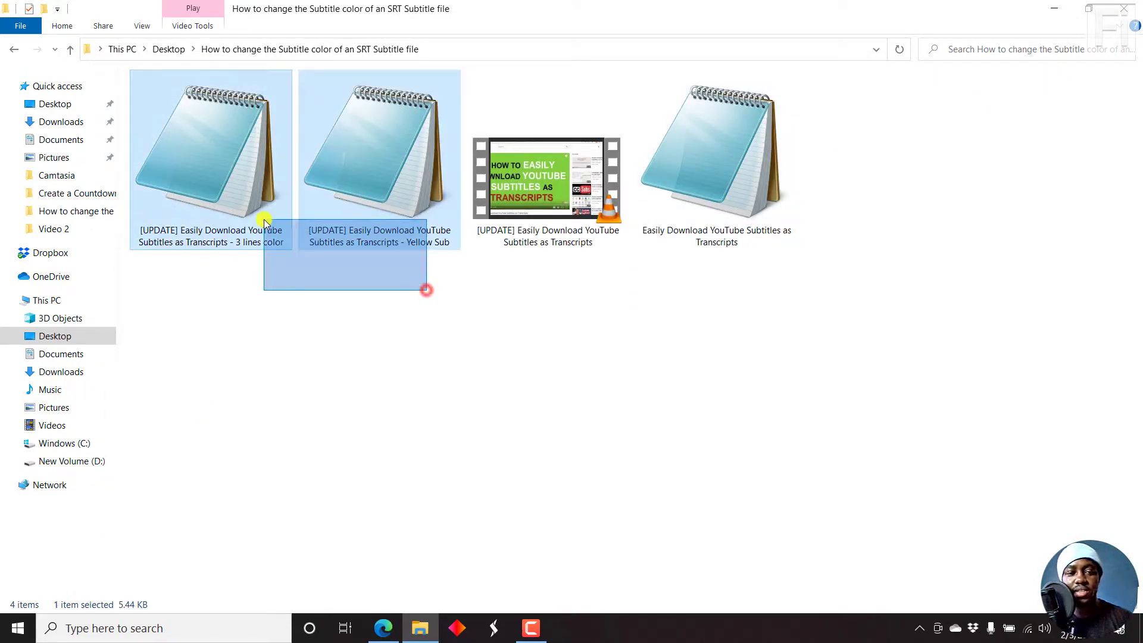
Step: Permanently delete both tagged subtitle files and search the taskbar for Subtitle Edit
key(Delete)
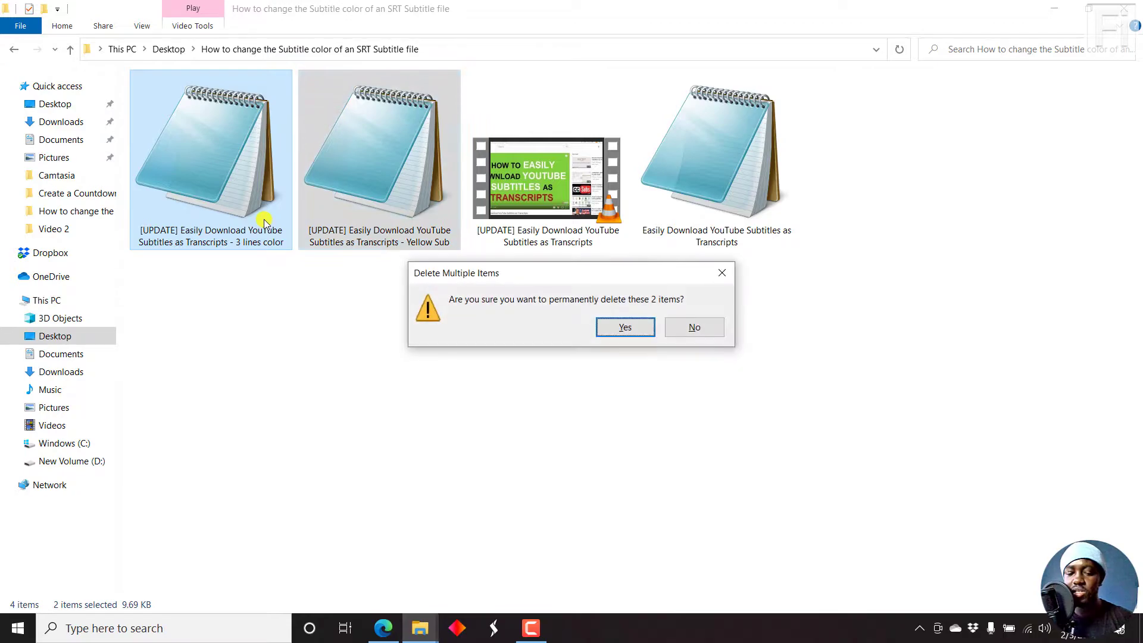
click(623, 327)
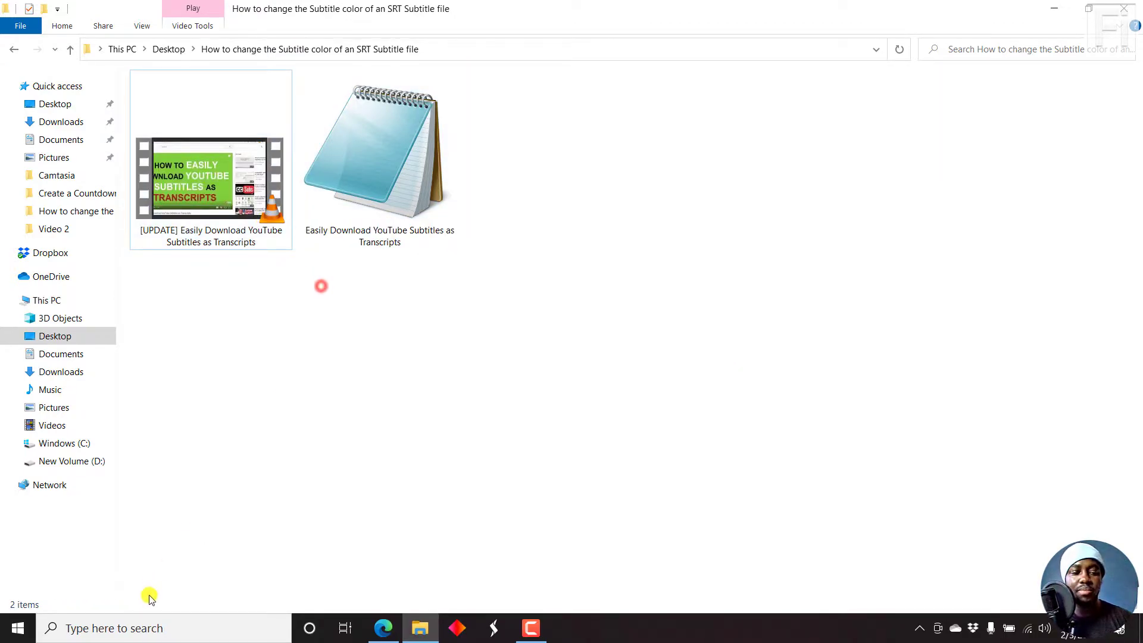
text(subtitle Edit)
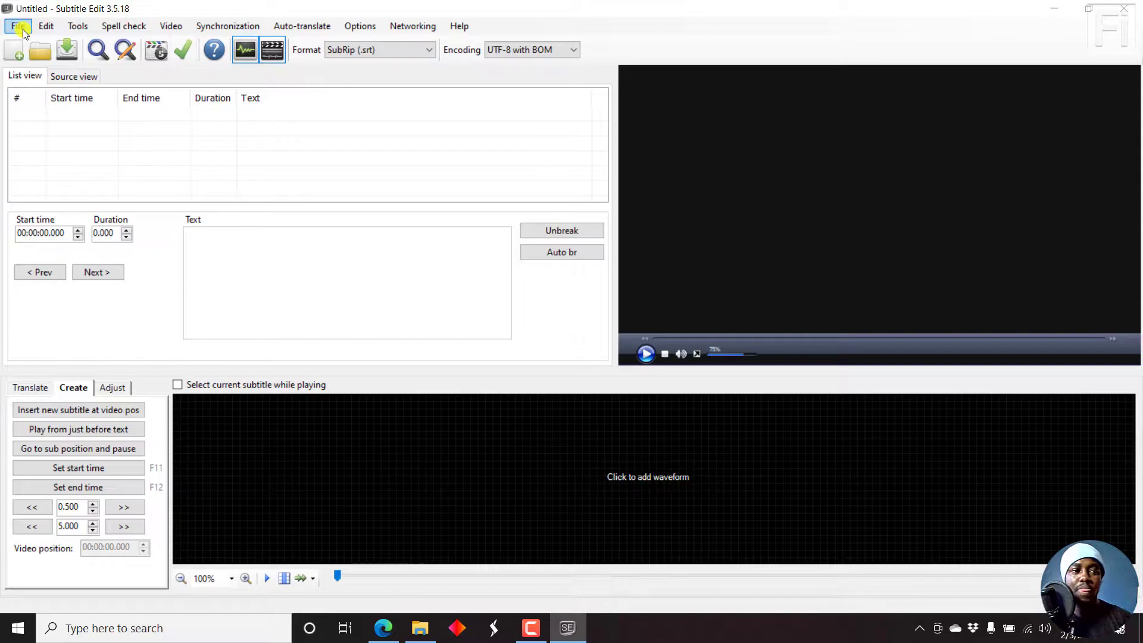
mouse_move(38, 52)
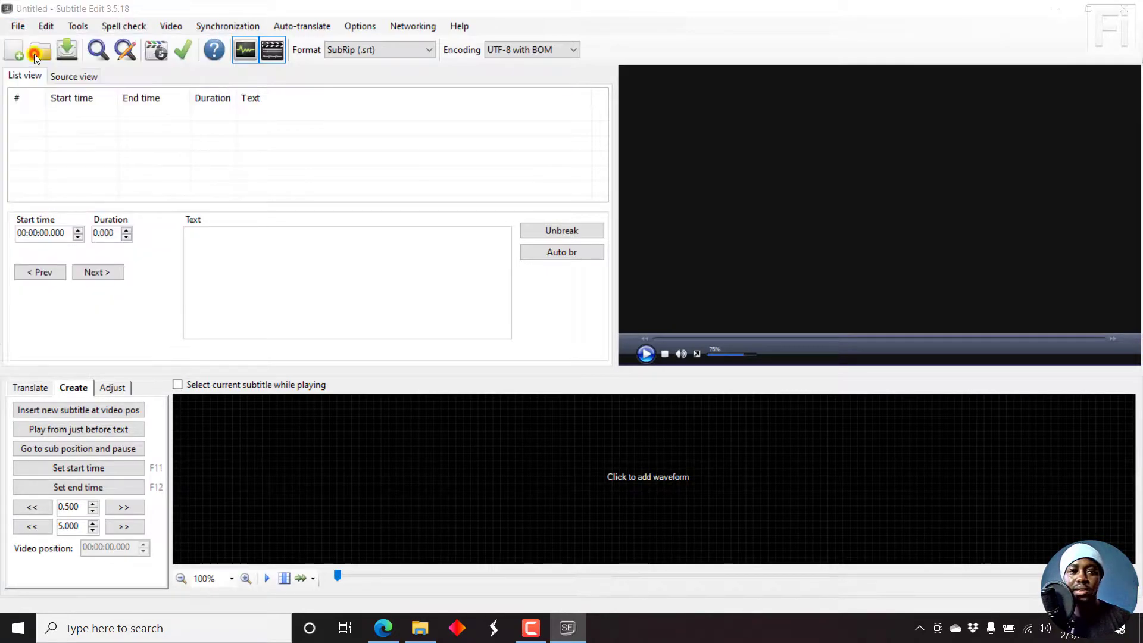
Step: Load the 'Easily Download YouTube Subtitles as Transcripts' subtitle file with its video
click(38, 50)
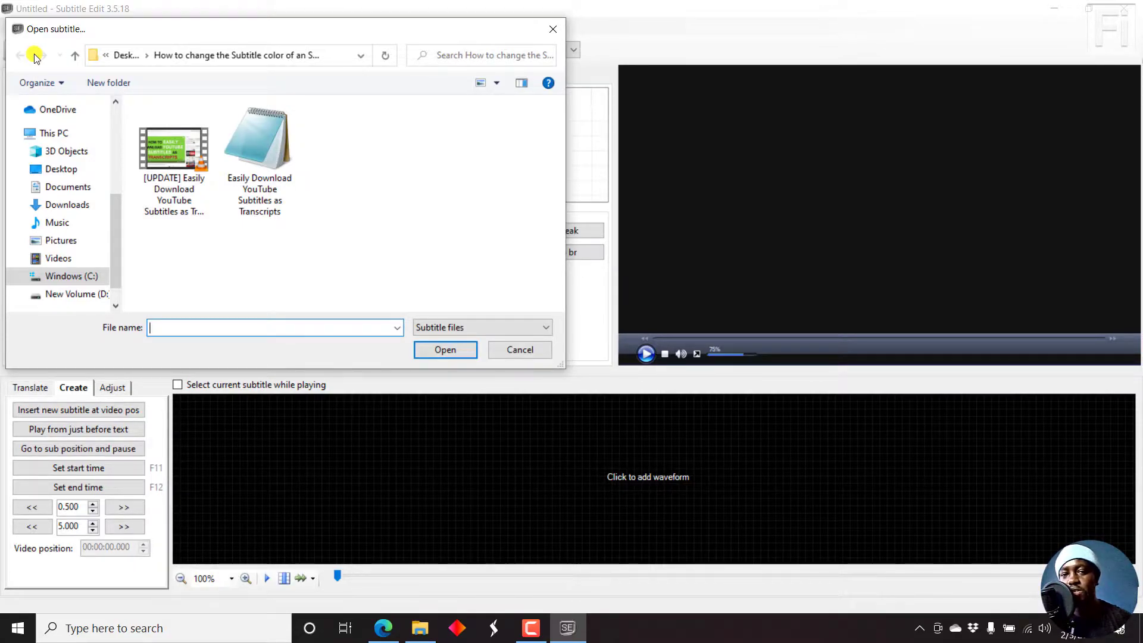
mouse_move(235, 109)
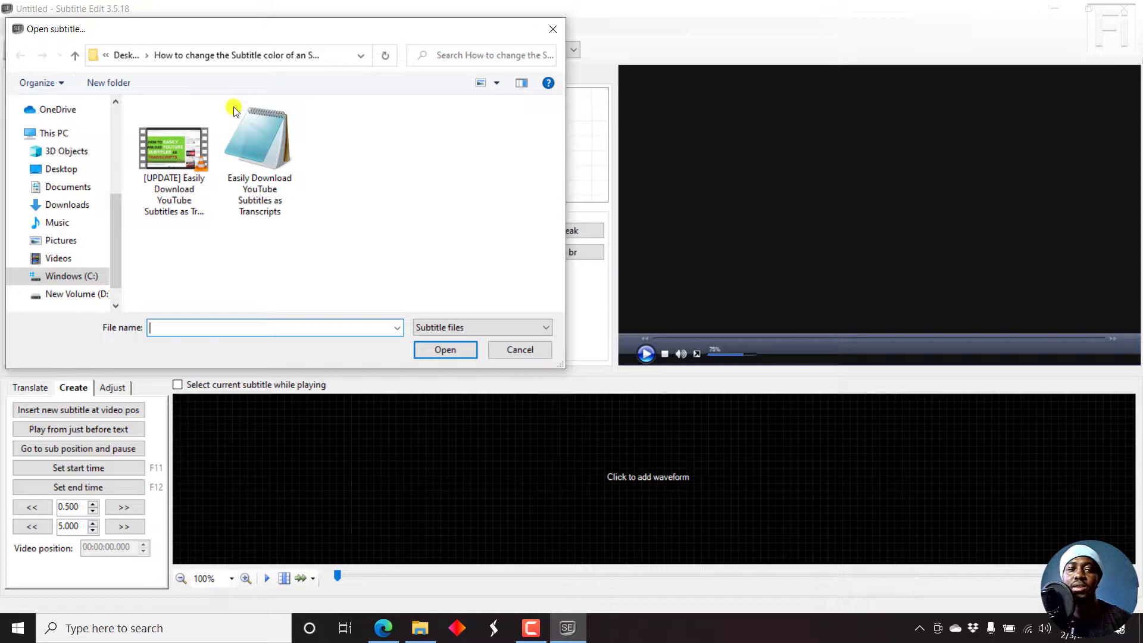
click(258, 138)
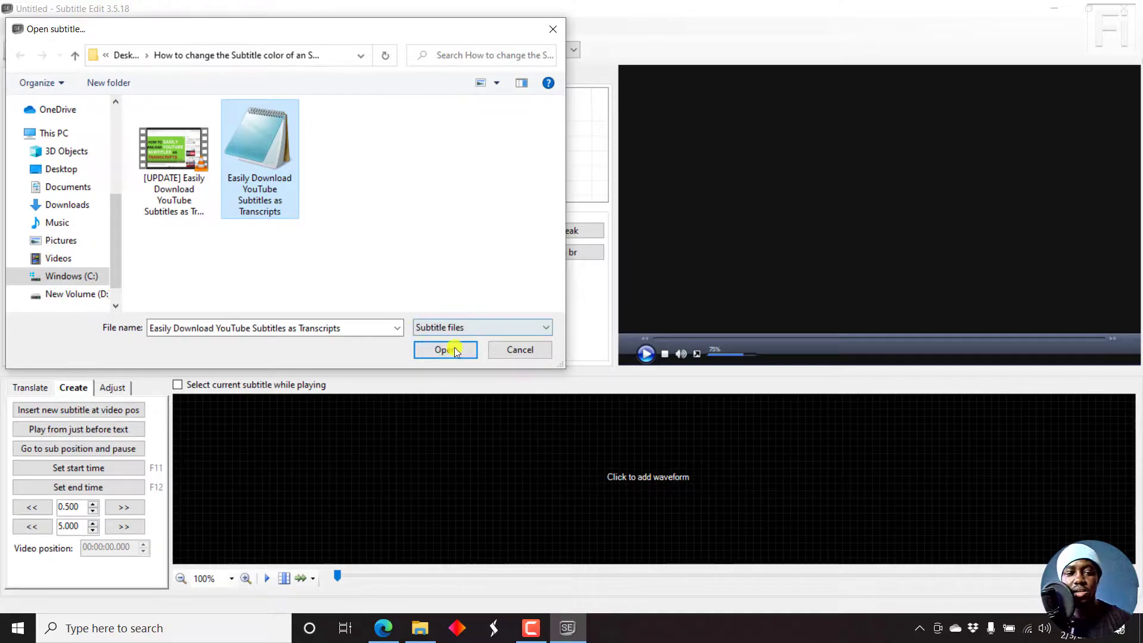
click(444, 350)
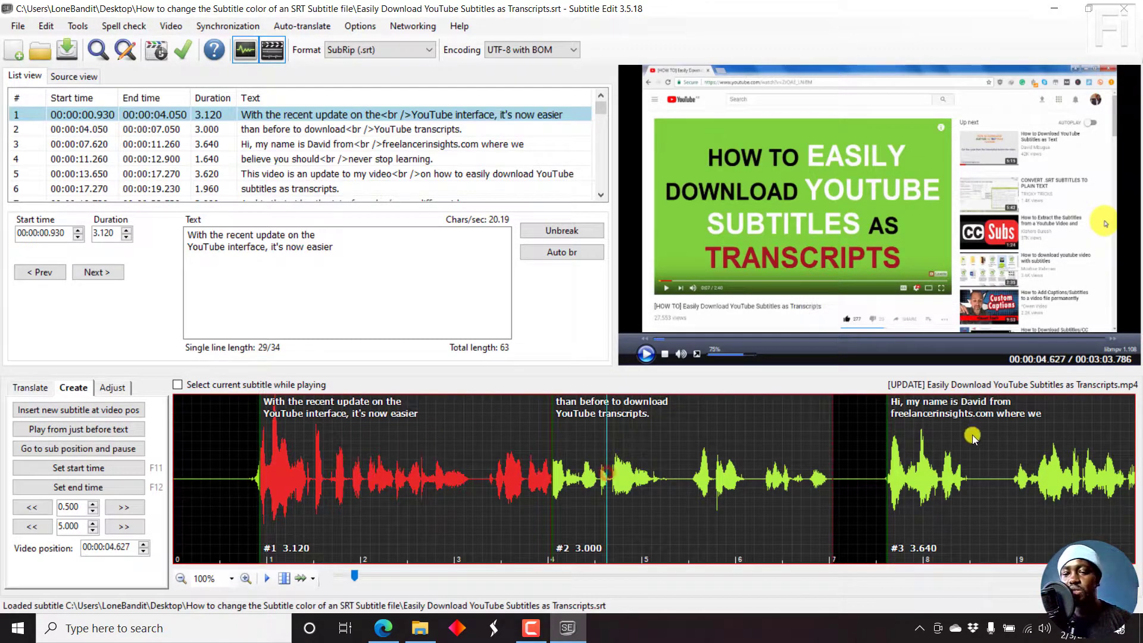
Step: Multi-select subtitle lines 1, 3 and 5 in the list view for recolouring
click(428, 485)
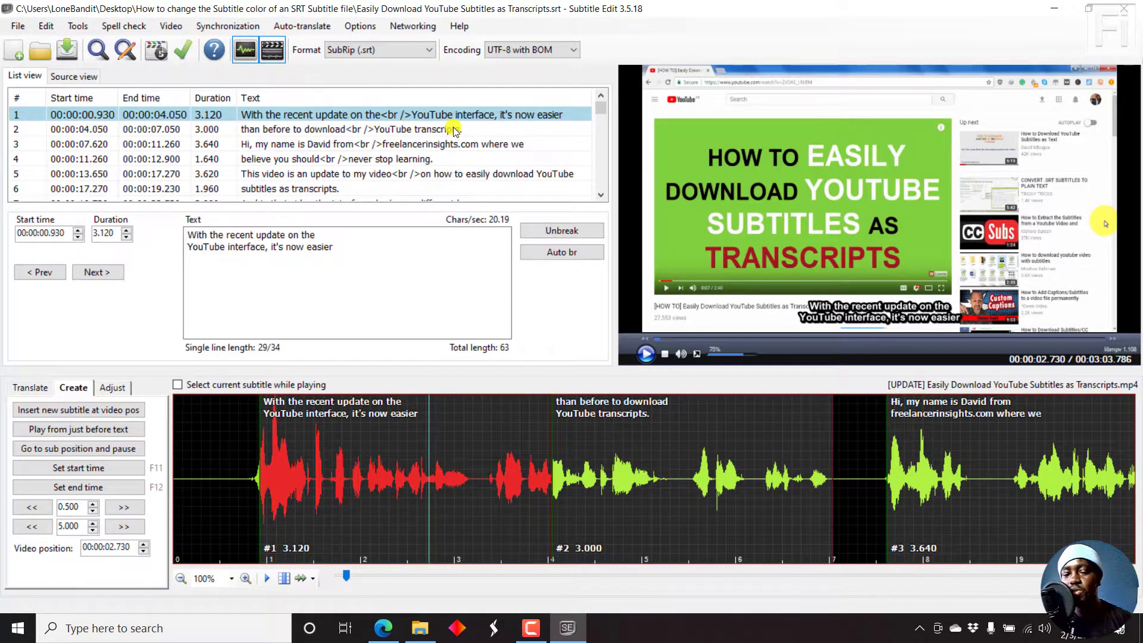
mouse_move(347, 128)
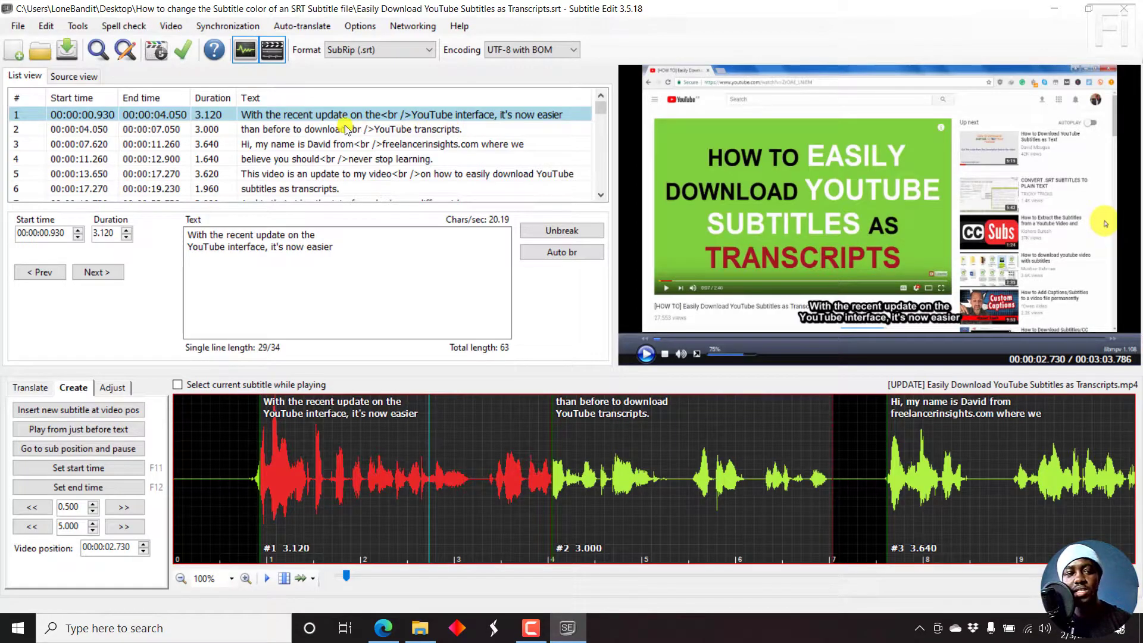
mouse_move(459, 118)
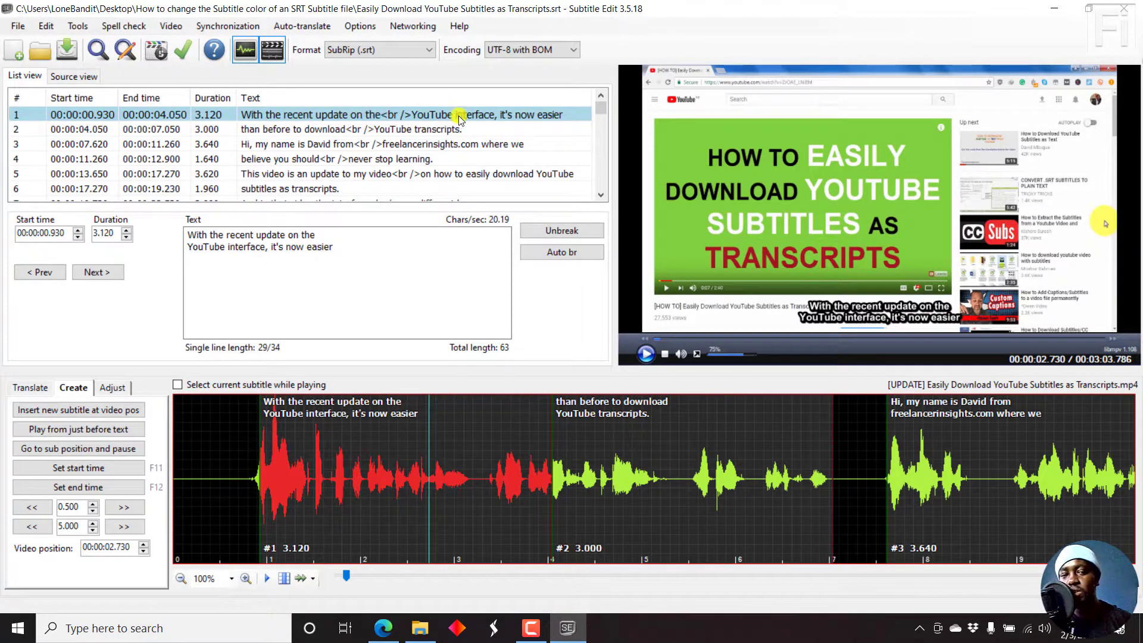
mouse_move(275, 119)
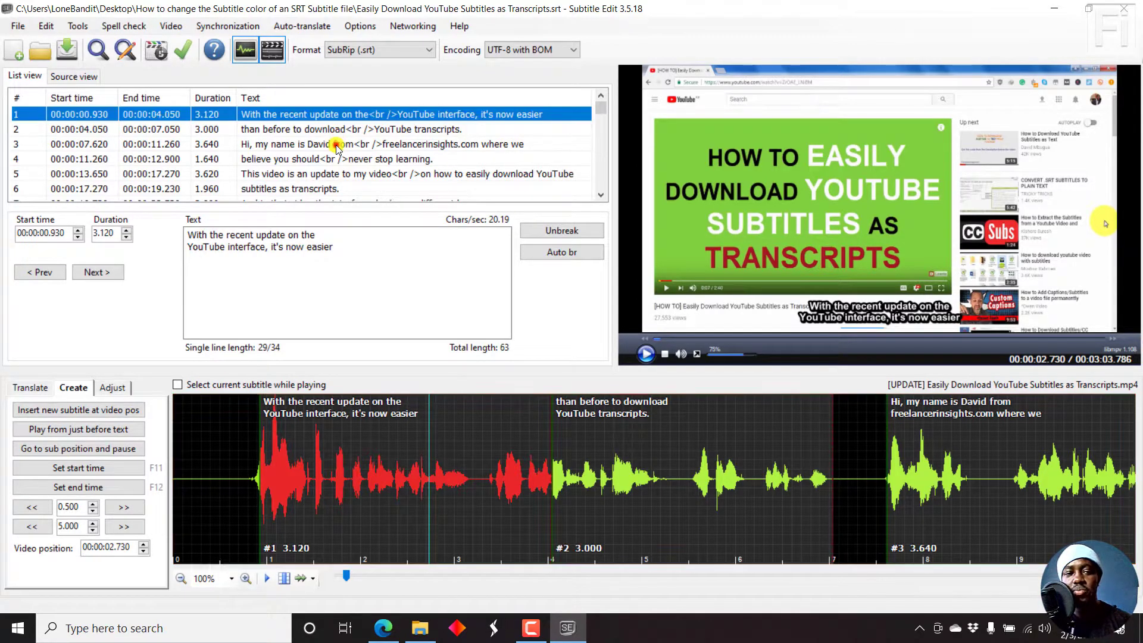
click(330, 188)
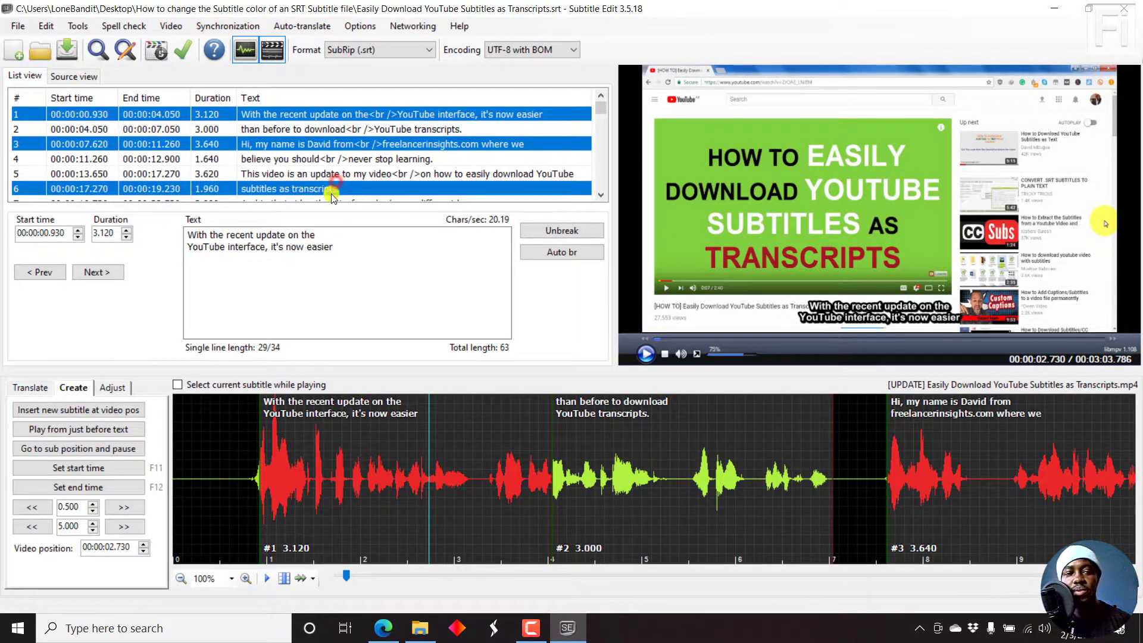
mouse_move(343, 159)
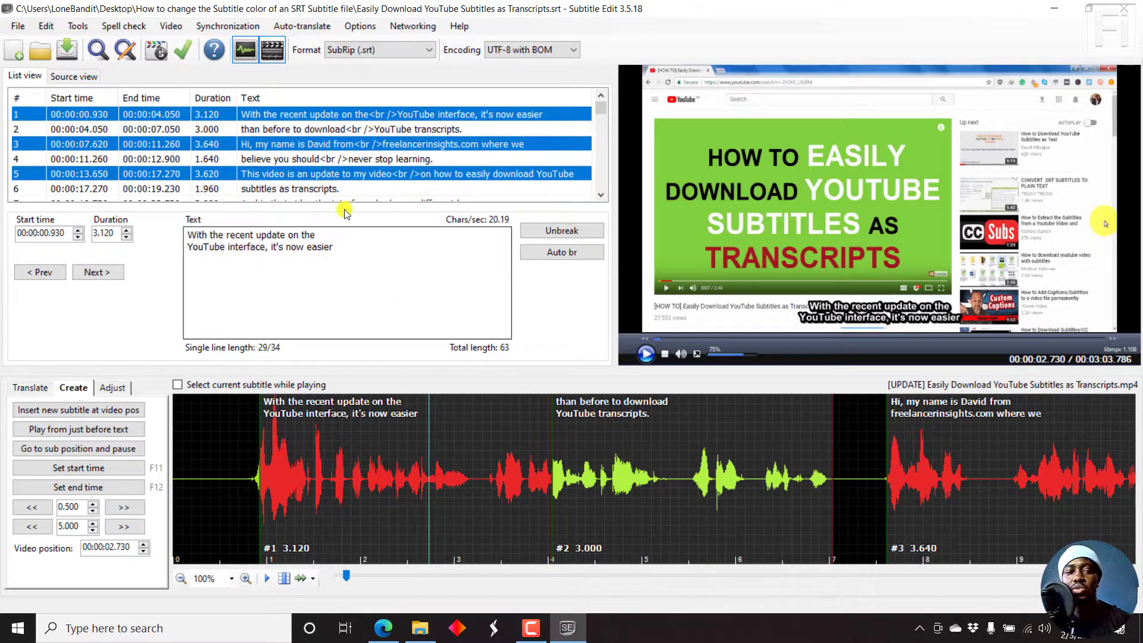
mouse_move(317, 115)
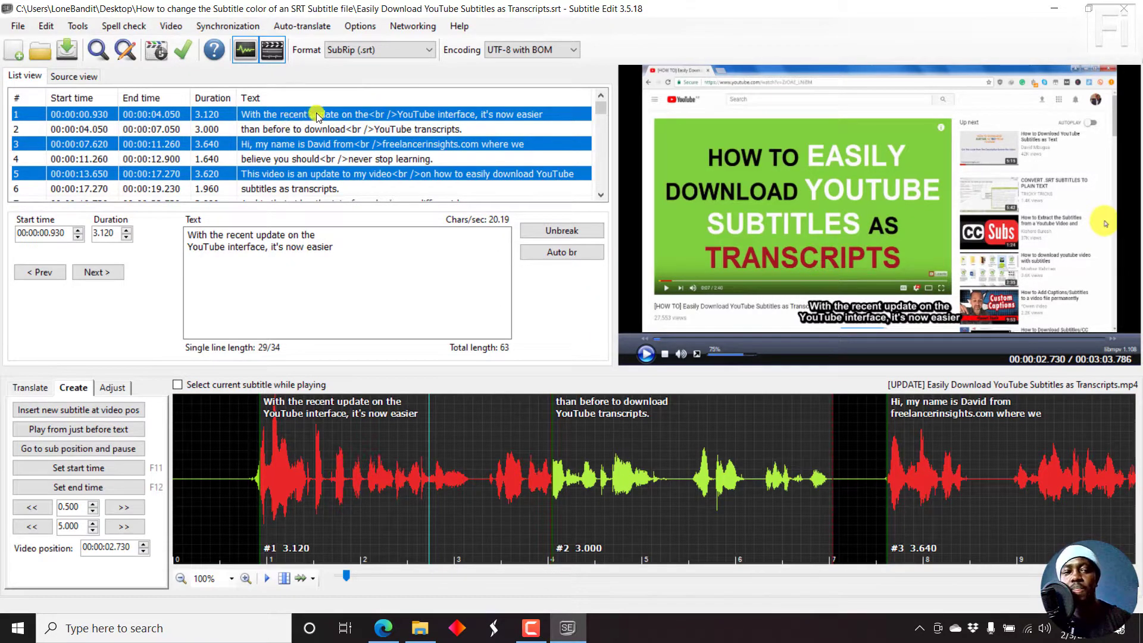
mouse_move(349, 102)
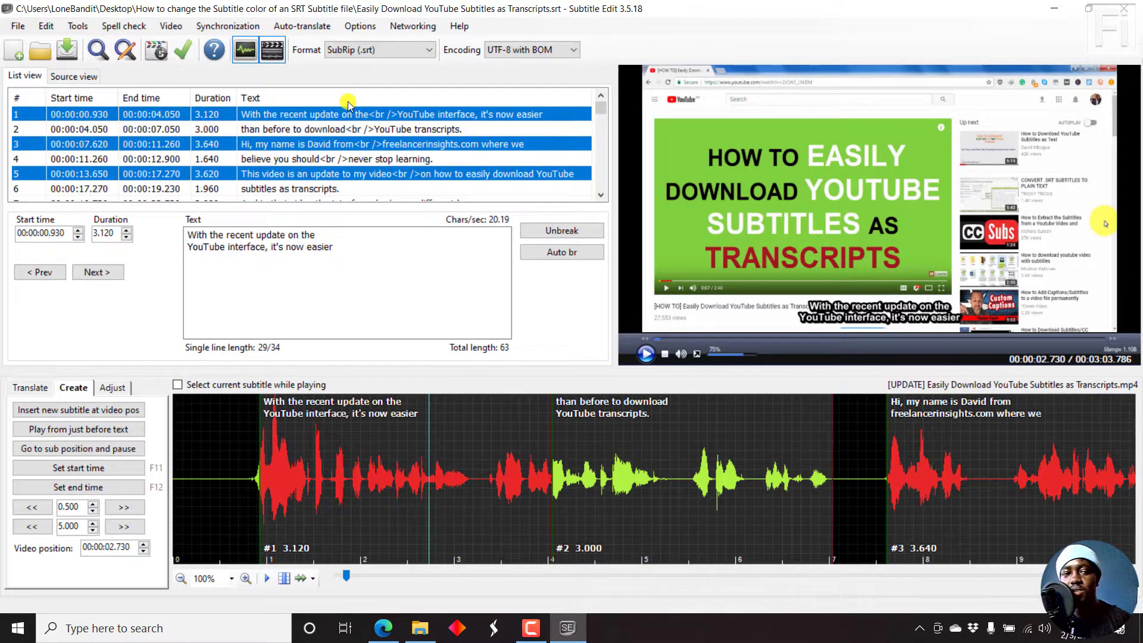
mouse_move(298, 116)
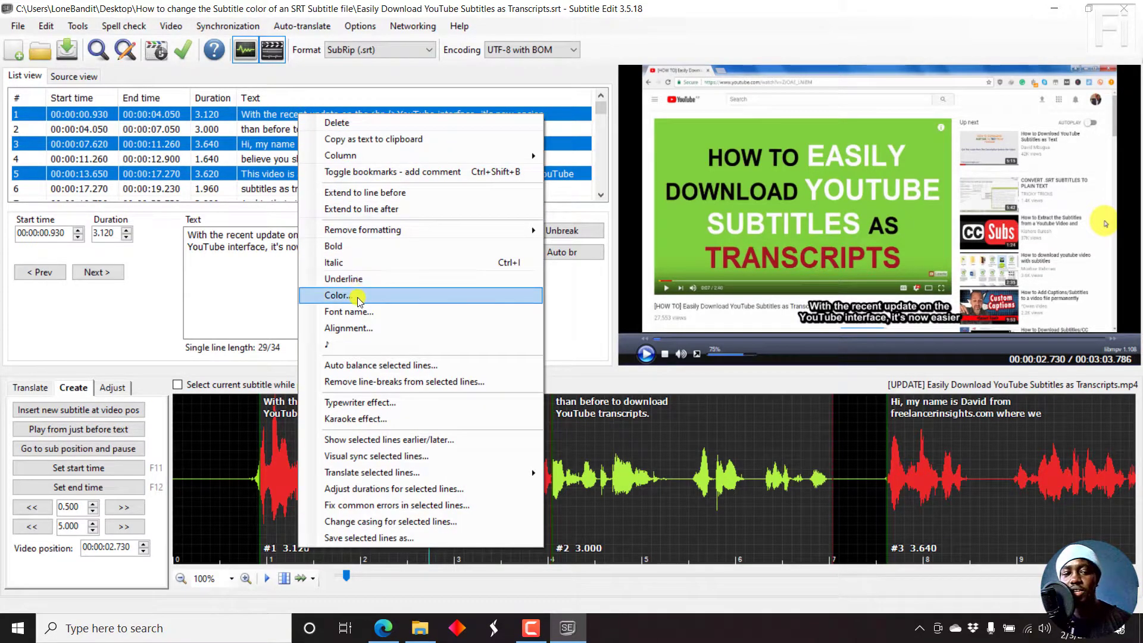
Step: In the Color chooser with custom colours expanded, pick the pale yellow swatch
click(336, 295)
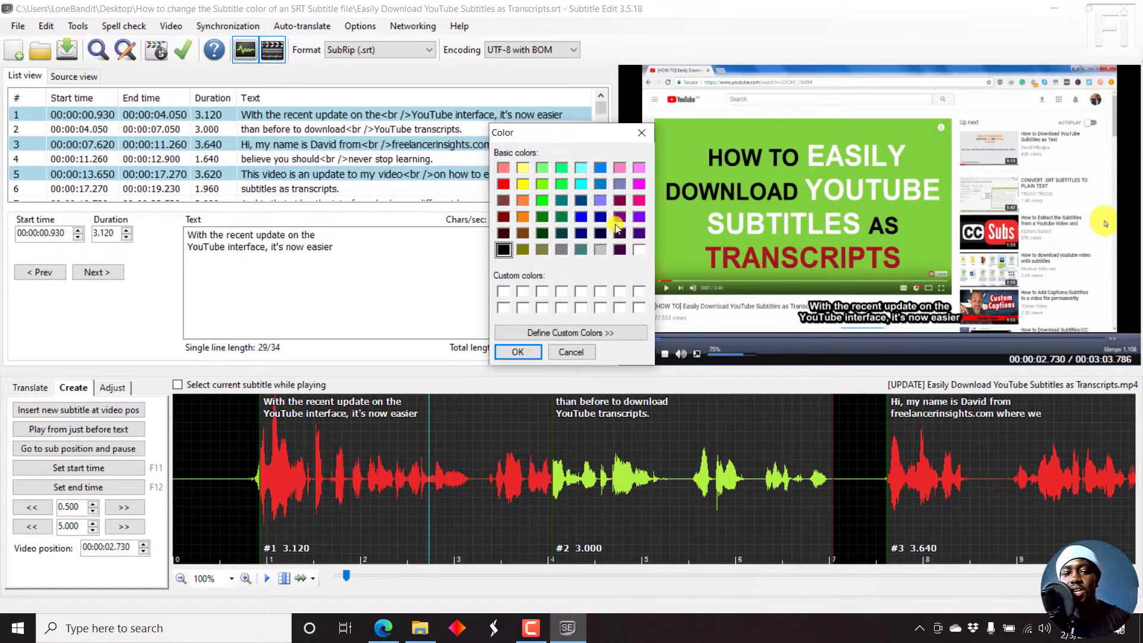
mouse_move(569, 184)
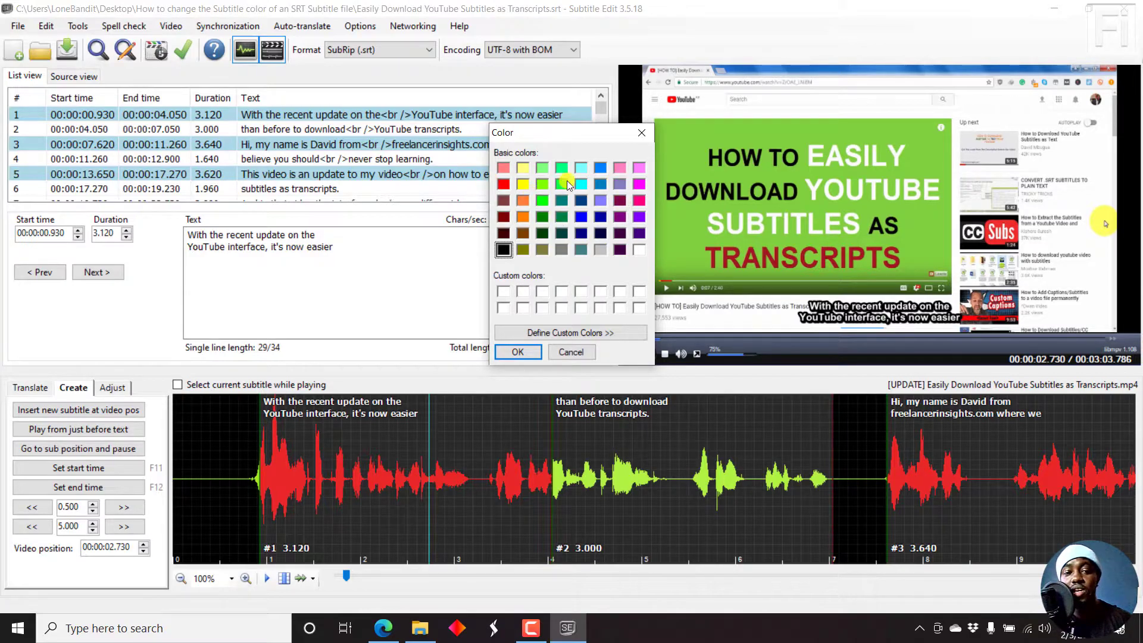
mouse_move(570, 332)
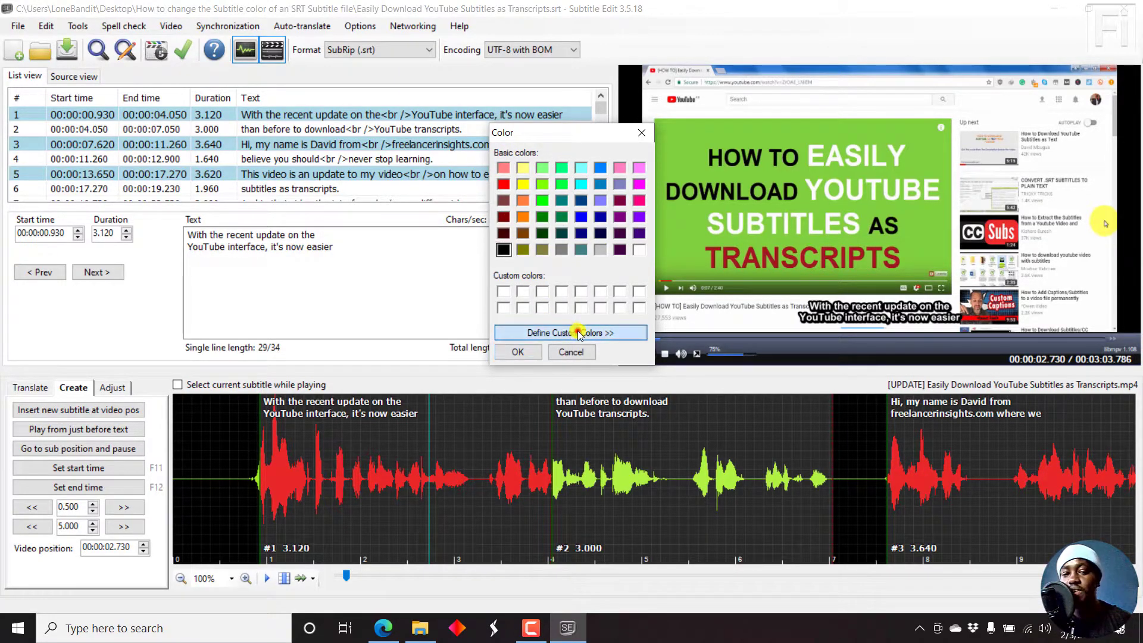
click(570, 333)
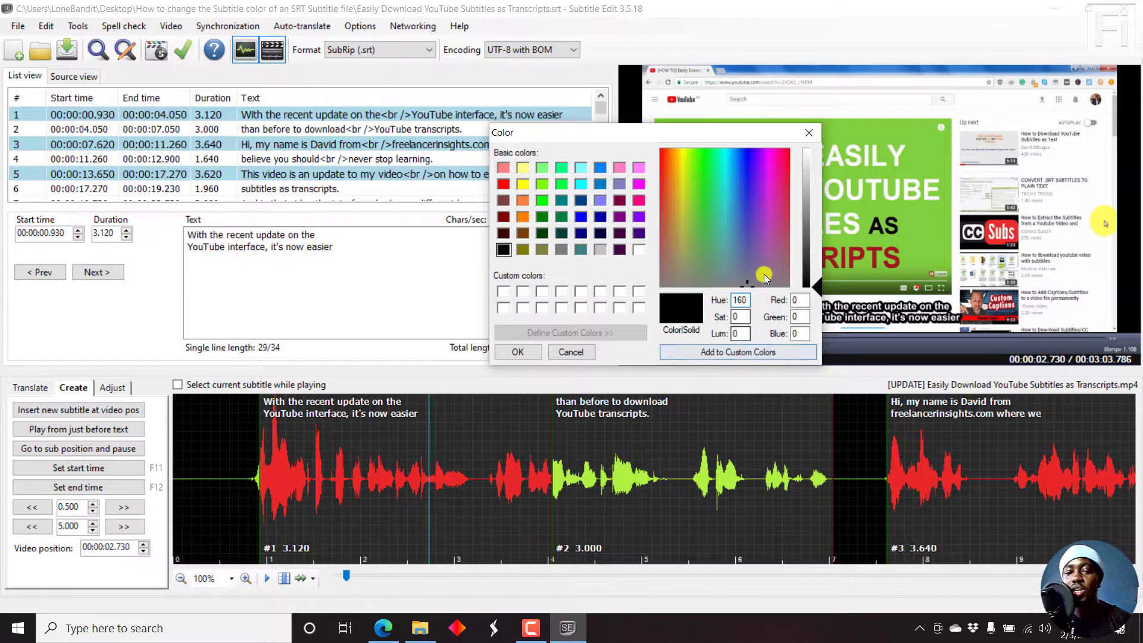
mouse_move(742, 328)
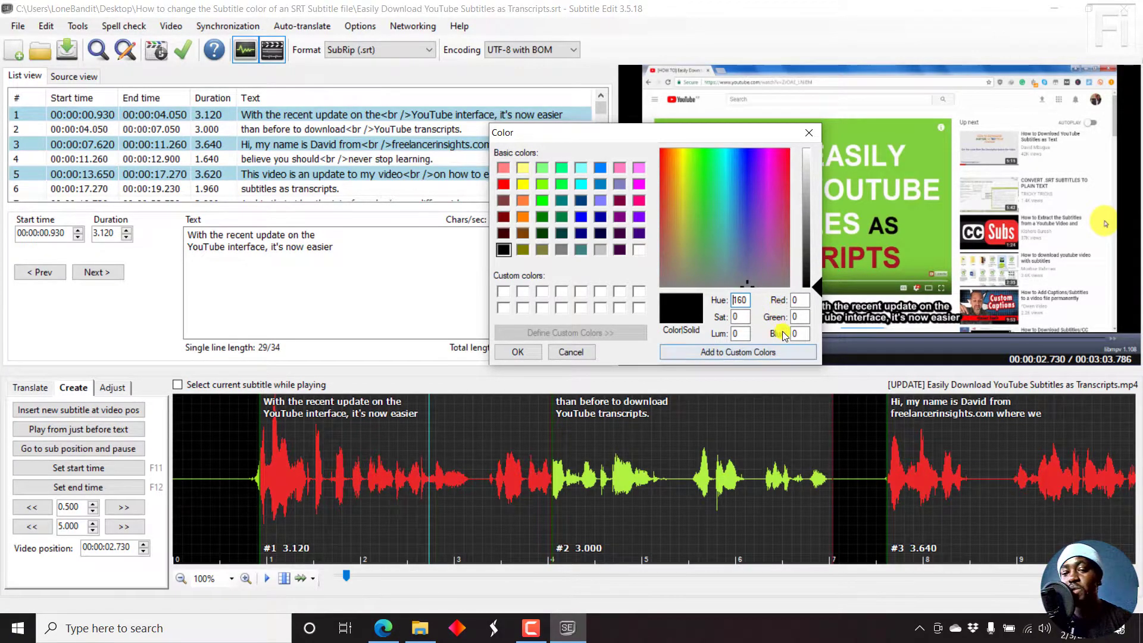
click(797, 300)
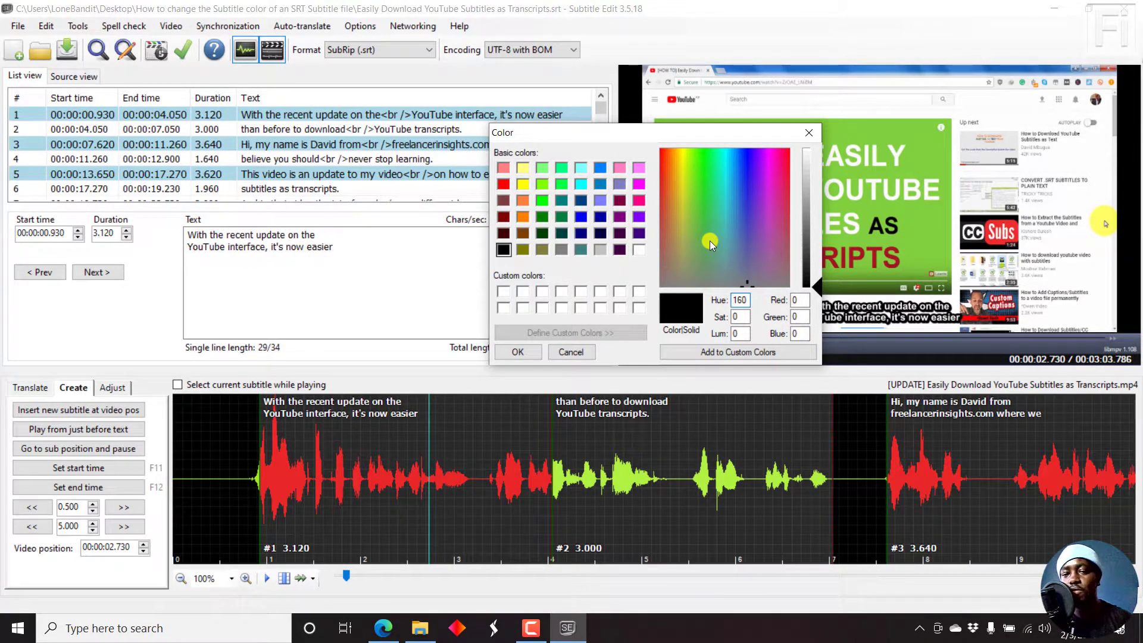
mouse_move(524, 168)
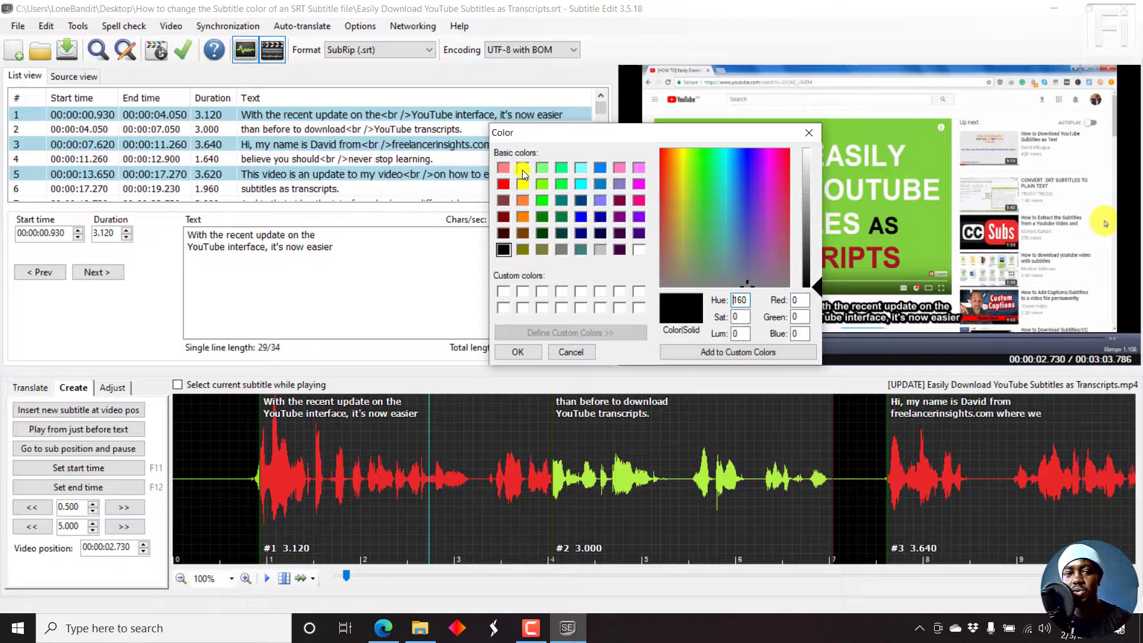
mouse_move(580, 255)
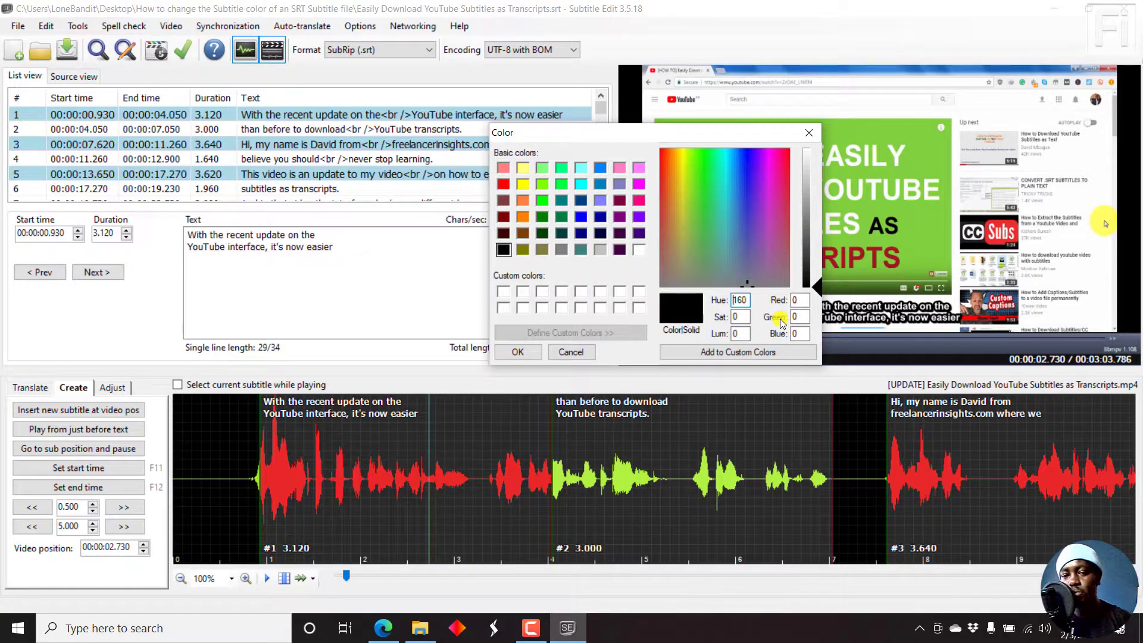
click(524, 168)
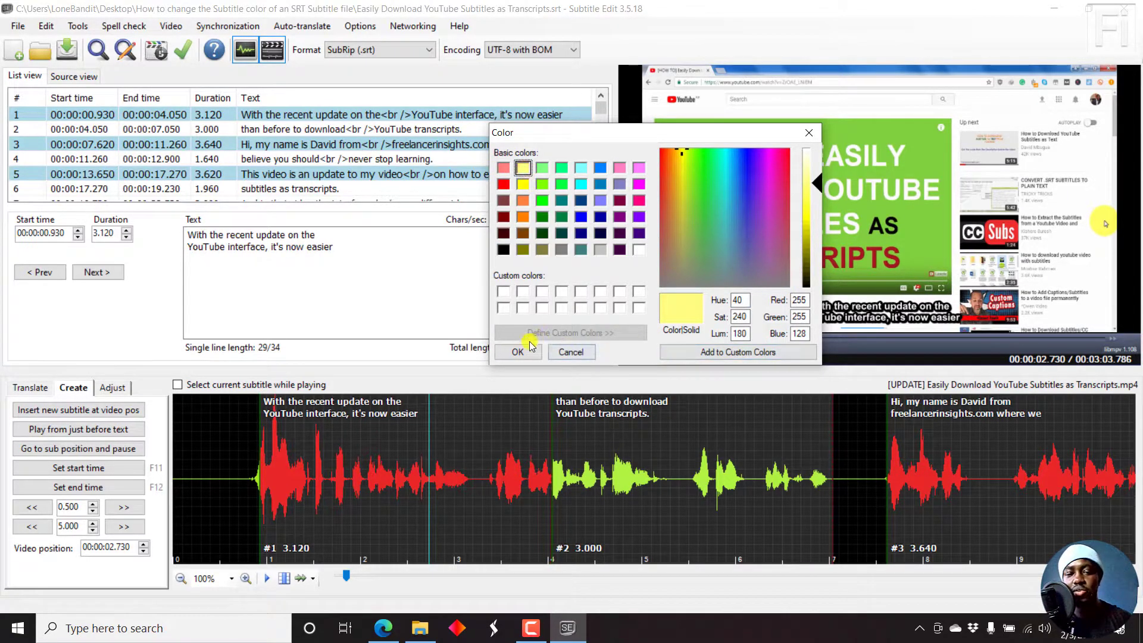
Step: Apply the #ffff80 yellow and inspect line 1's <font color> and </font> tags
click(517, 351)
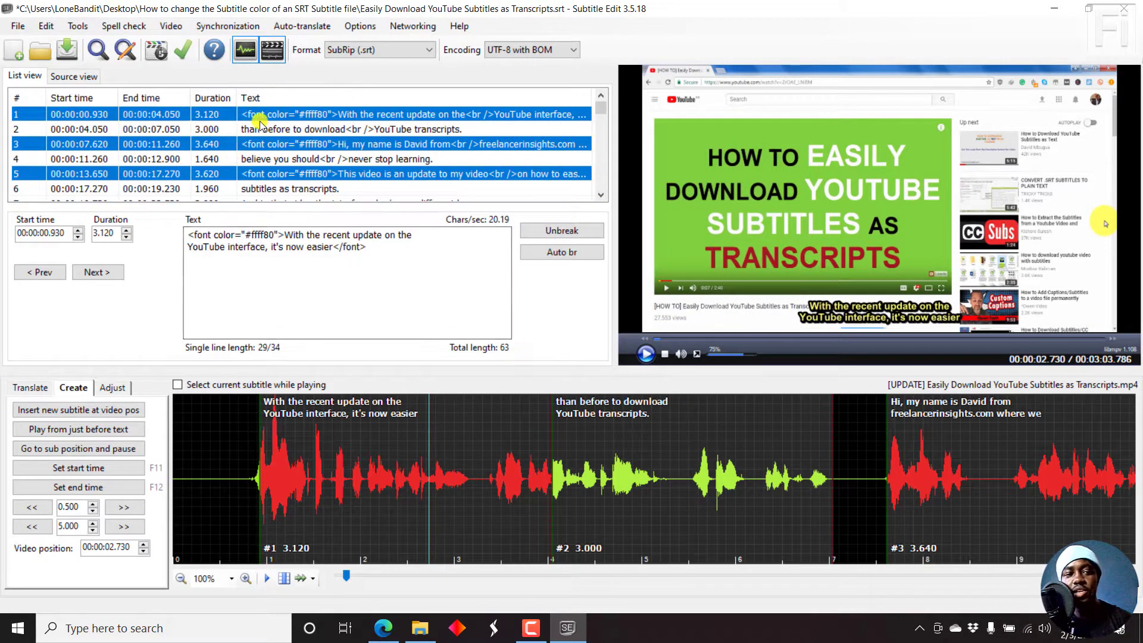
mouse_move(188, 229)
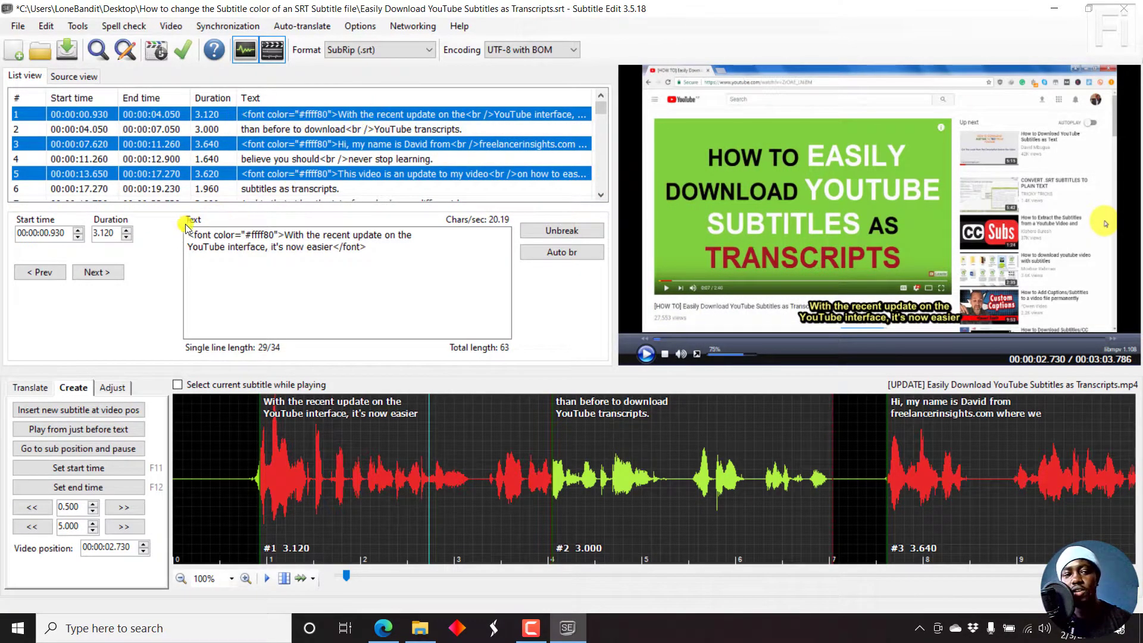
click(190, 235)
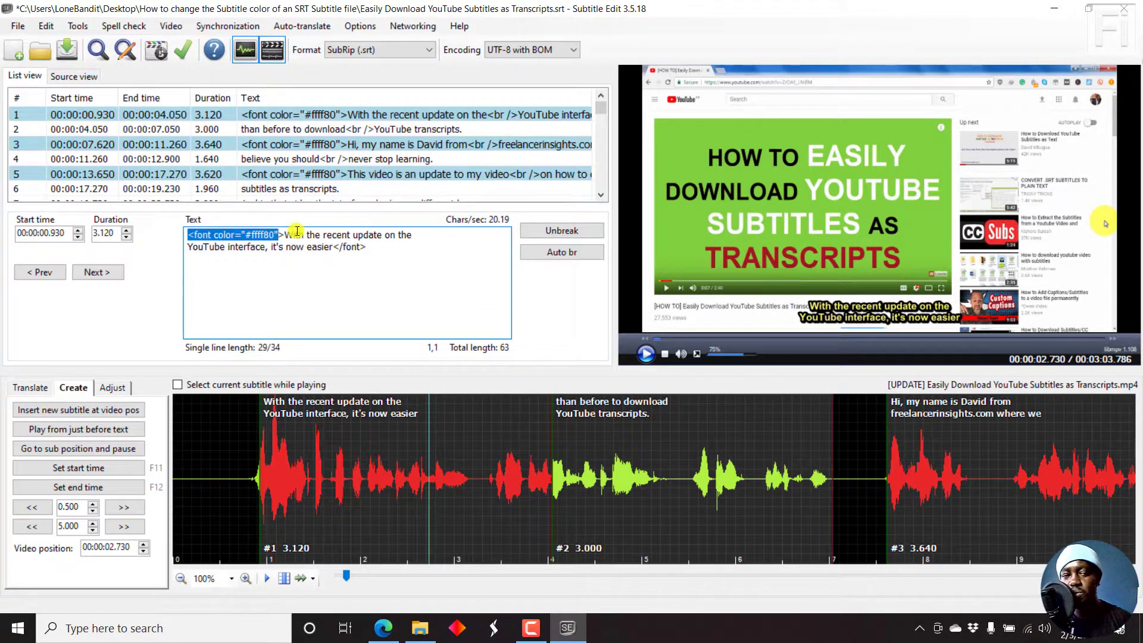
click(332, 246)
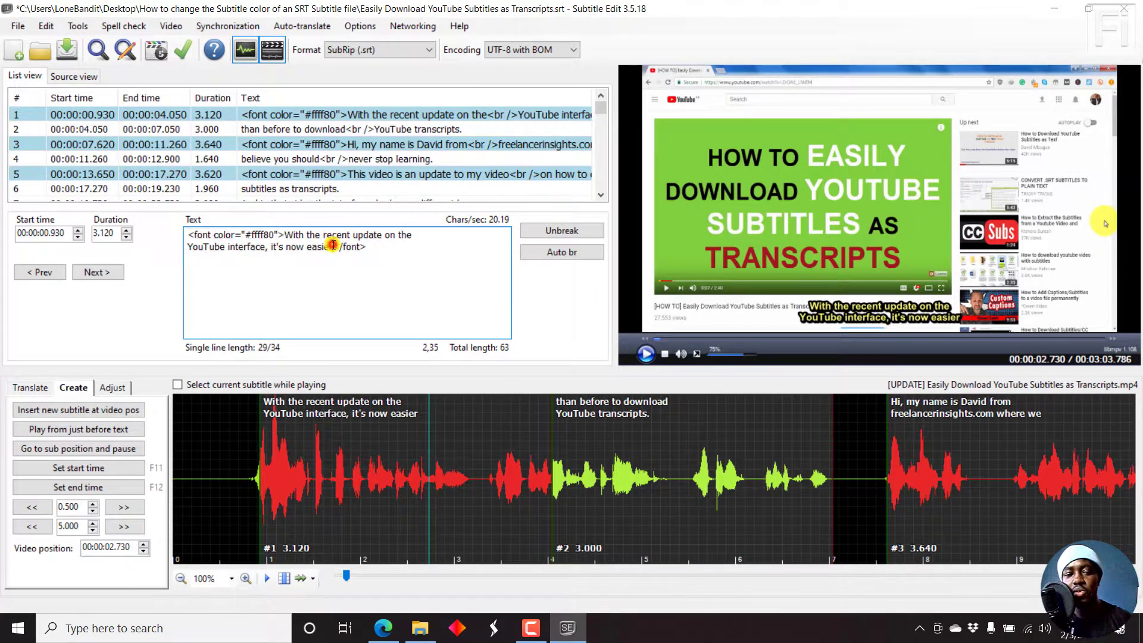
double_click(348, 247)
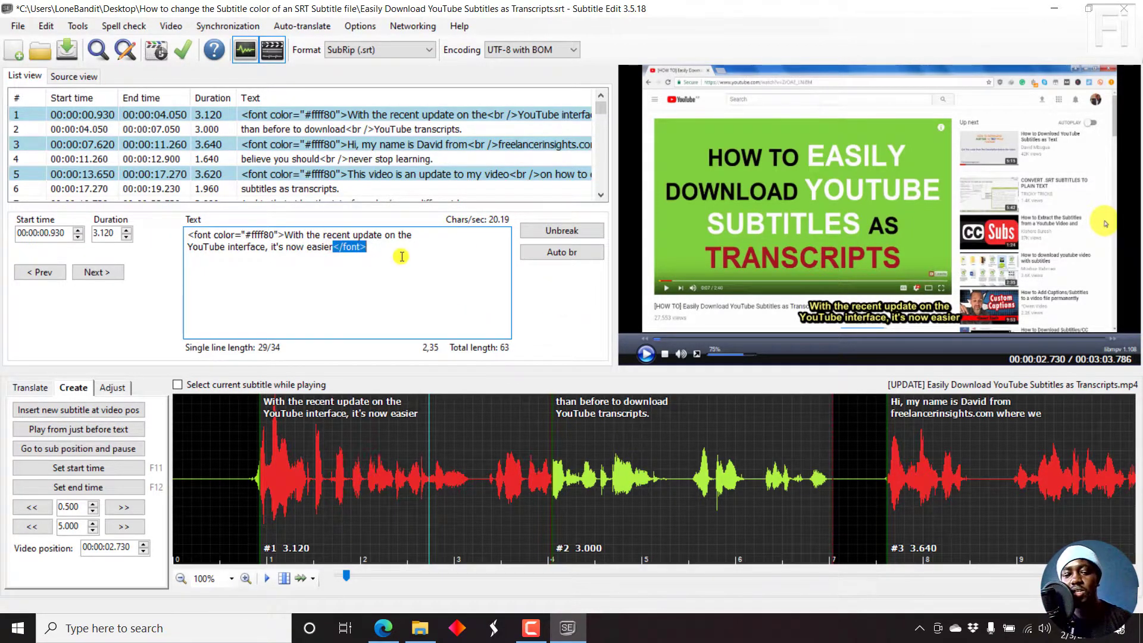
mouse_move(619, 394)
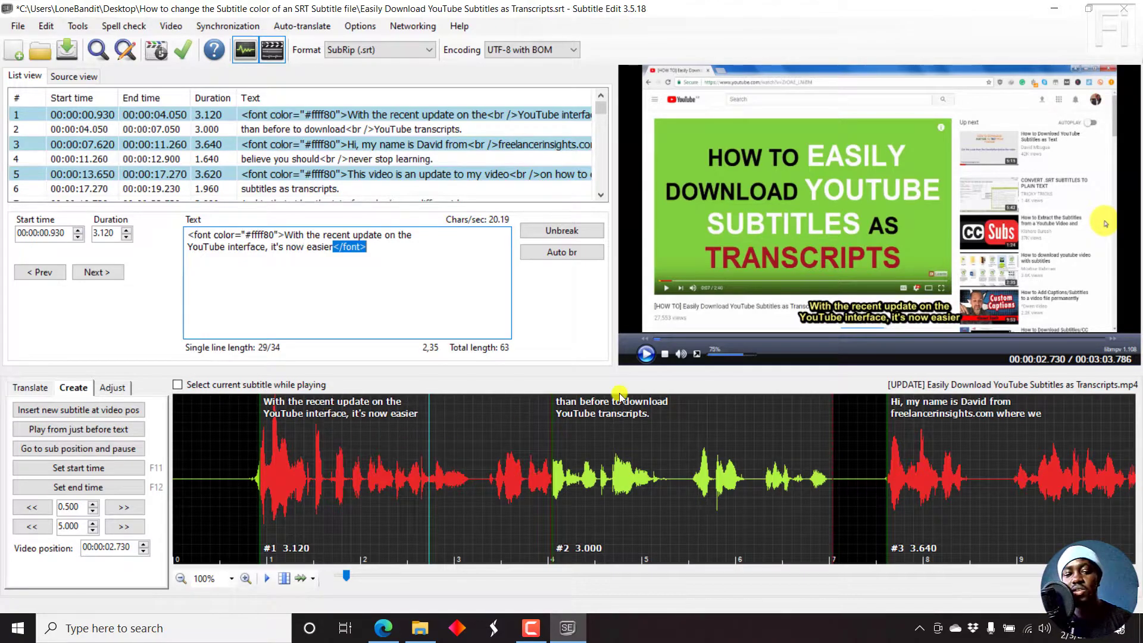
mouse_move(655, 431)
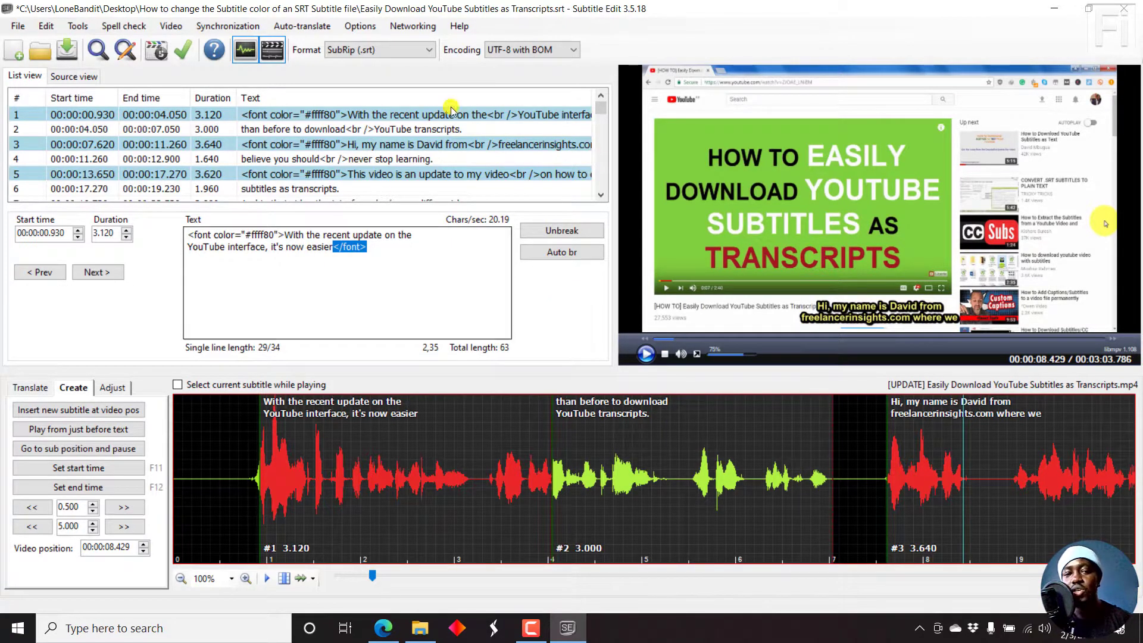
mouse_move(573, 138)
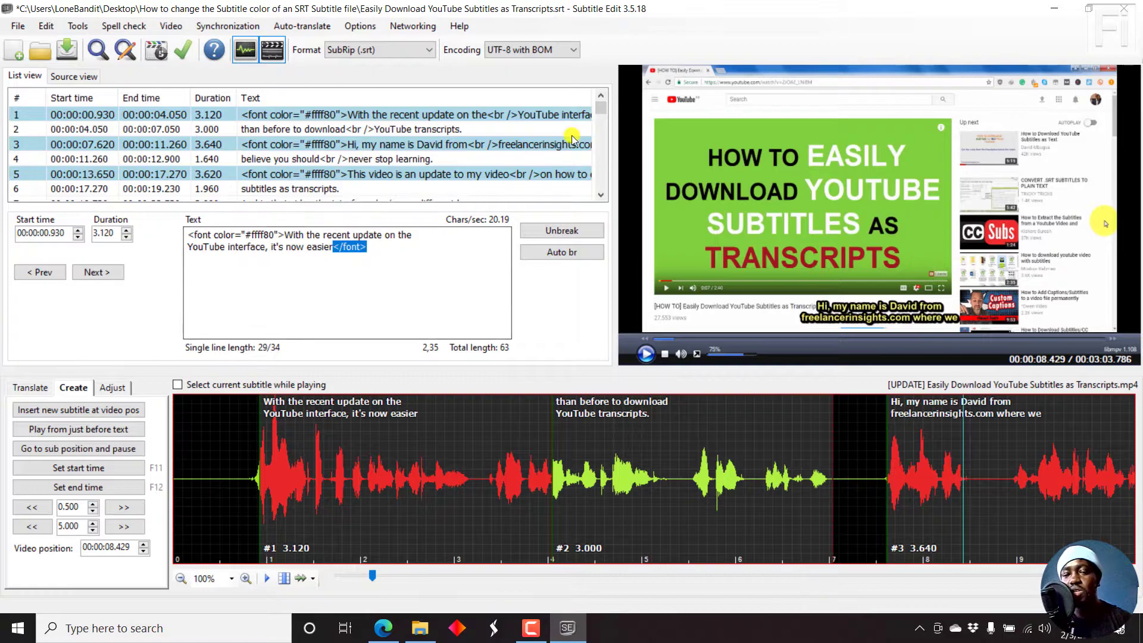
mouse_move(336, 145)
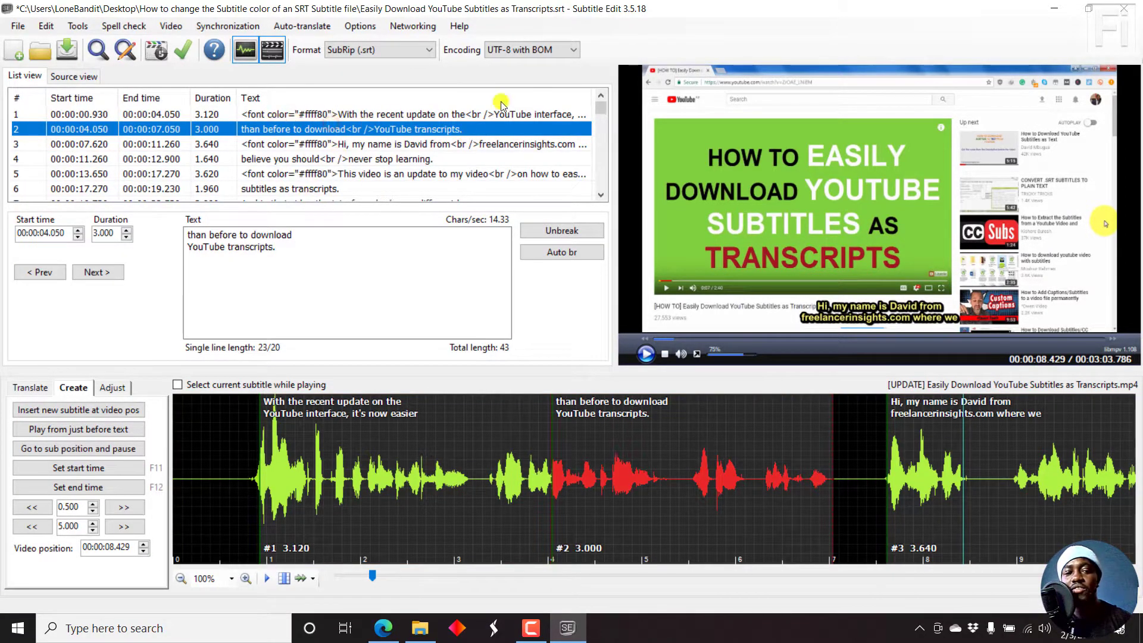
mouse_move(501, 90)
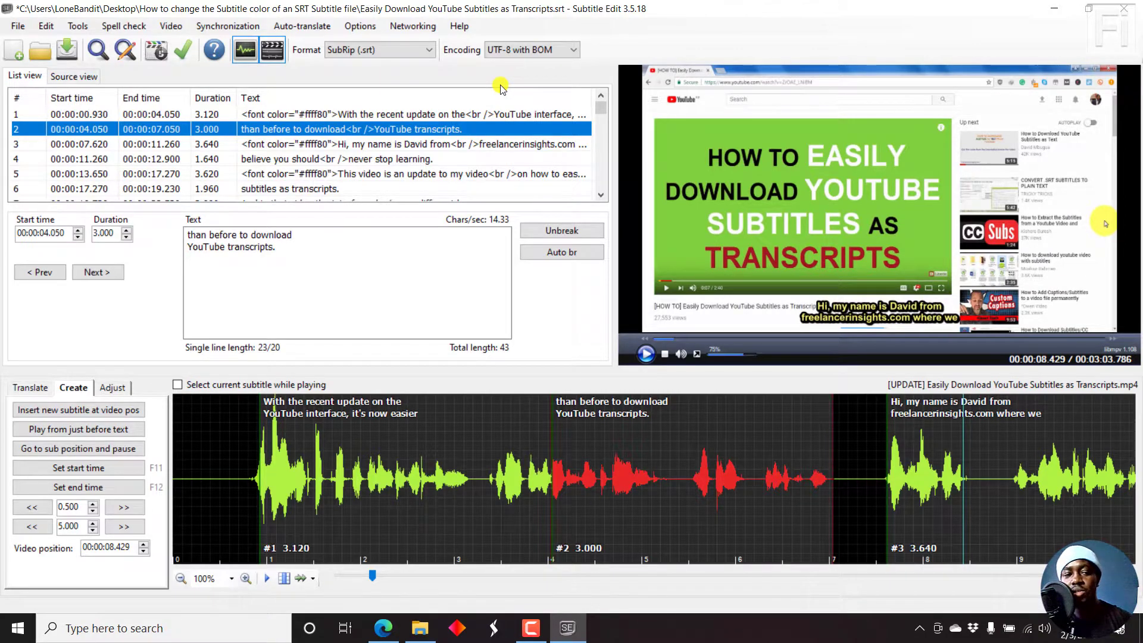
Step: Colour all selected lines #ffff80 light yellow via Color..., then view line 2
click(328, 158)
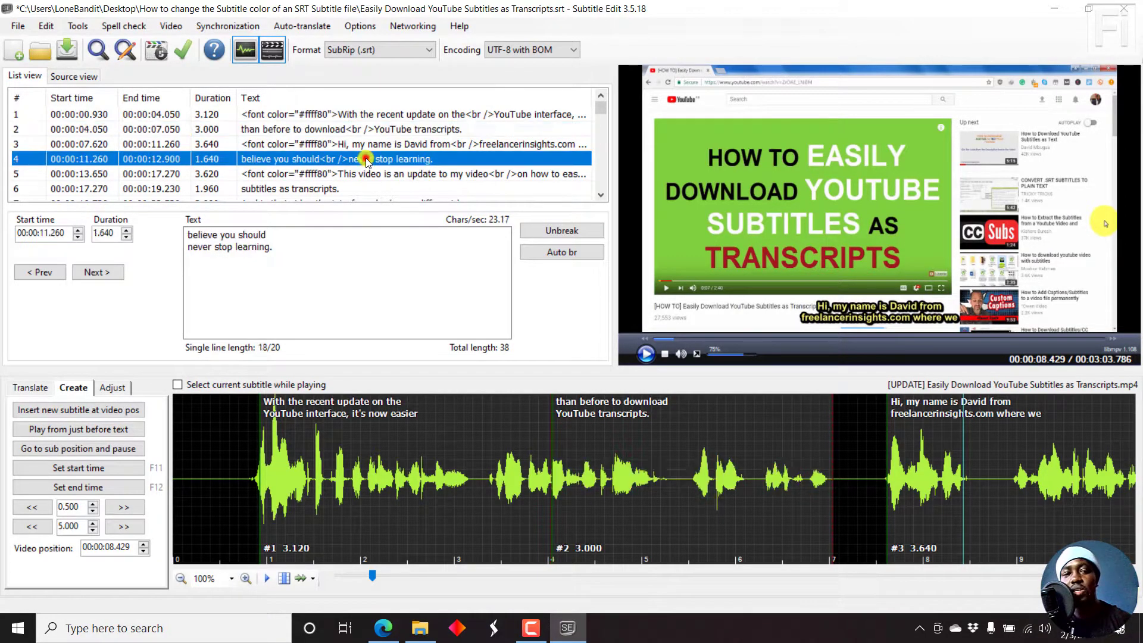
mouse_move(354, 137)
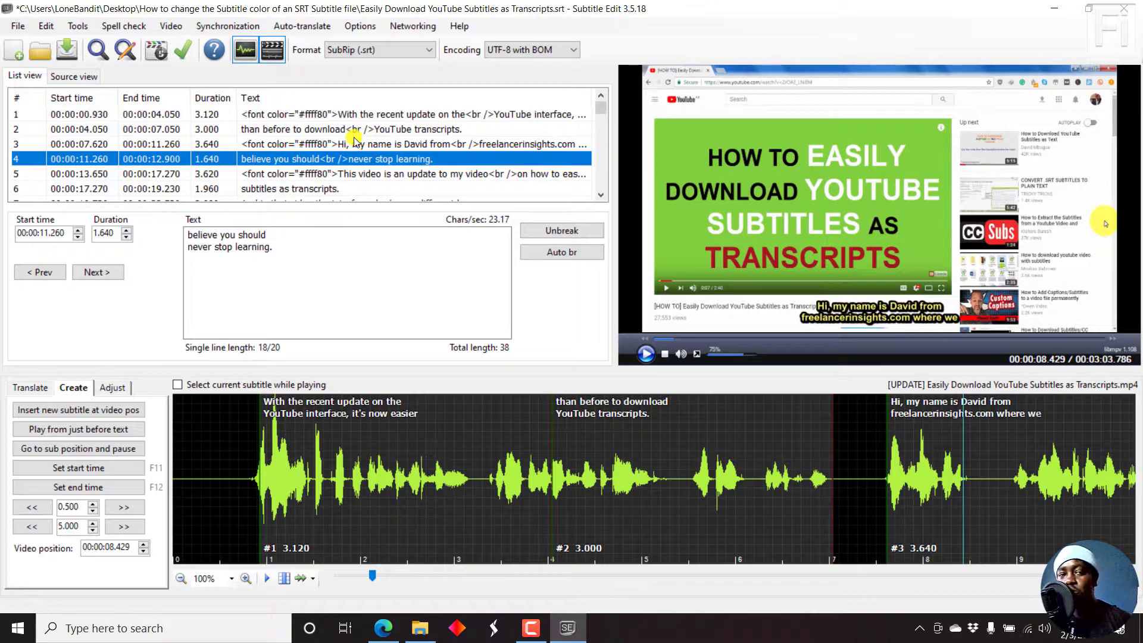
right_click(353, 139)
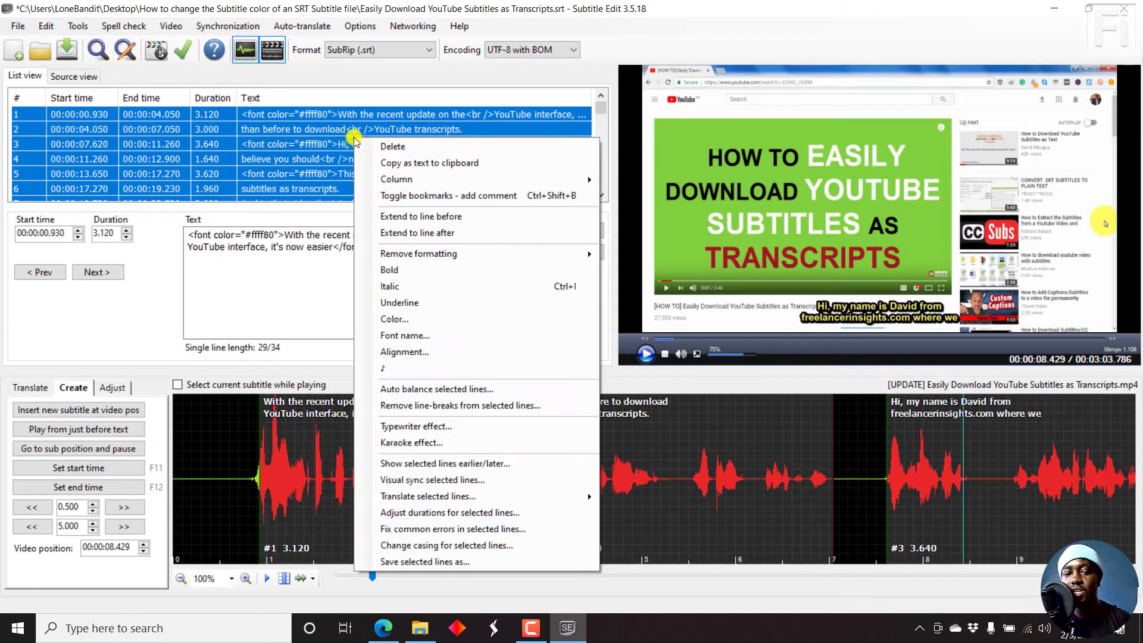
mouse_move(395, 319)
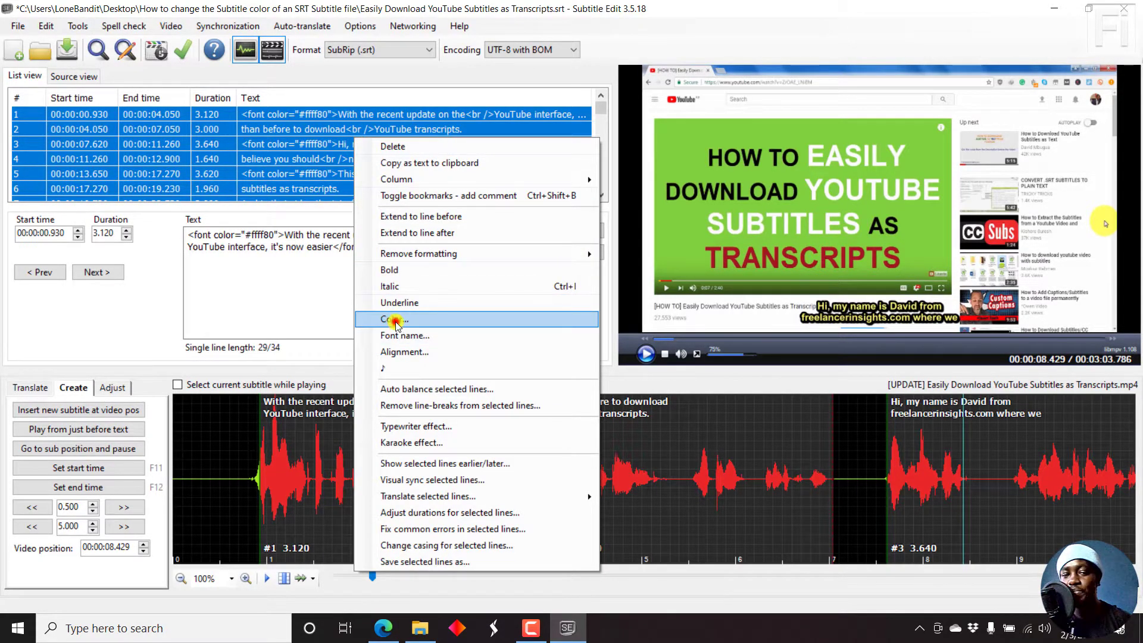
click(392, 319)
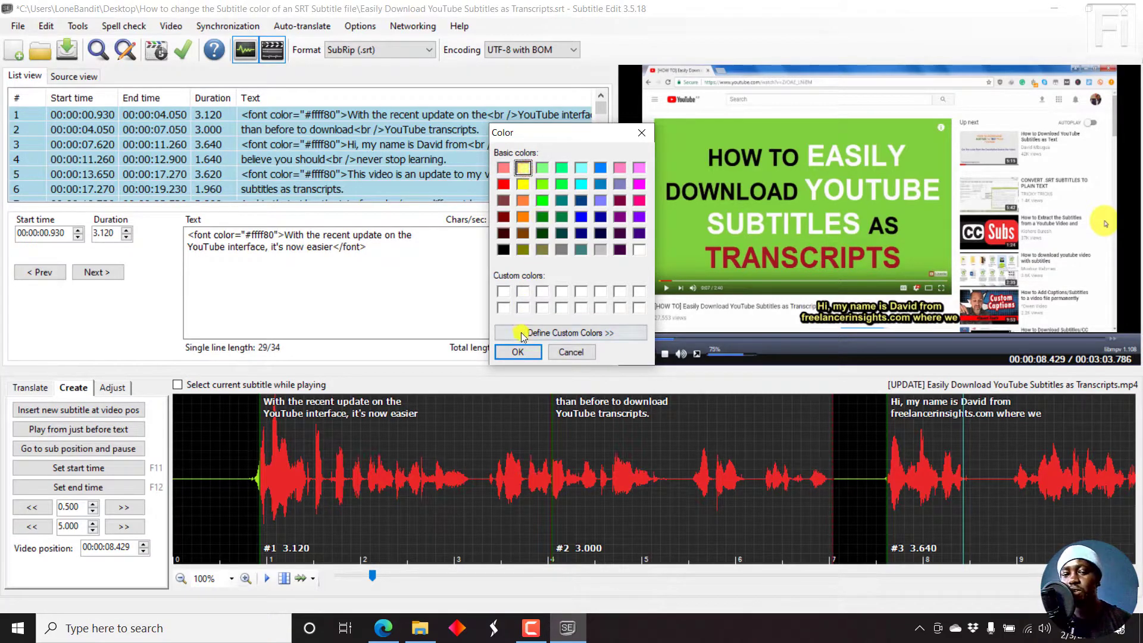
click(518, 352)
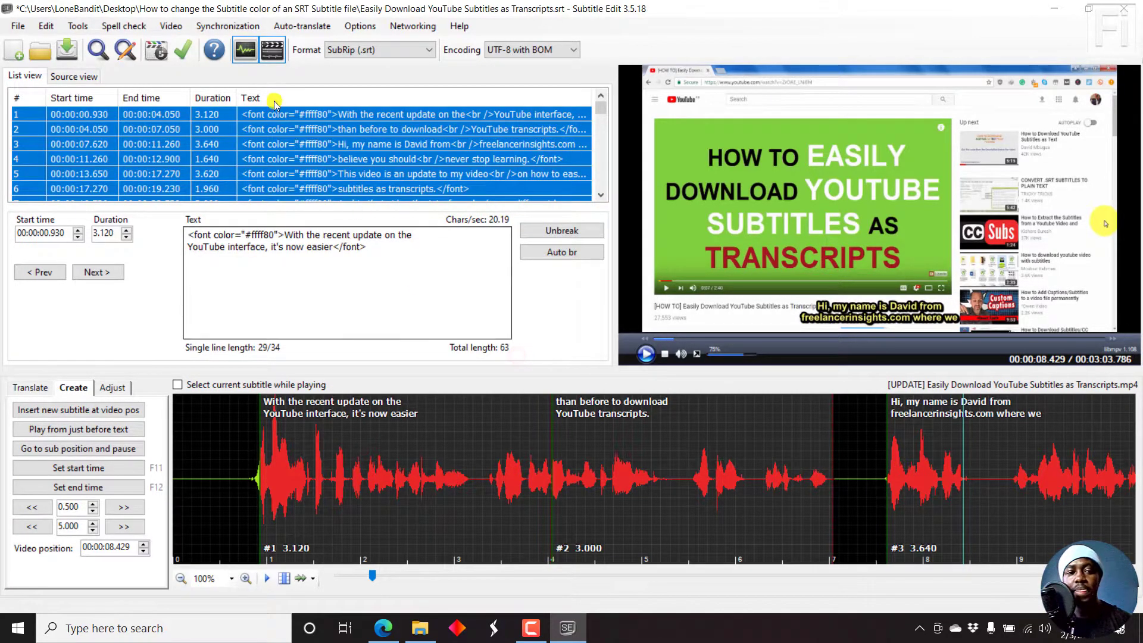
mouse_move(310, 99)
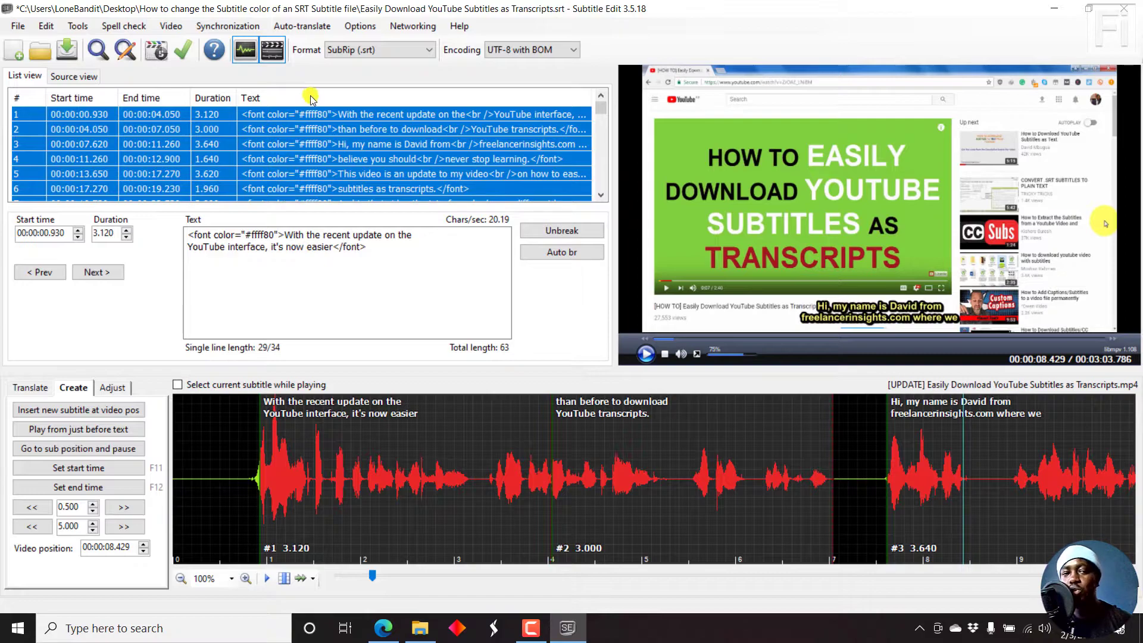
mouse_move(379, 121)
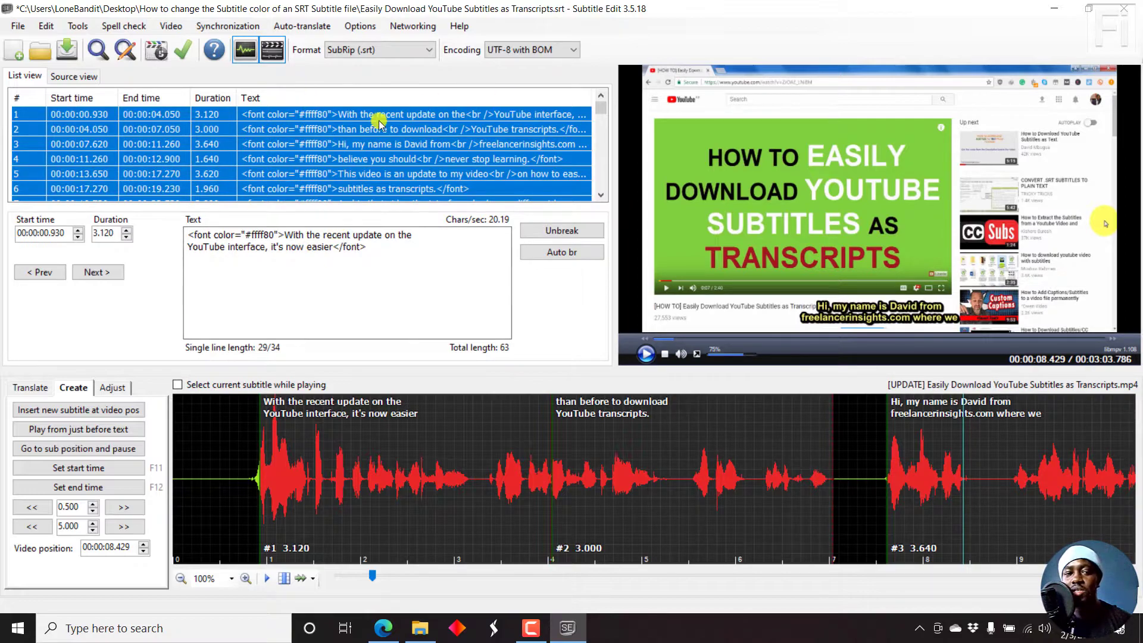
click(291, 128)
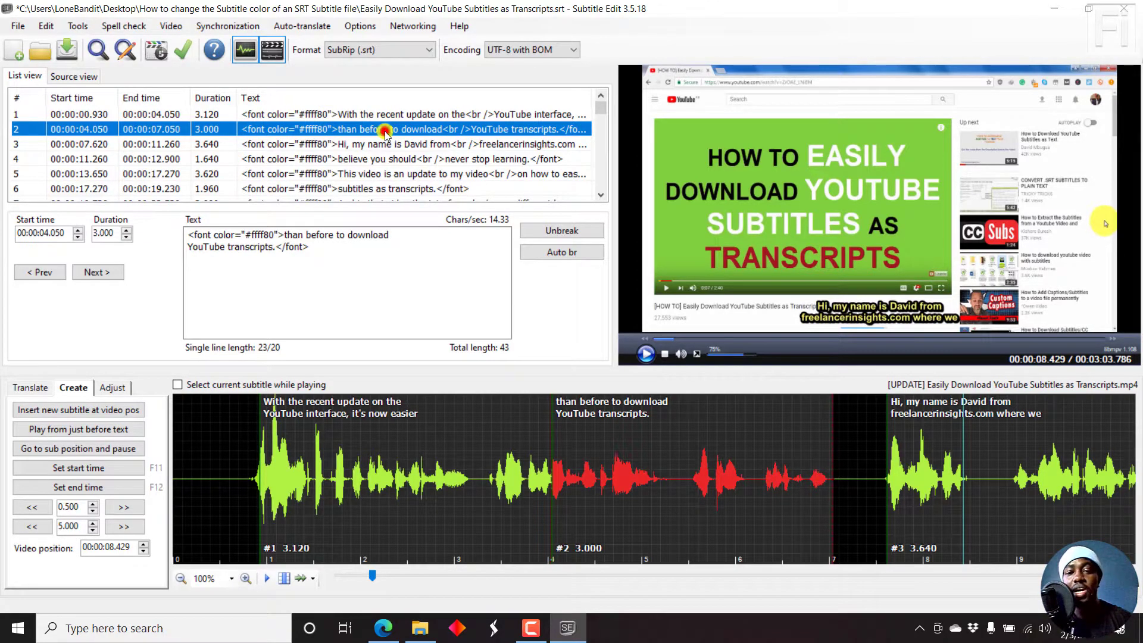
Step: Recolour subtitle line 2 to #ff0000 red as a test
right_click(378, 129)
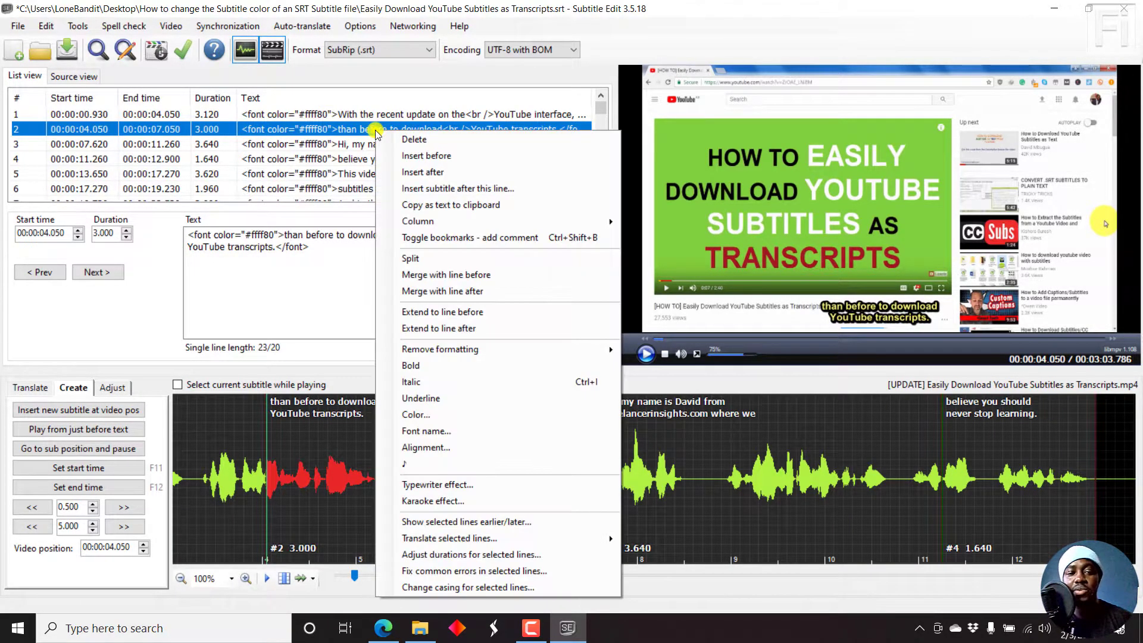
click(415, 414)
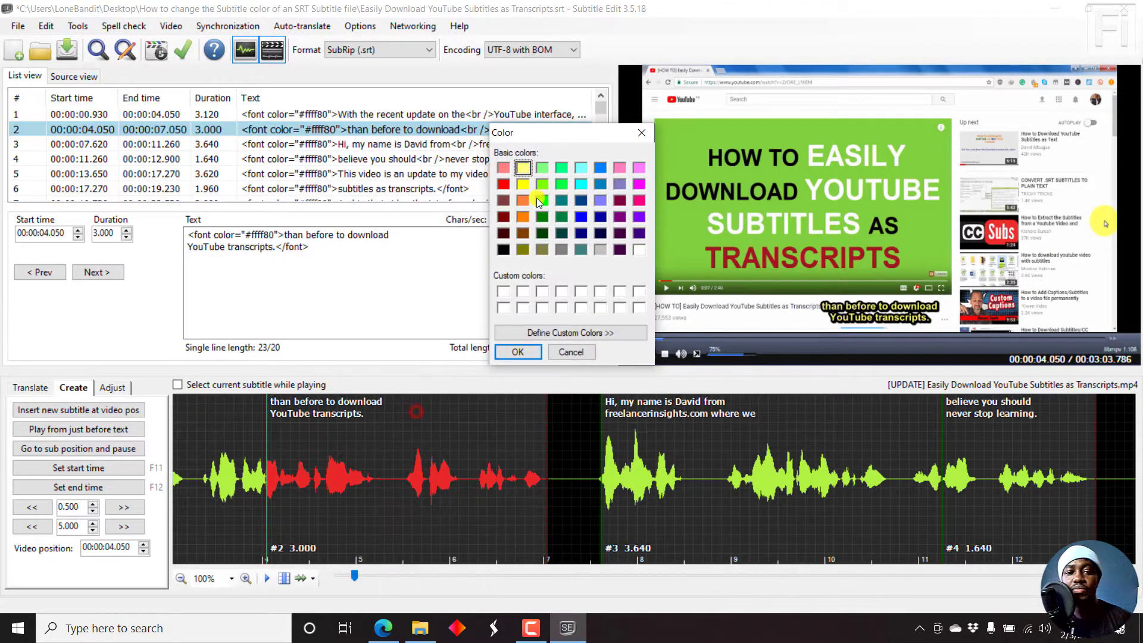
click(502, 183)
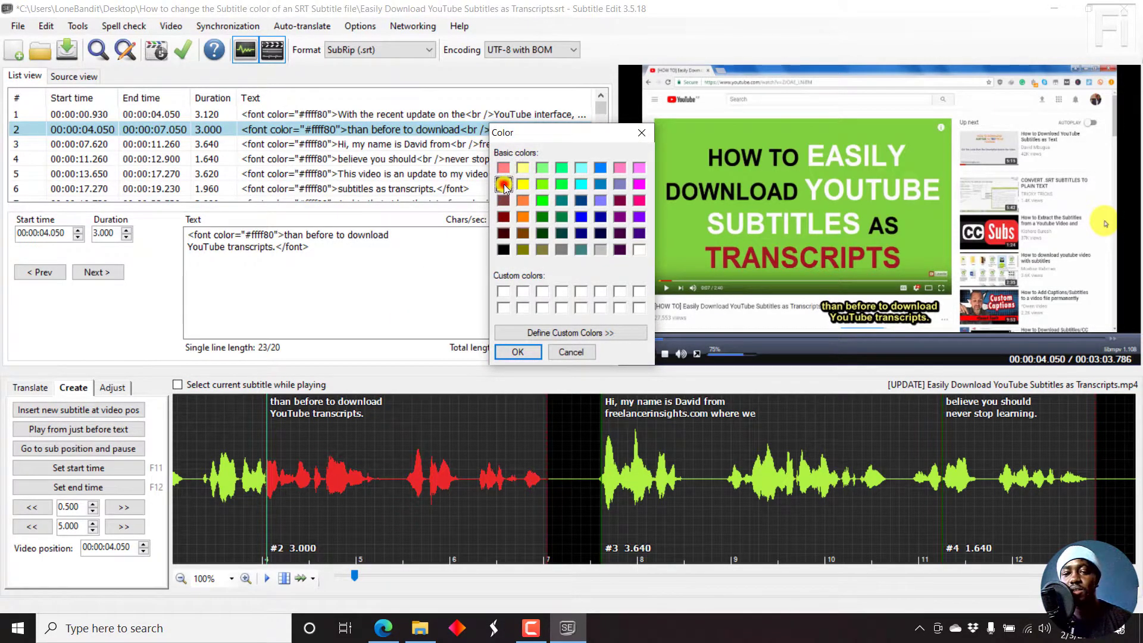
click(518, 352)
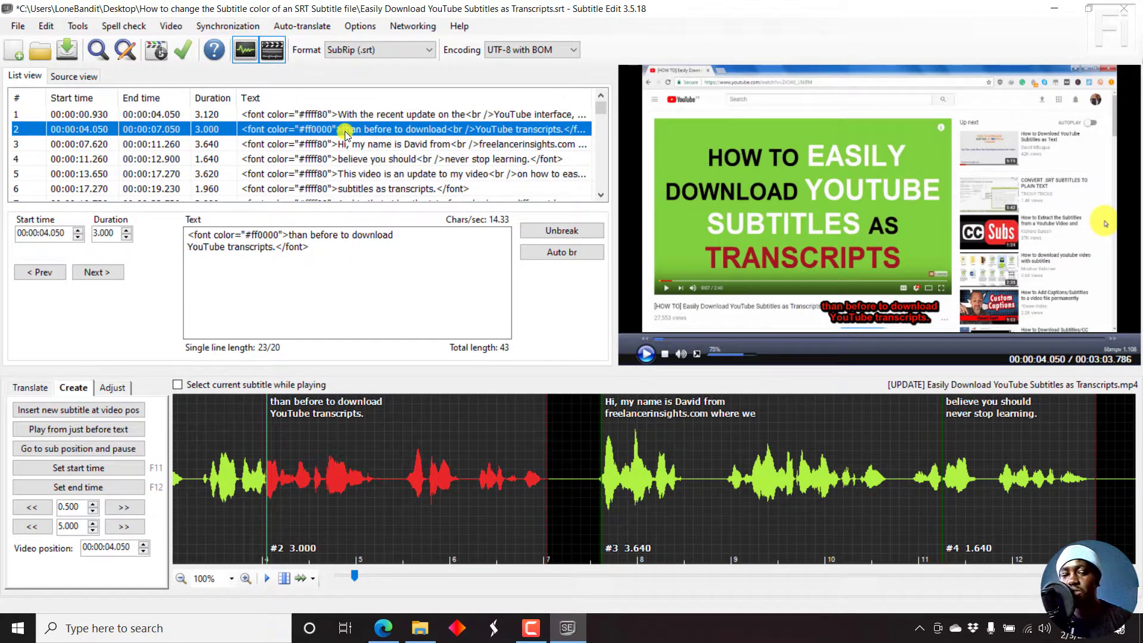
Step: Restore subtitle line 2 to #ffff80 light yellow, matching the other lines
right_click(346, 129)
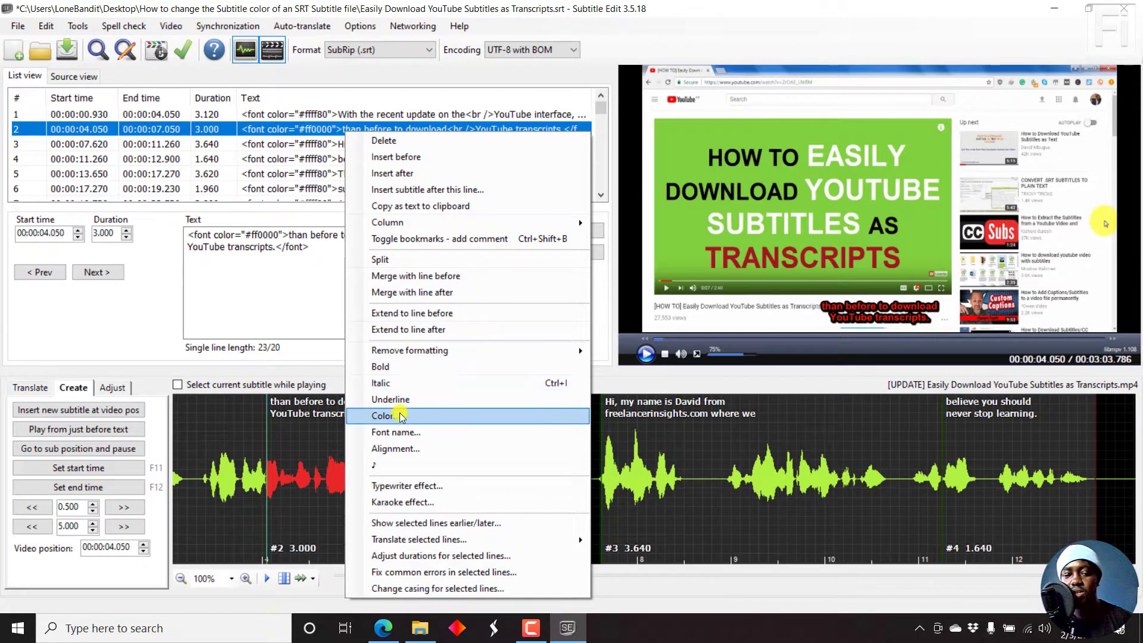
click(383, 416)
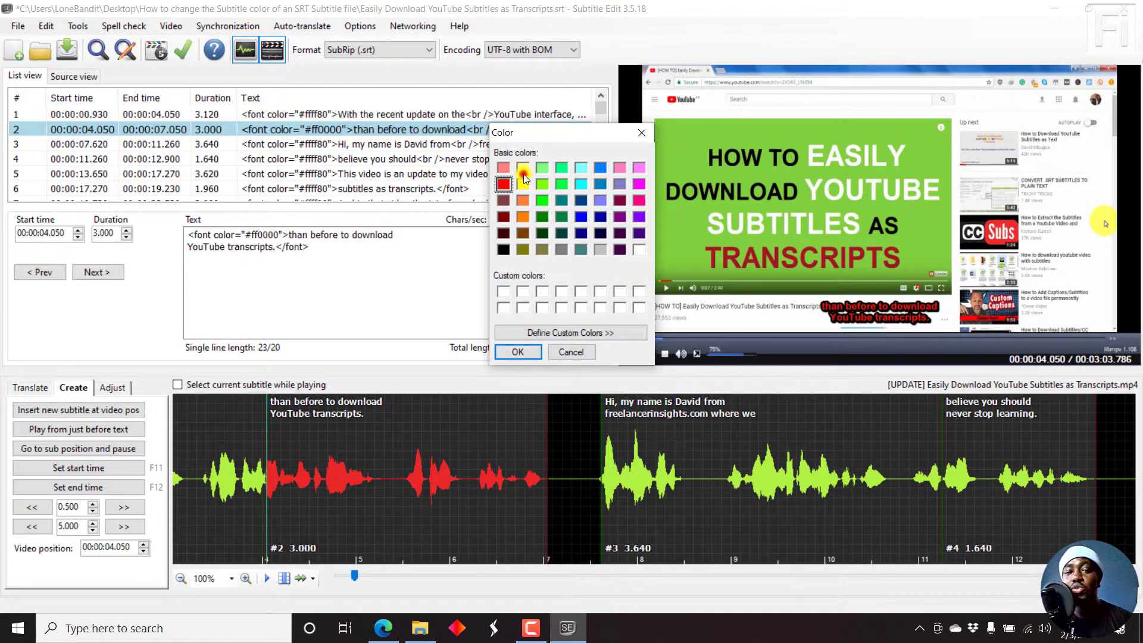
click(523, 168)
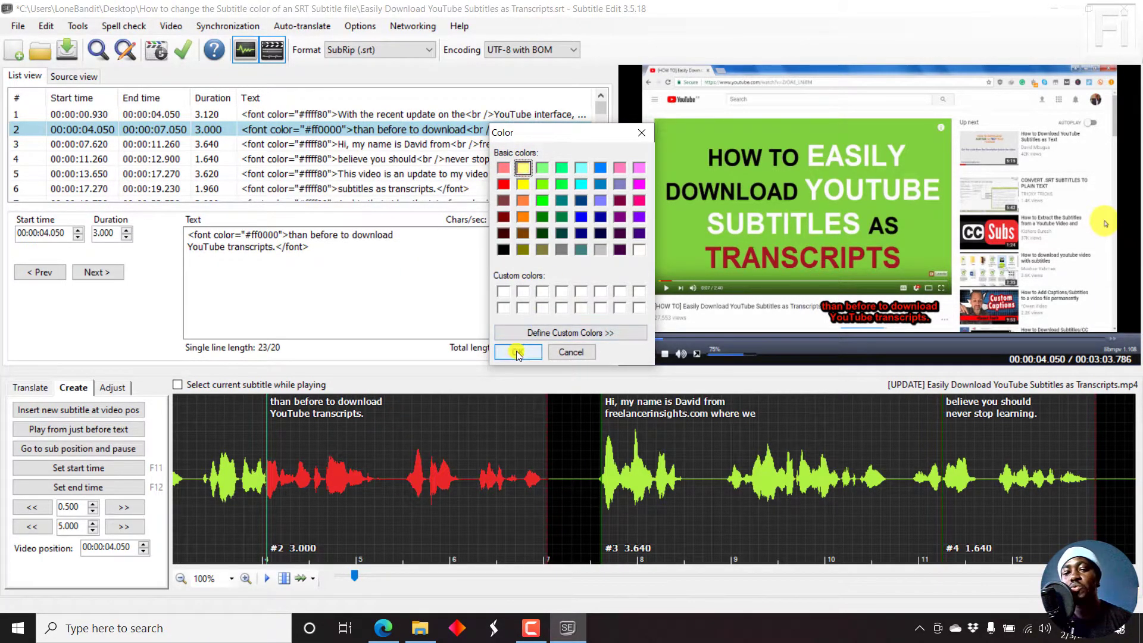
click(518, 353)
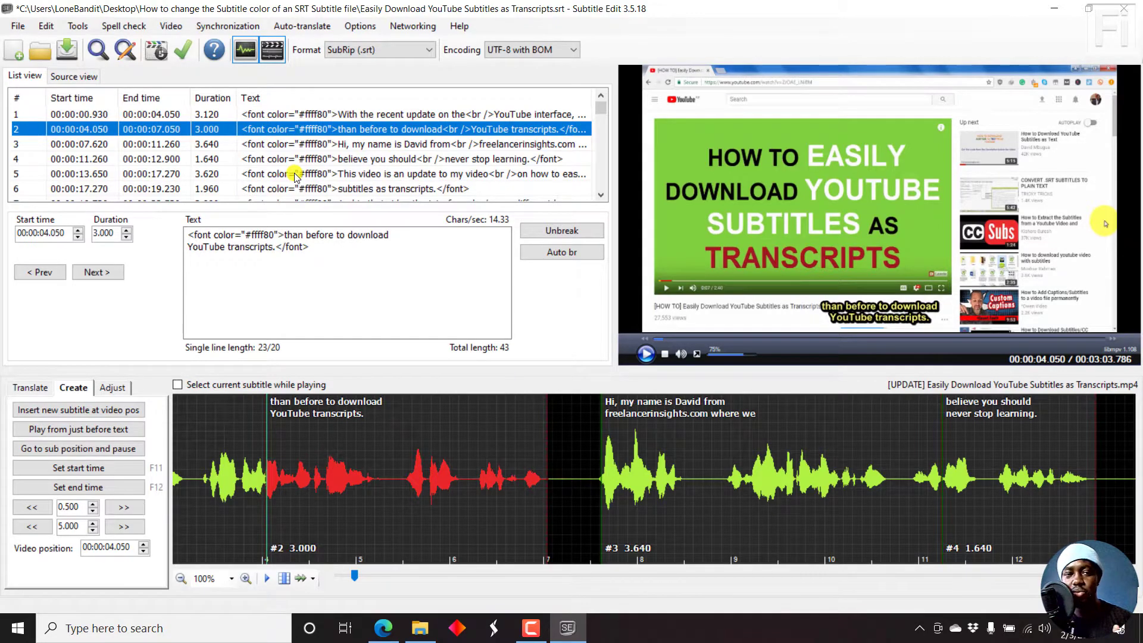
mouse_move(456, 150)
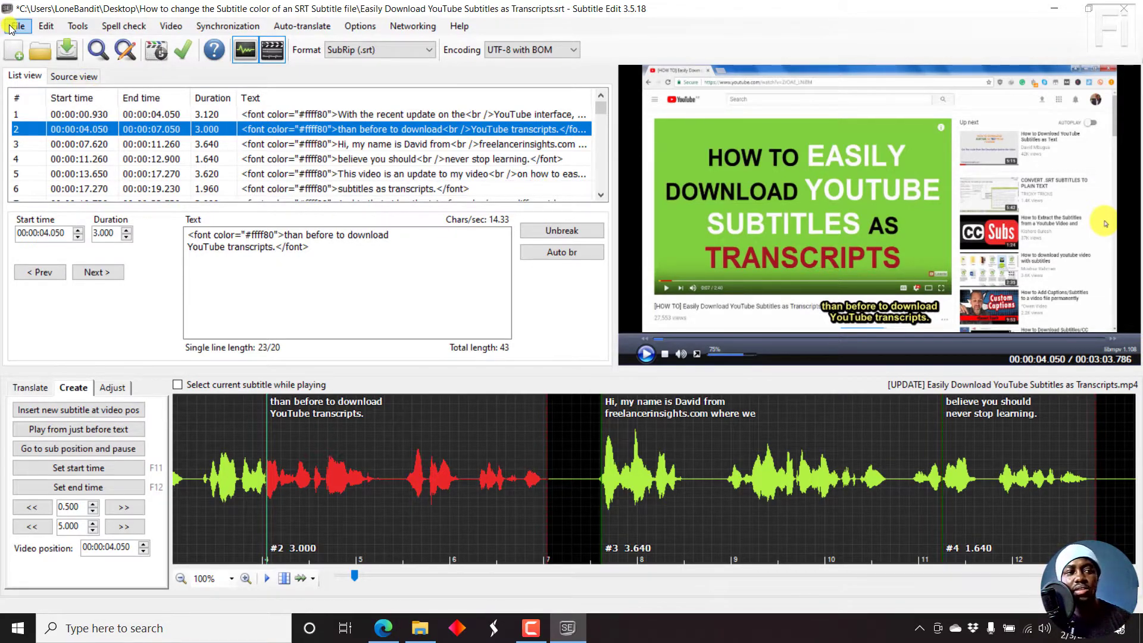
Step: Save the subtitles as a new SubRip file named '… Transcripts - Yellow Subs'
click(15, 26)
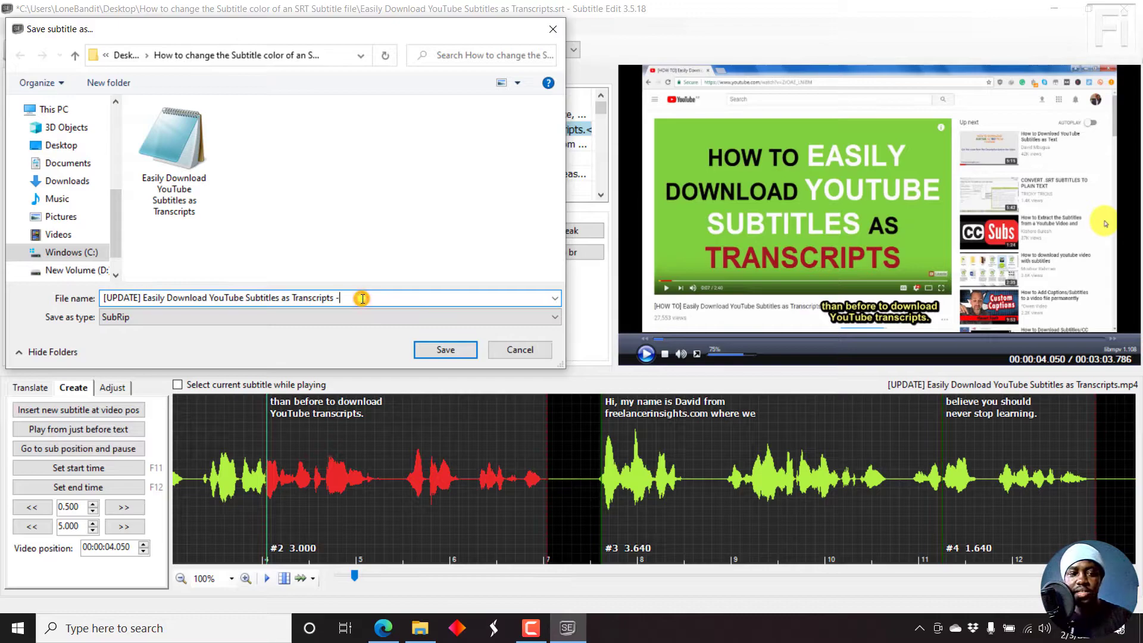
text(Yellow S)
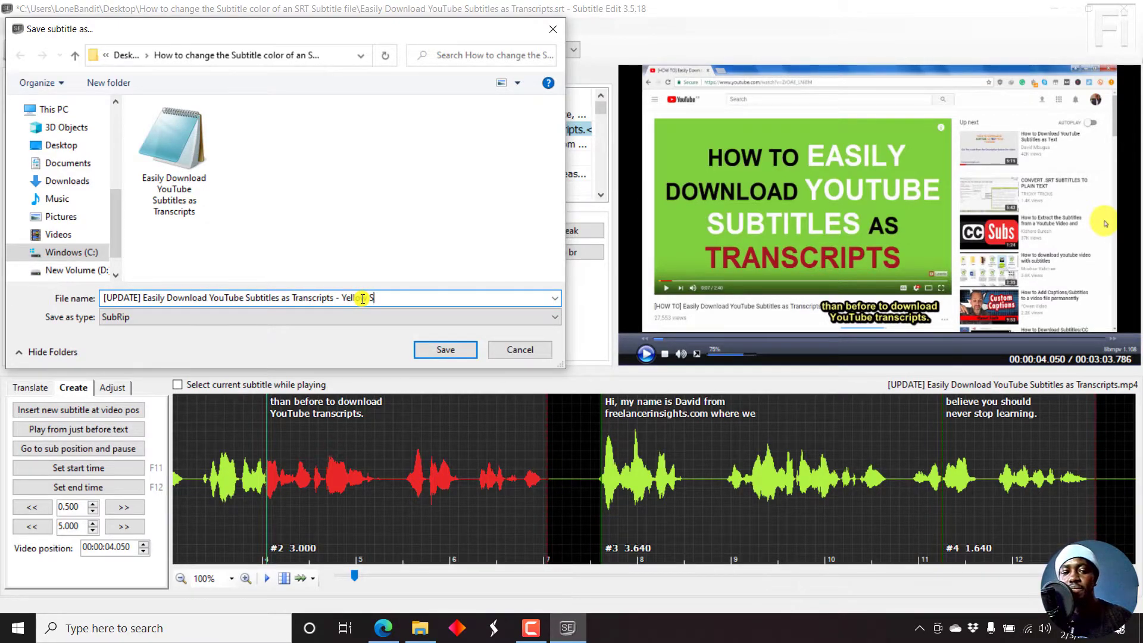
click(444, 349)
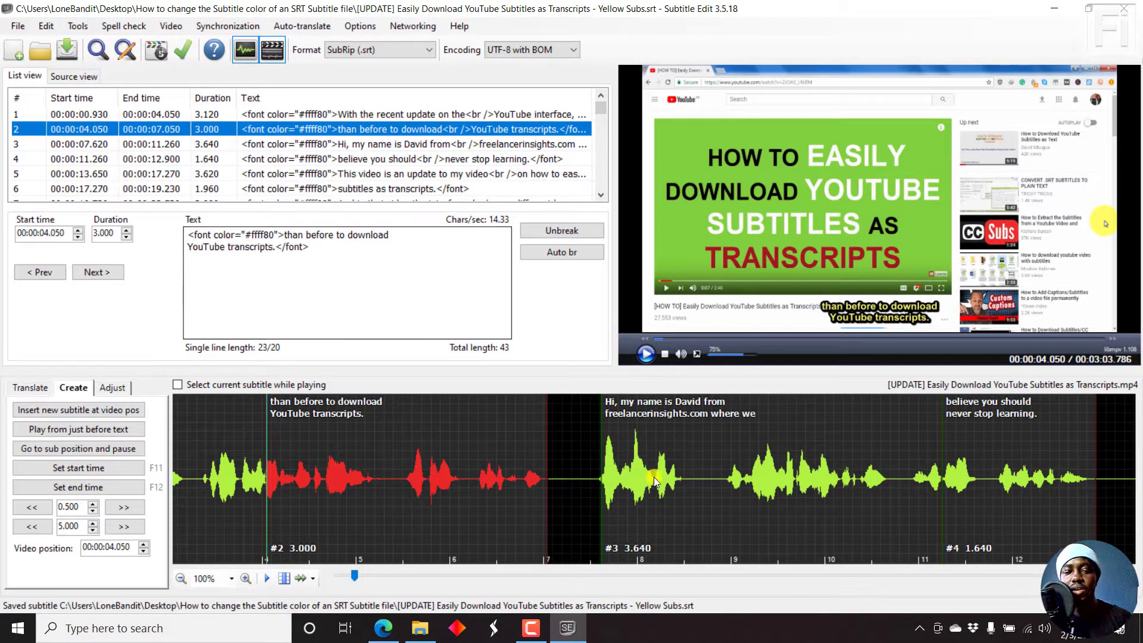
mouse_move(553, 405)
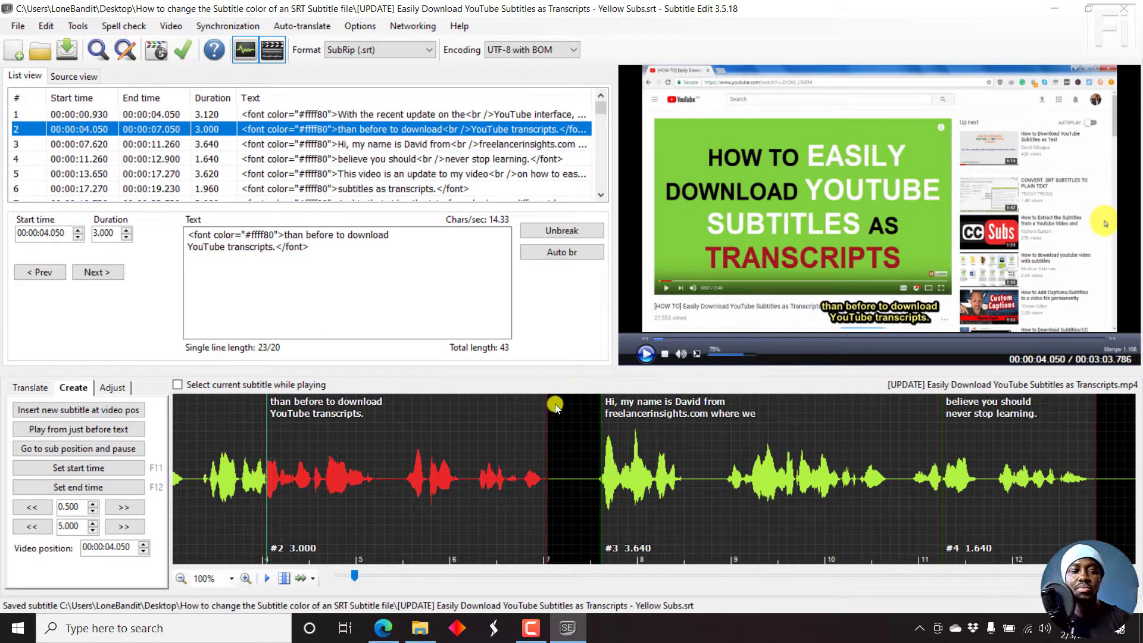
mouse_move(488, 414)
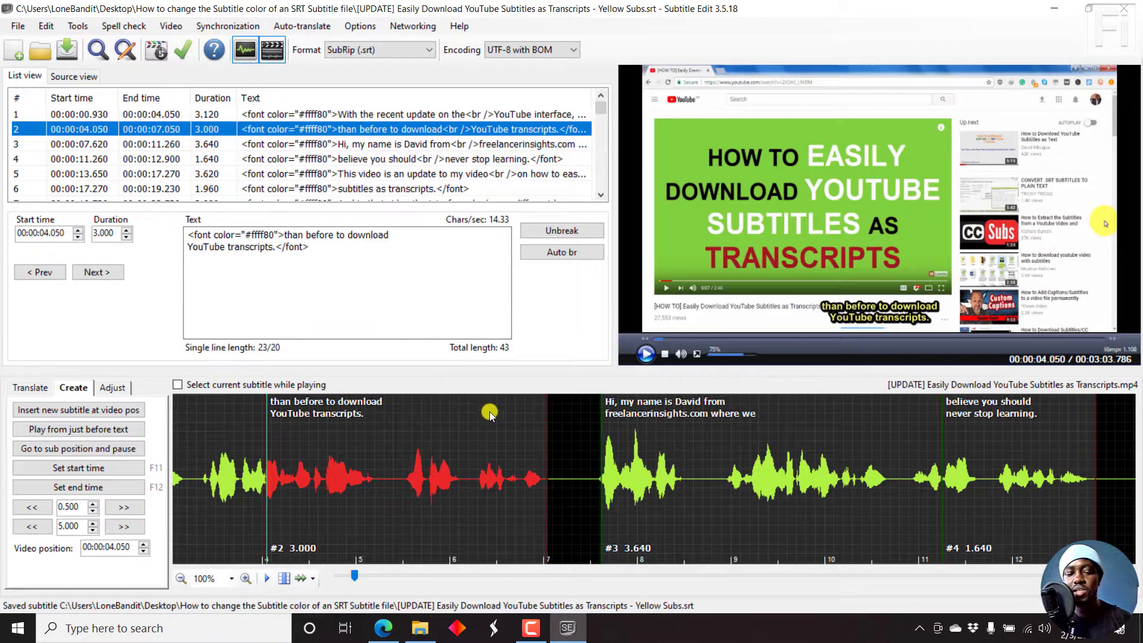
mouse_move(532, 482)
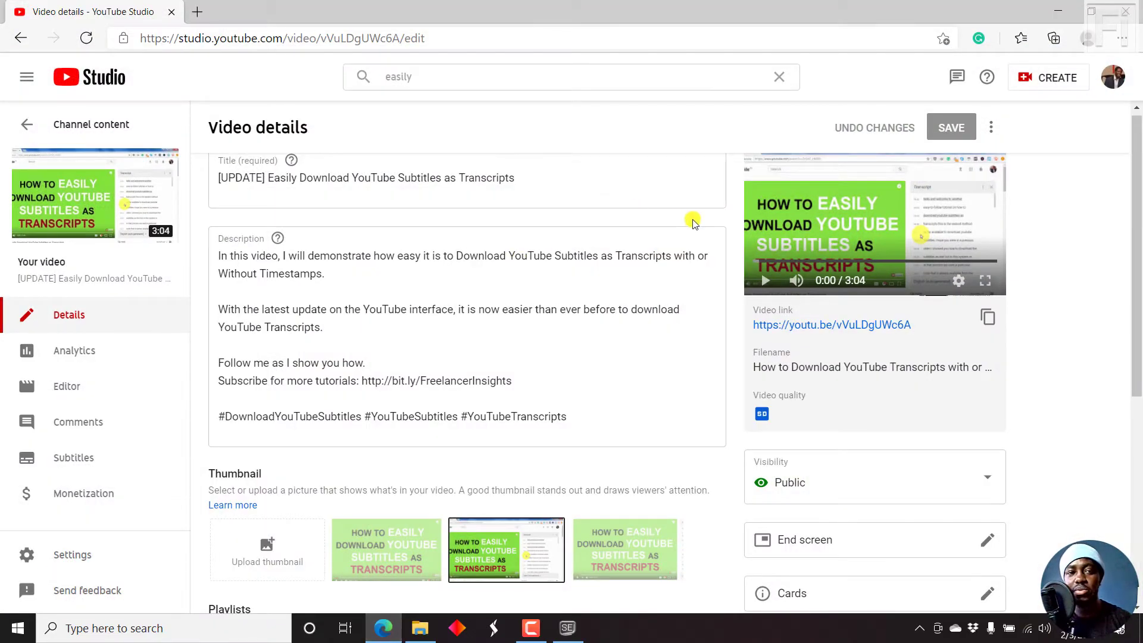
mouse_move(330, 234)
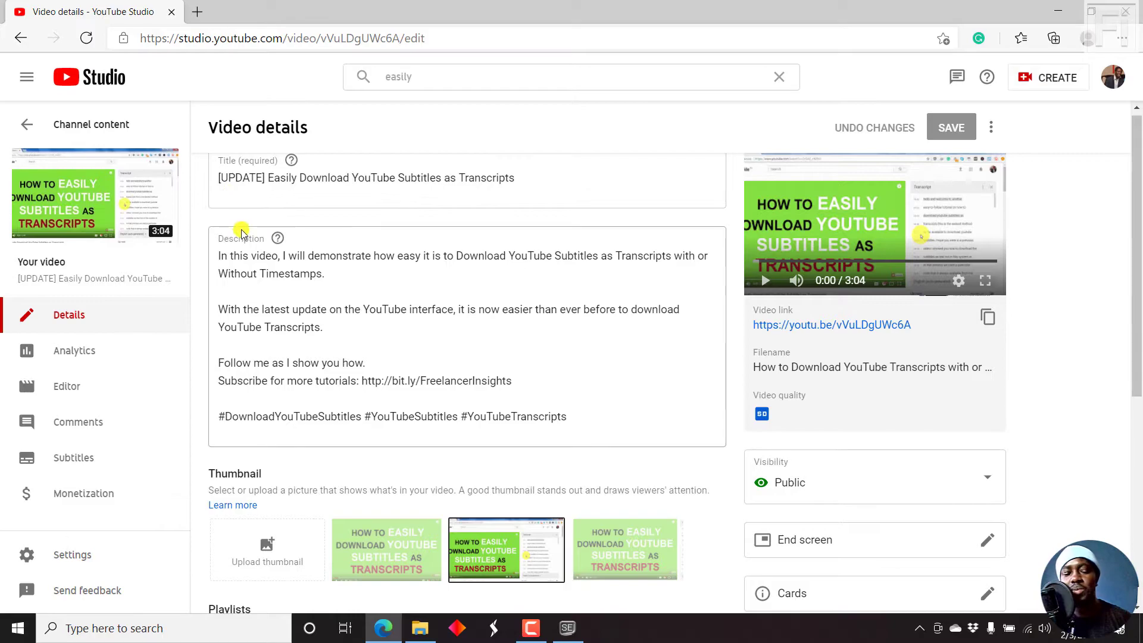
mouse_move(74, 457)
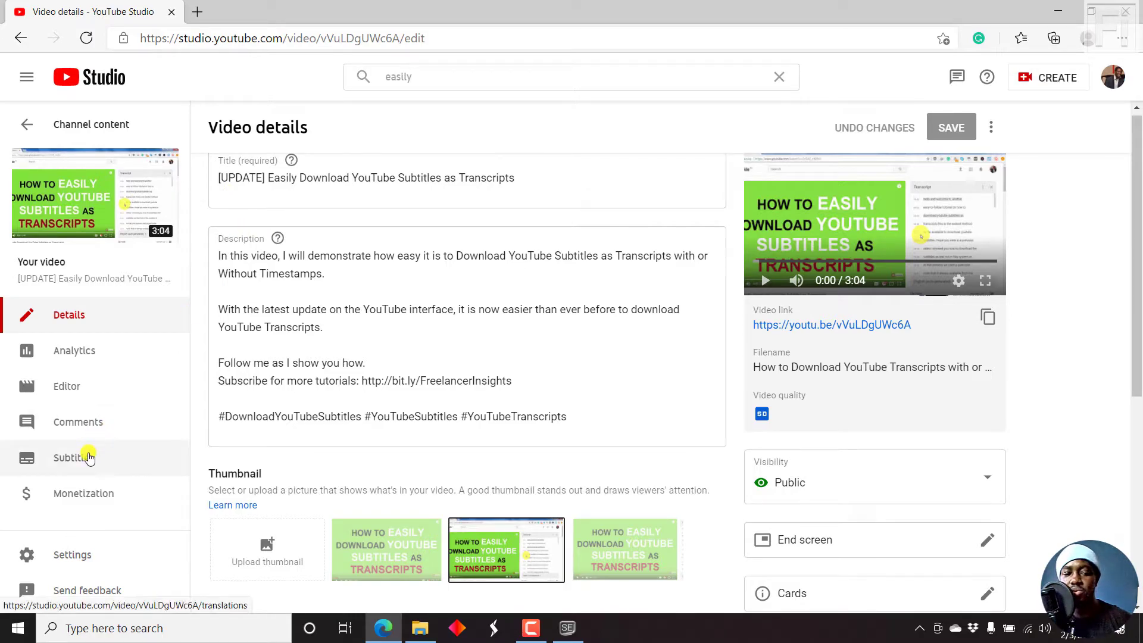
Step: Add English (United States) as a new subtitle language on the video's subtitles page
click(73, 457)
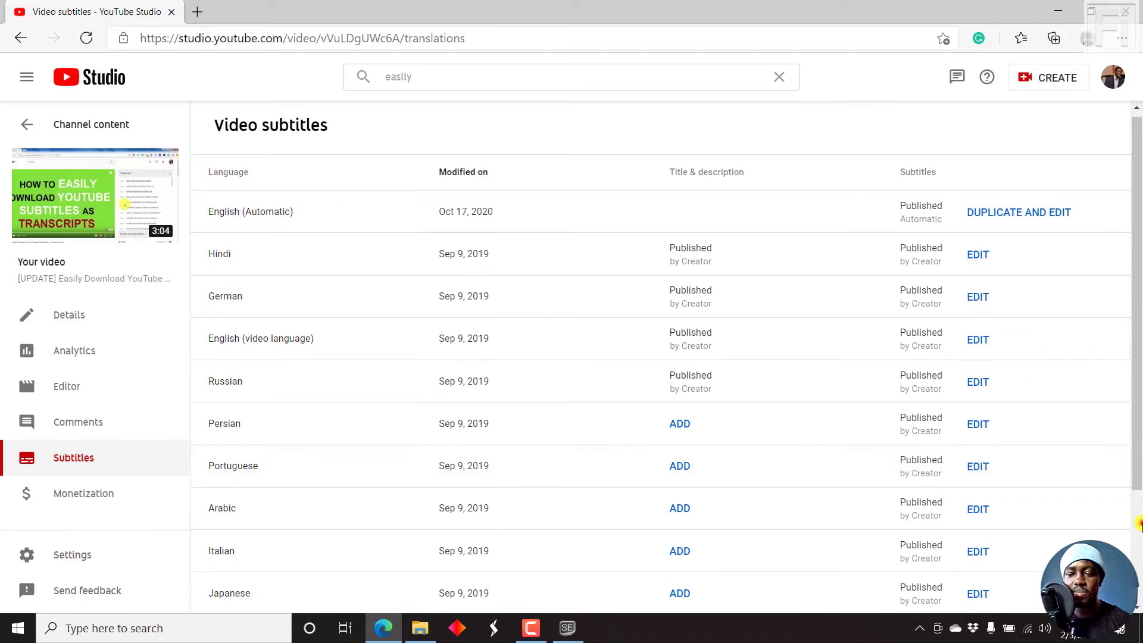
scroll(down, 3)
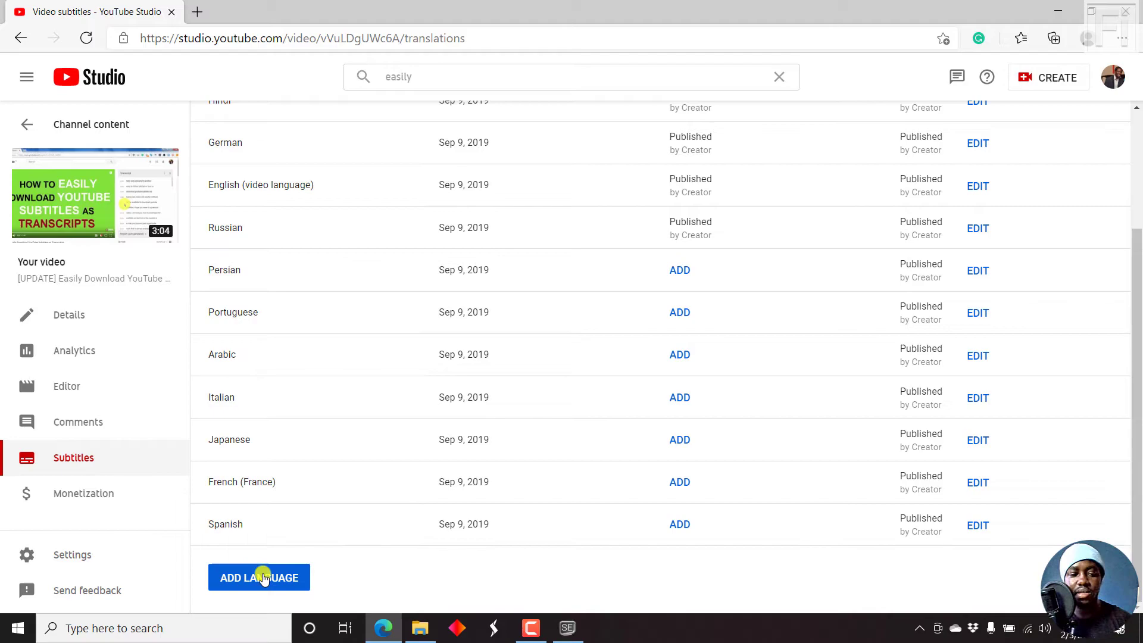
click(259, 577)
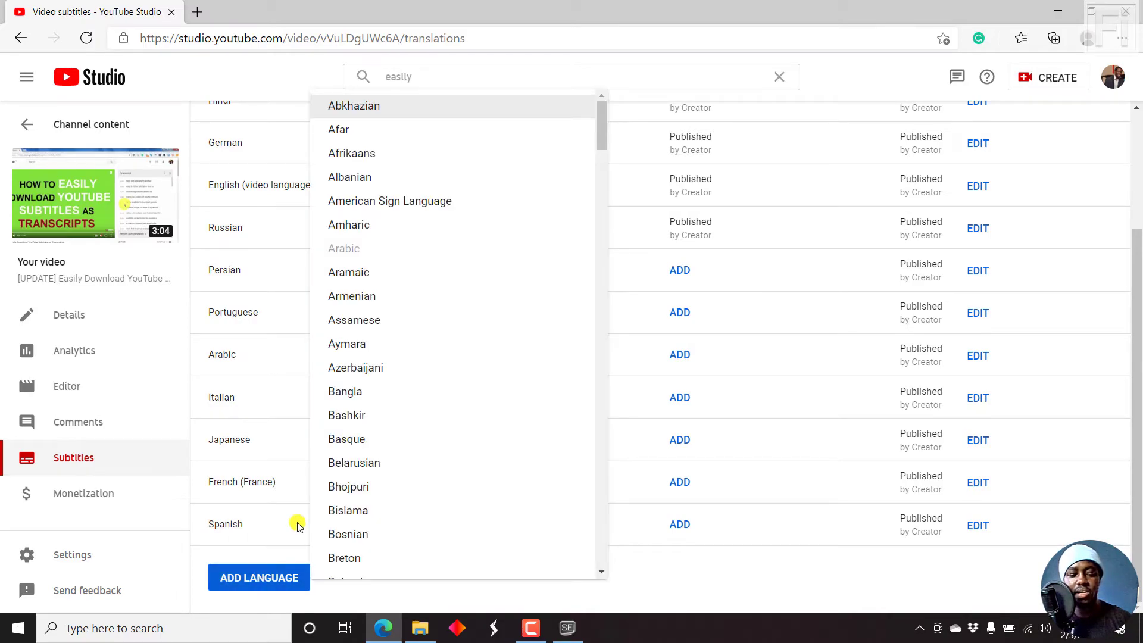
scroll(down, 3)
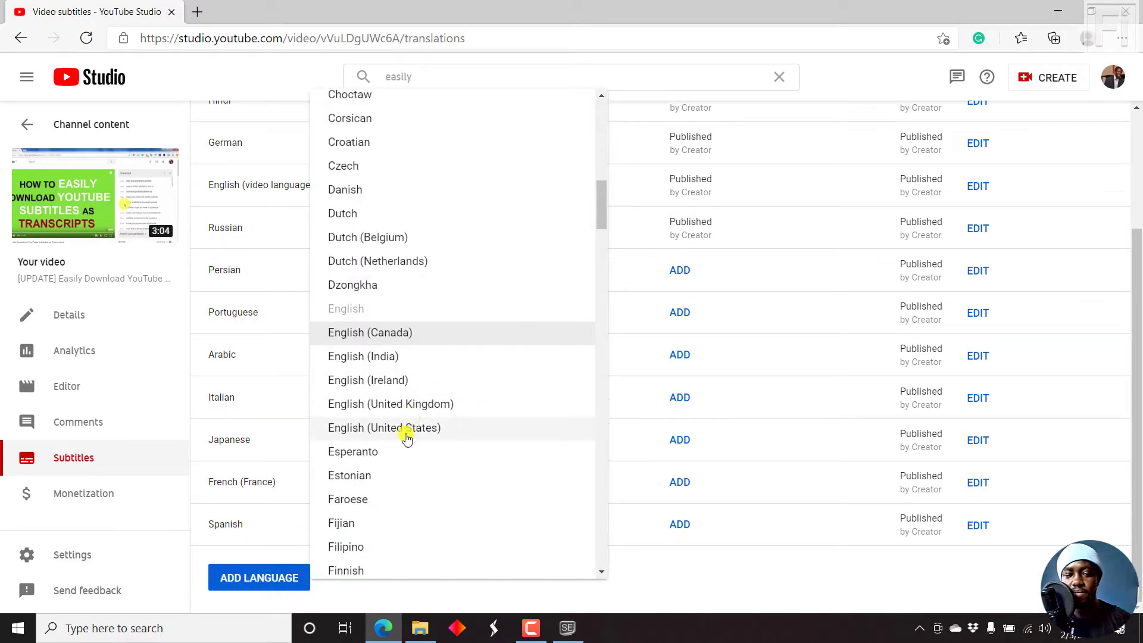
click(384, 428)
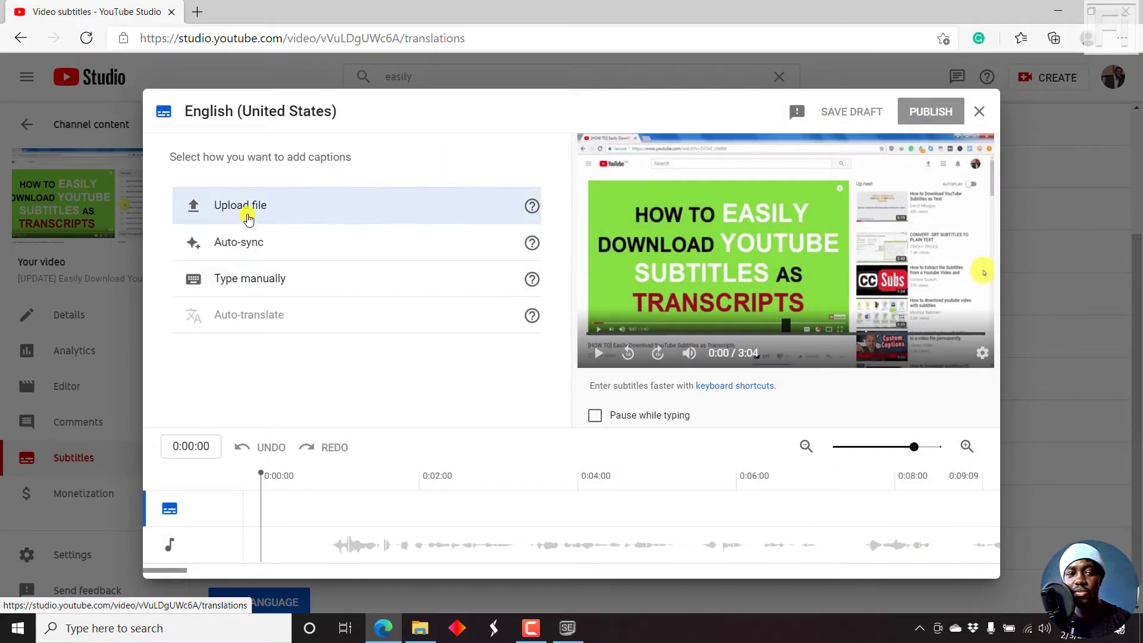
Step: Upload the Yellow Subs SRT file with timing as the English (United States) captions
click(240, 205)
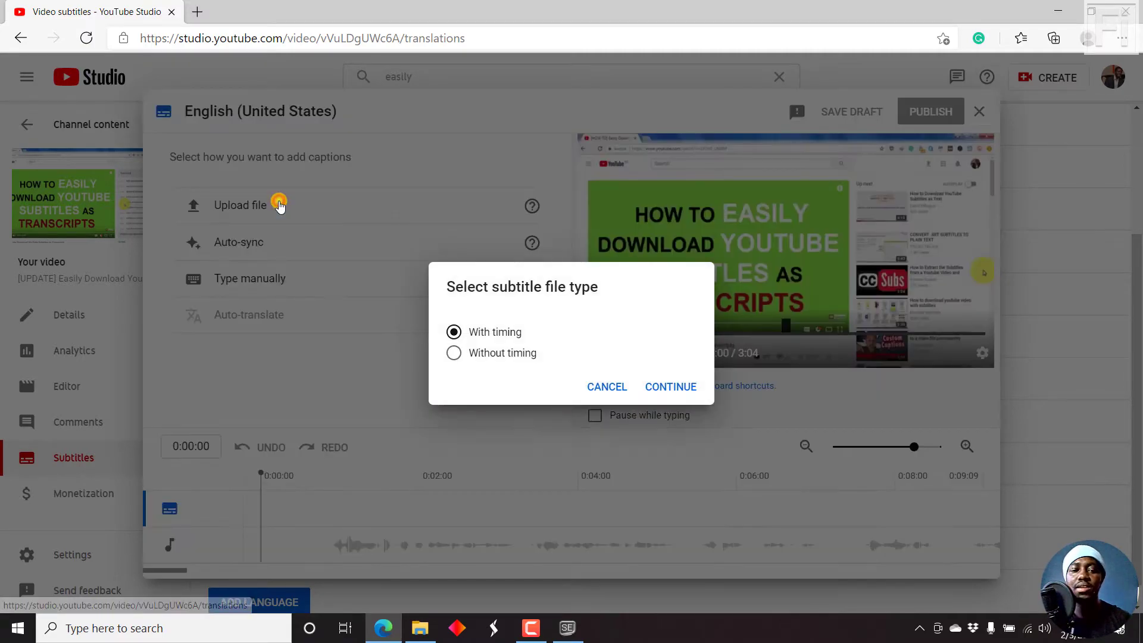
mouse_move(507, 332)
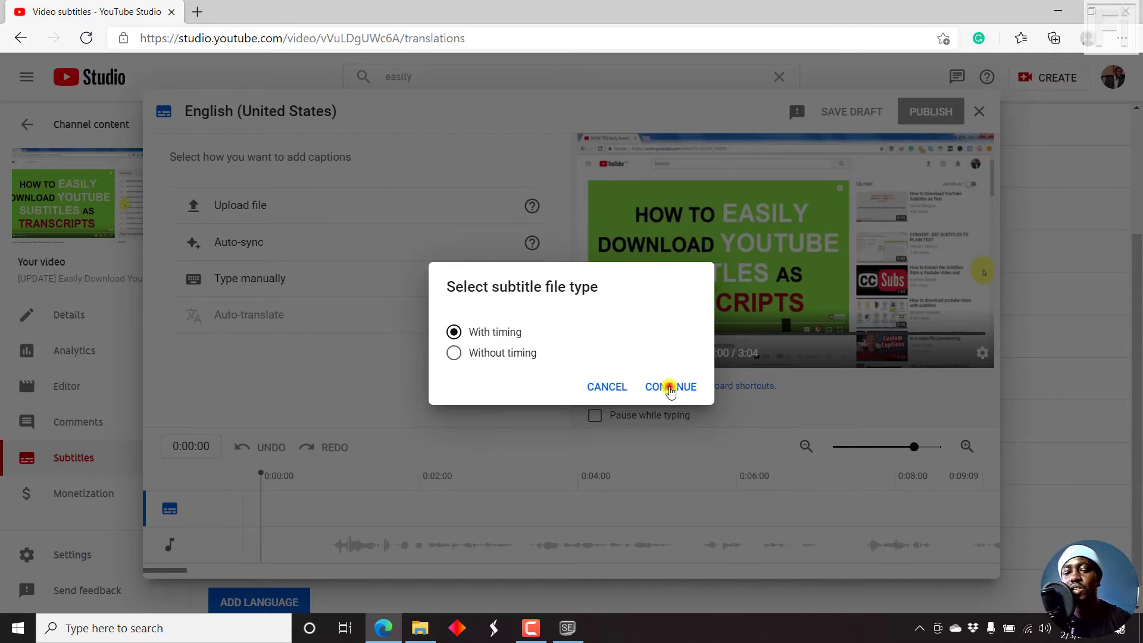
click(670, 385)
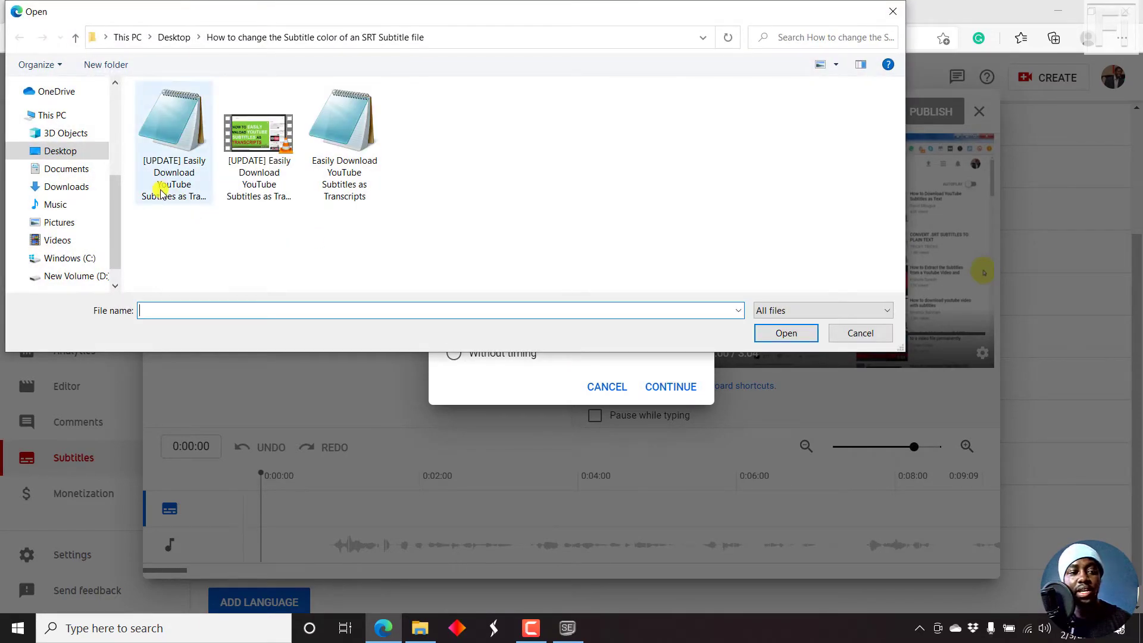
mouse_move(168, 195)
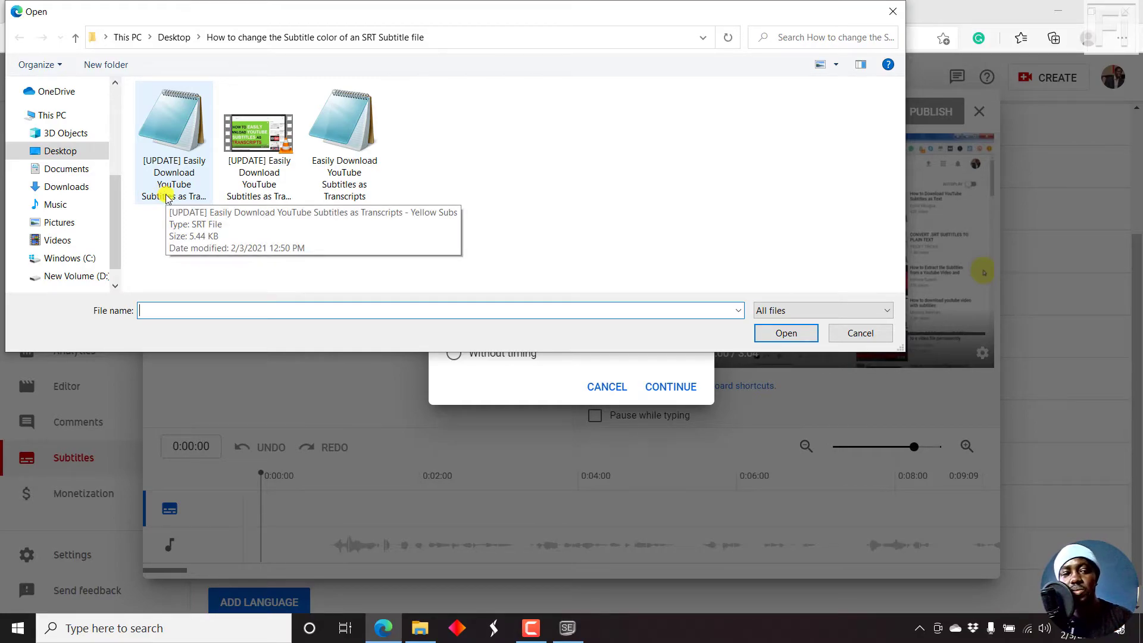
click(174, 120)
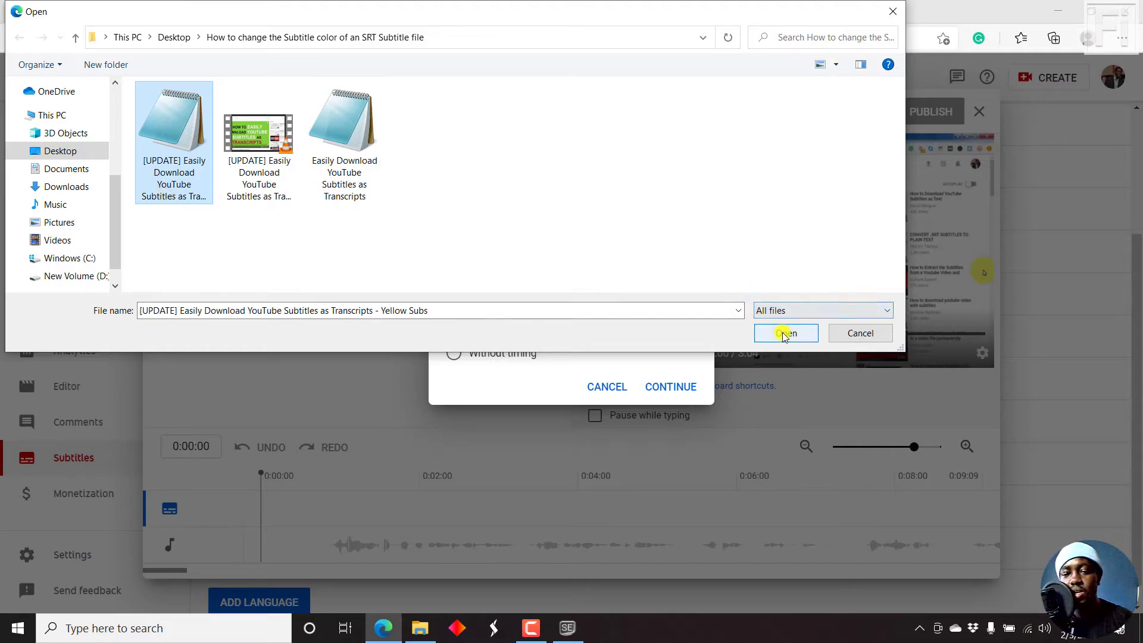
click(786, 333)
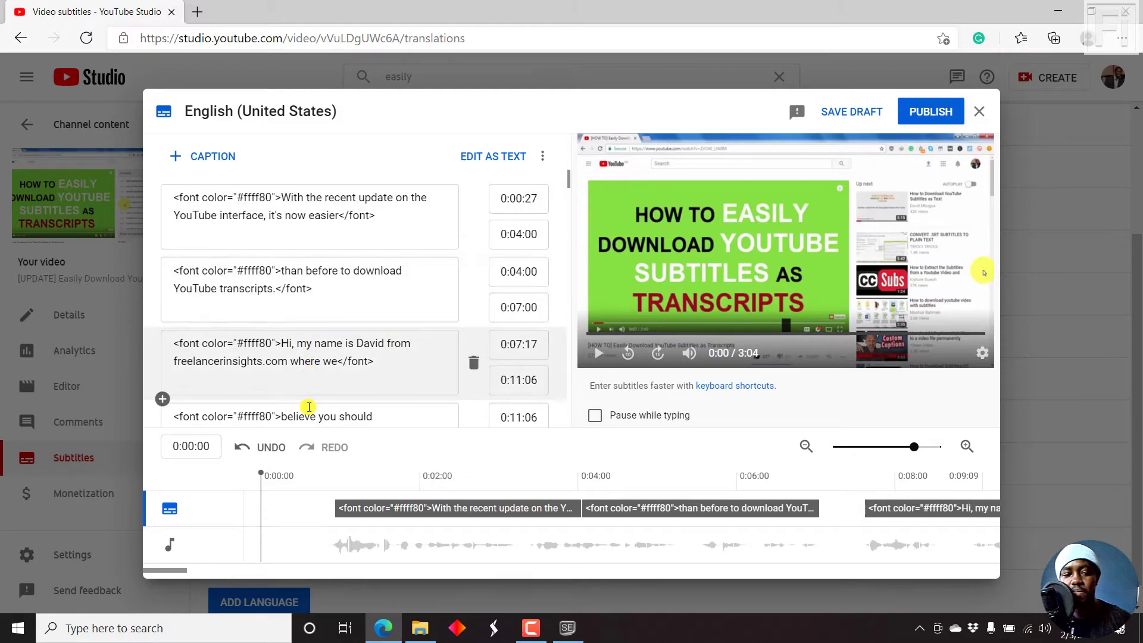
mouse_move(375, 501)
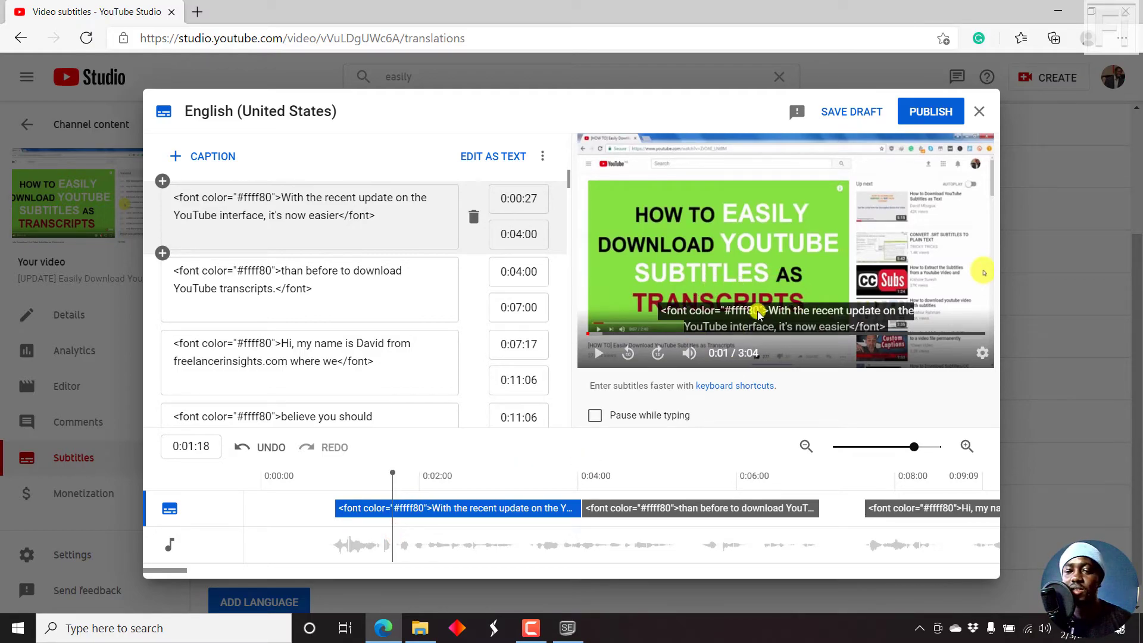
mouse_move(700, 219)
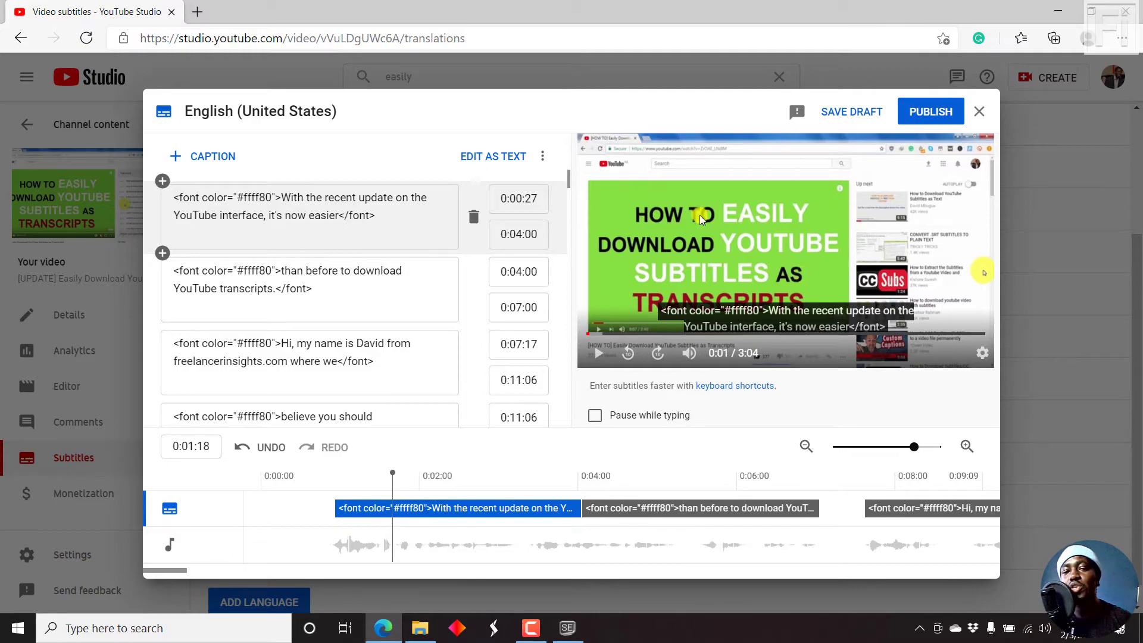
mouse_move(689, 320)
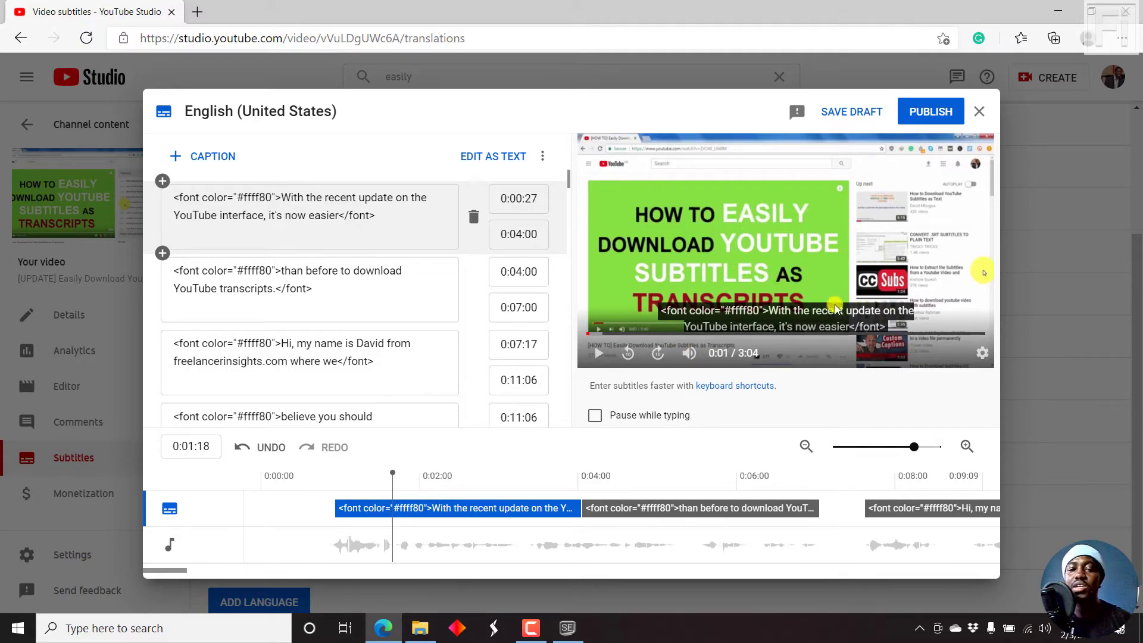
mouse_move(689, 229)
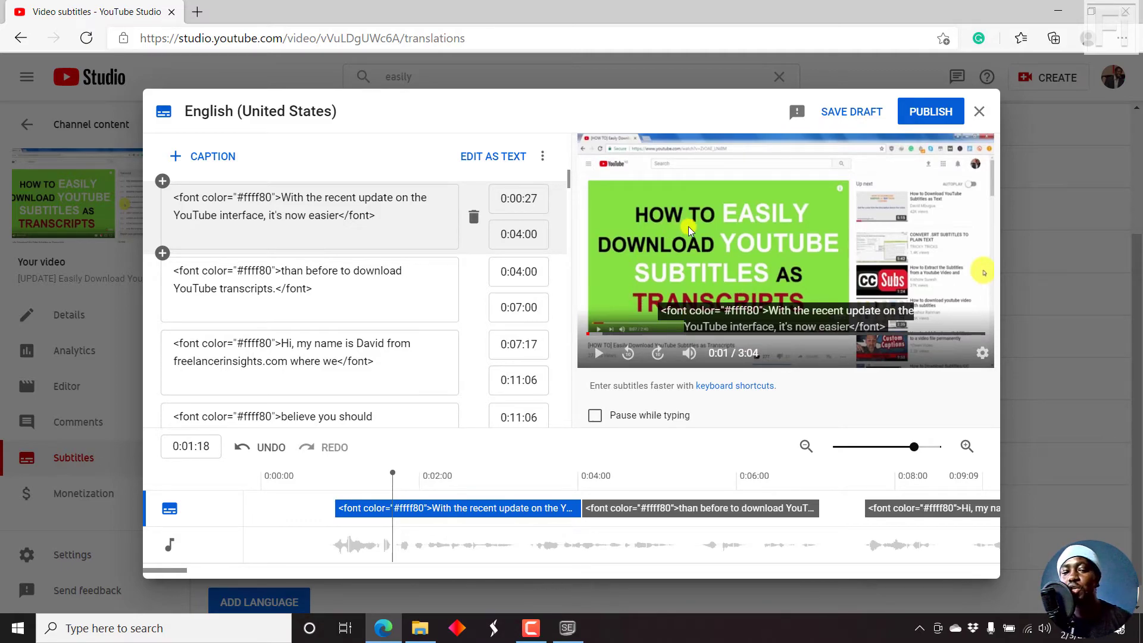
mouse_move(771, 382)
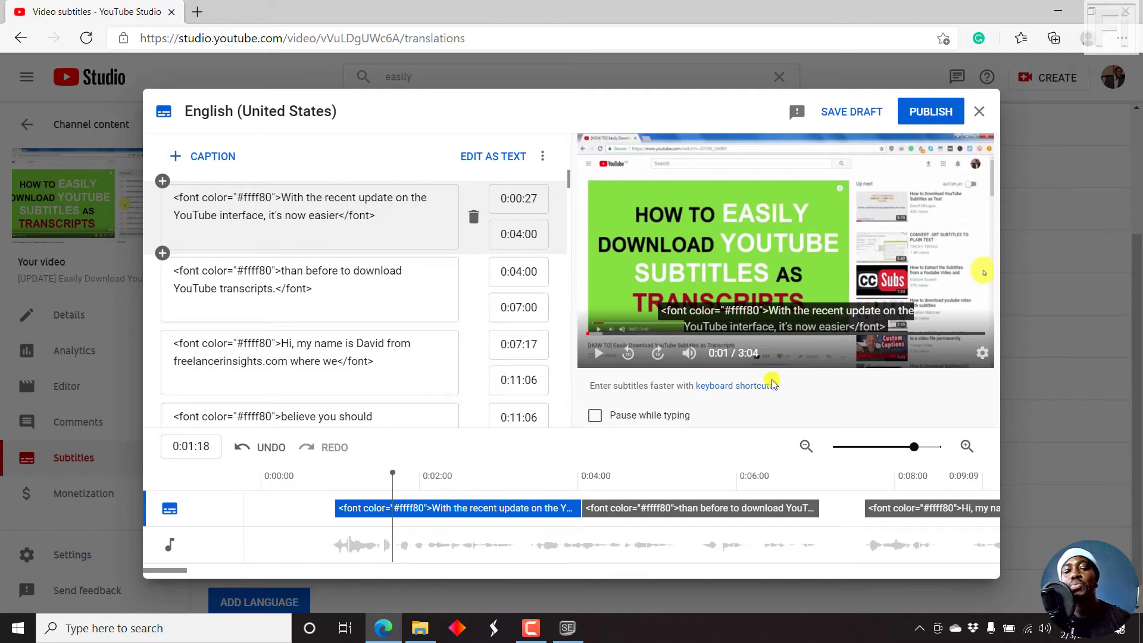
mouse_move(818, 343)
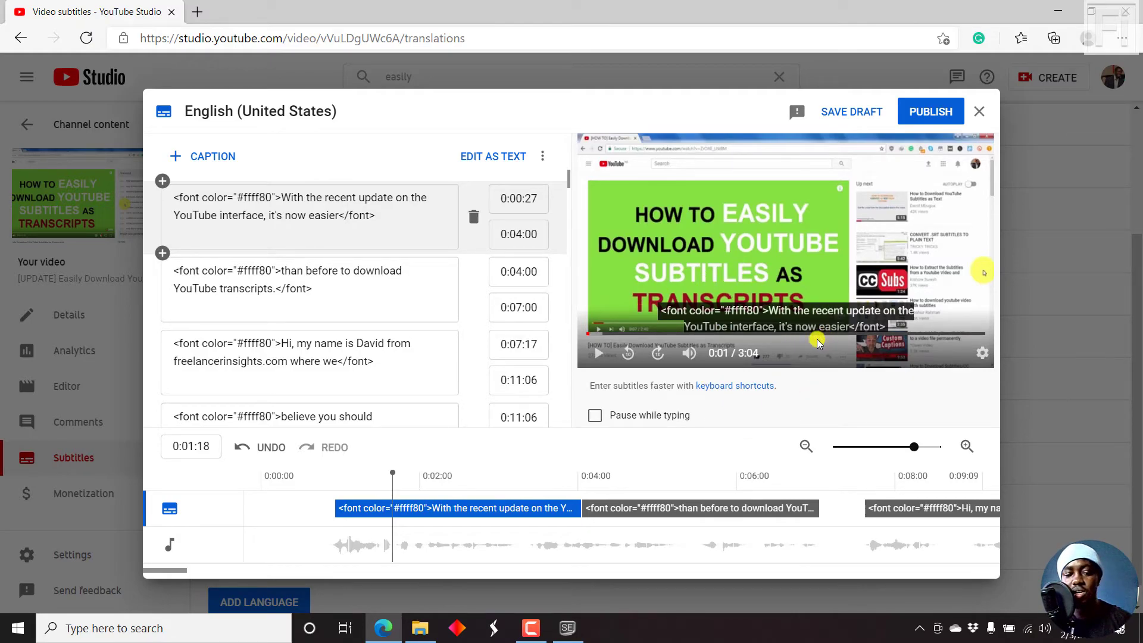
mouse_move(470, 451)
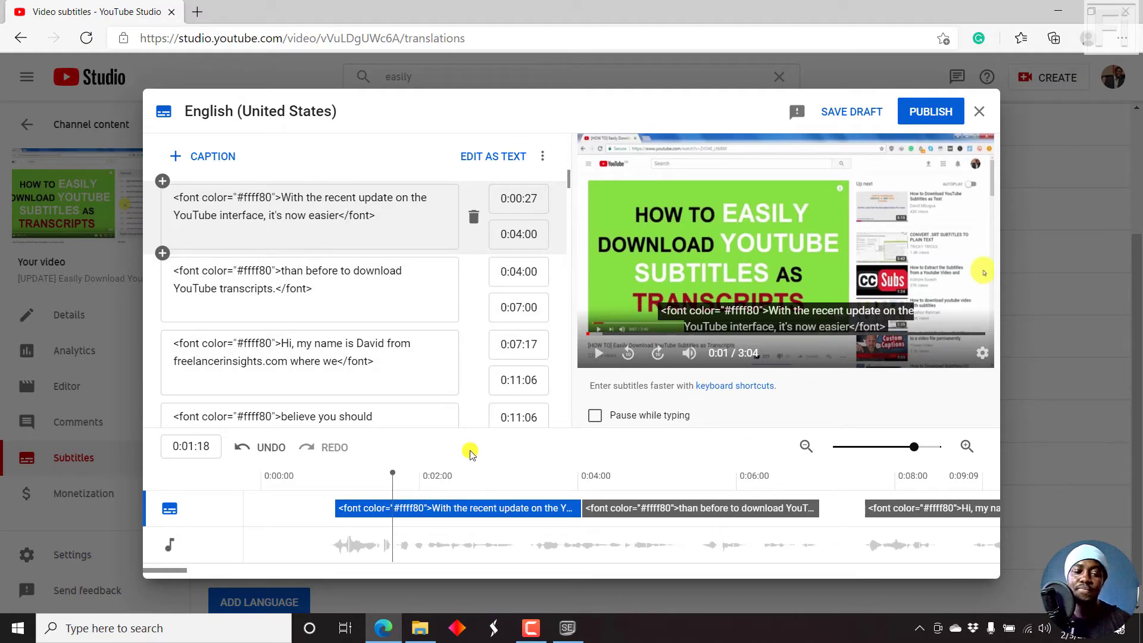
mouse_move(464, 464)
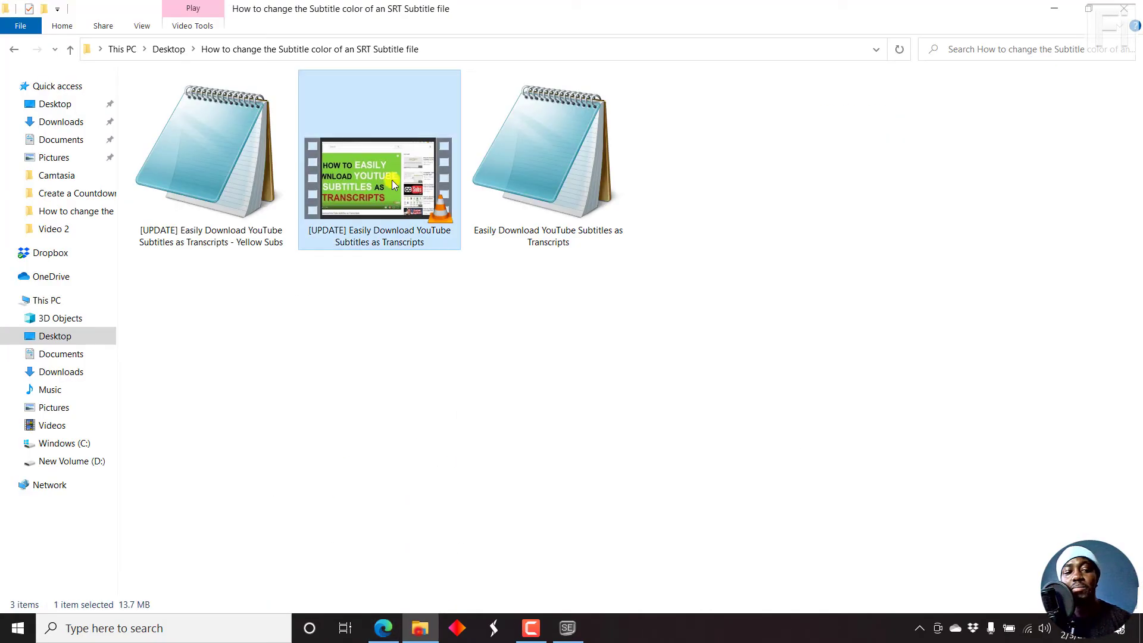
click(542, 415)
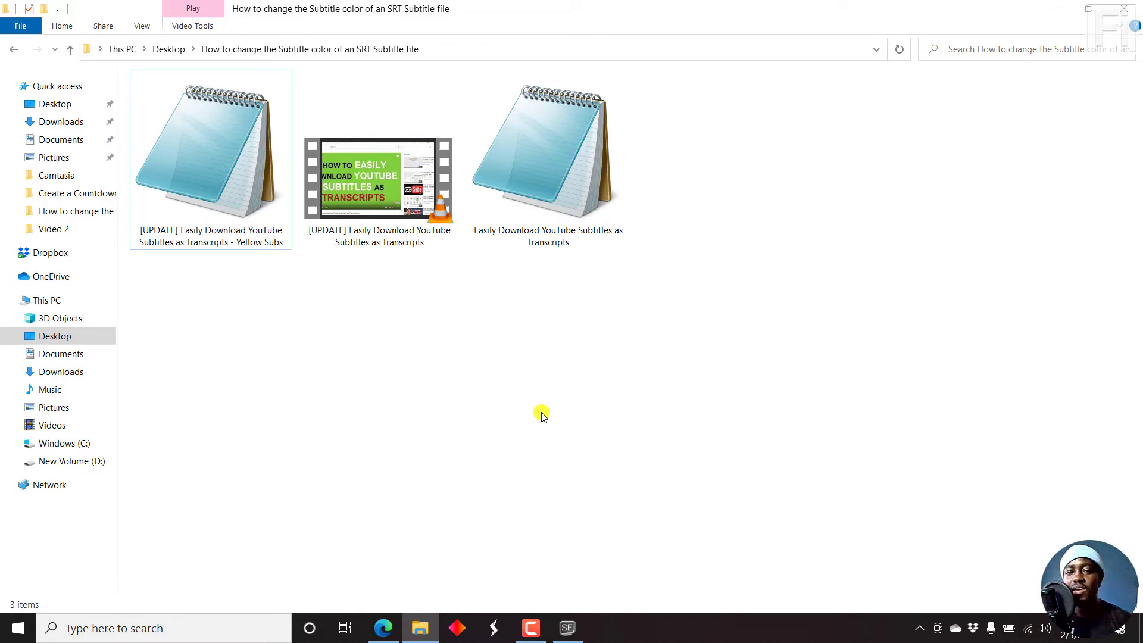
mouse_move(421, 457)
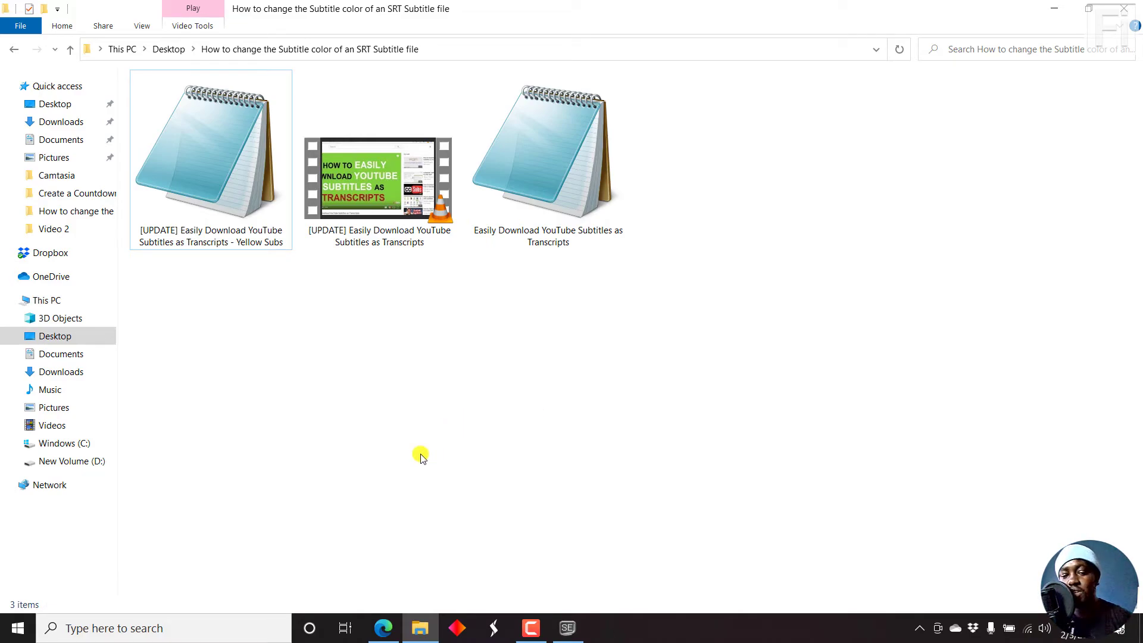
mouse_move(407, 496)
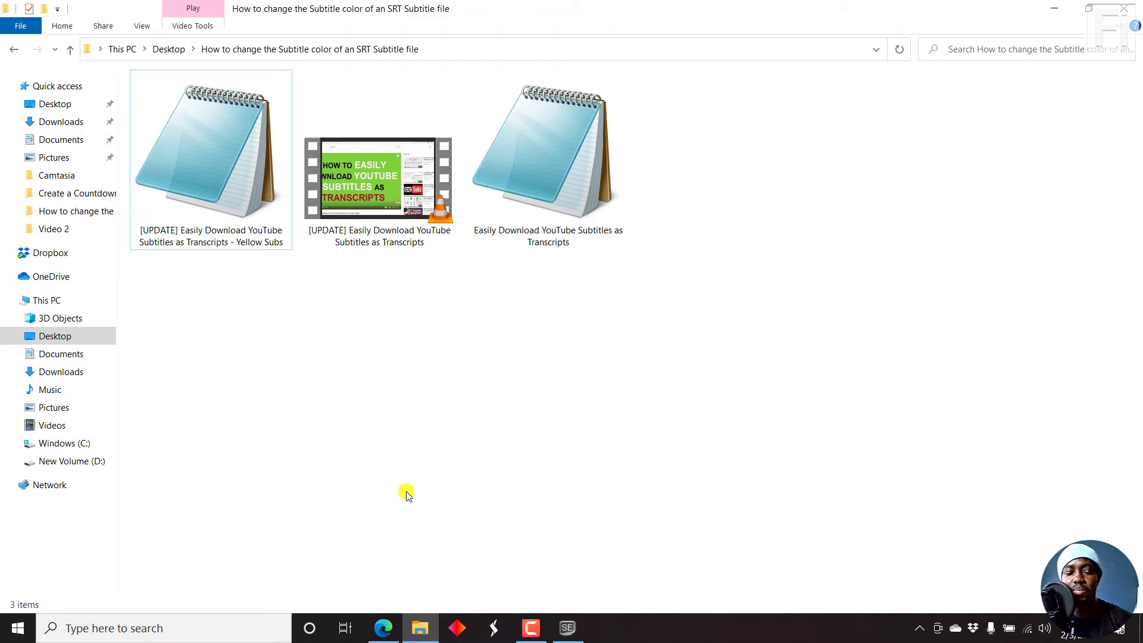
mouse_move(261, 237)
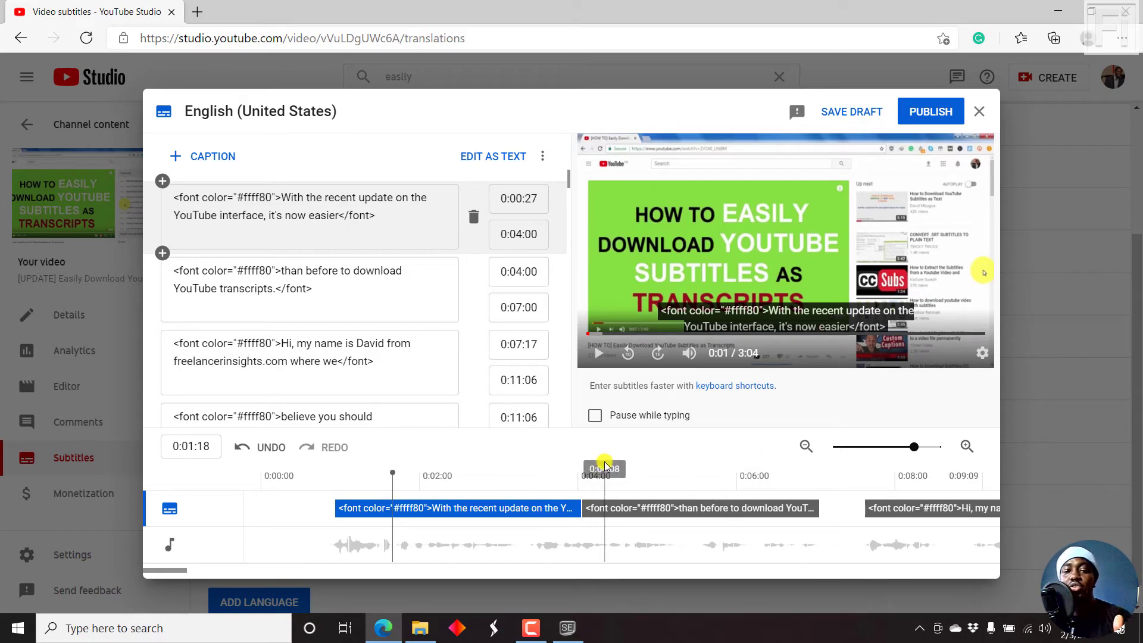
mouse_move(501, 545)
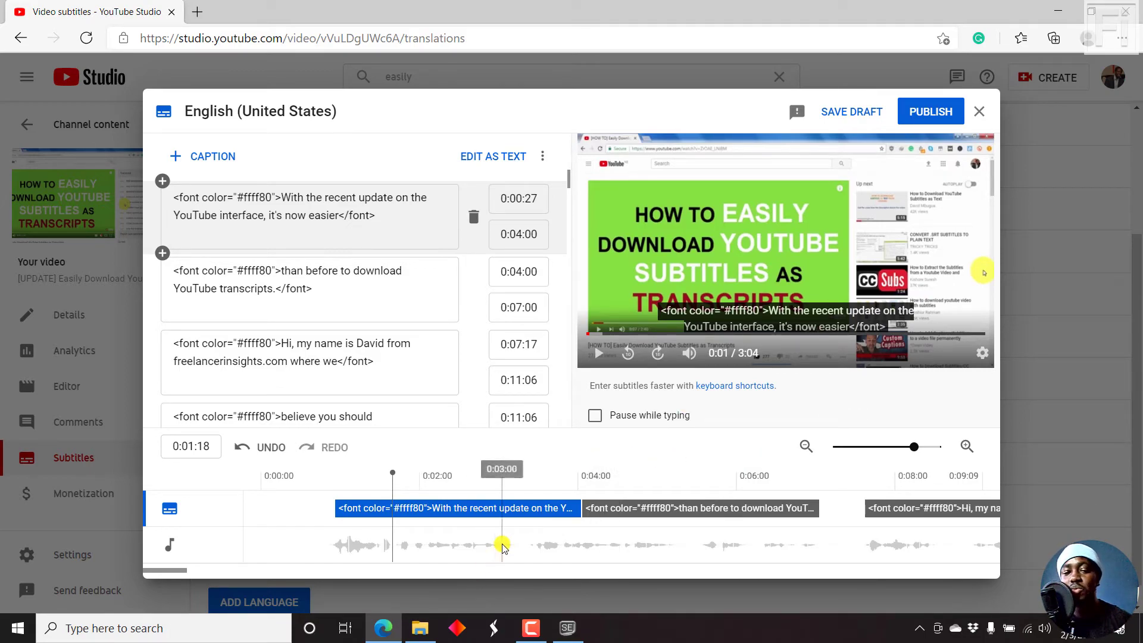
Step: Return to the project folder and select the Yellow Subs SRT file
click(419, 627)
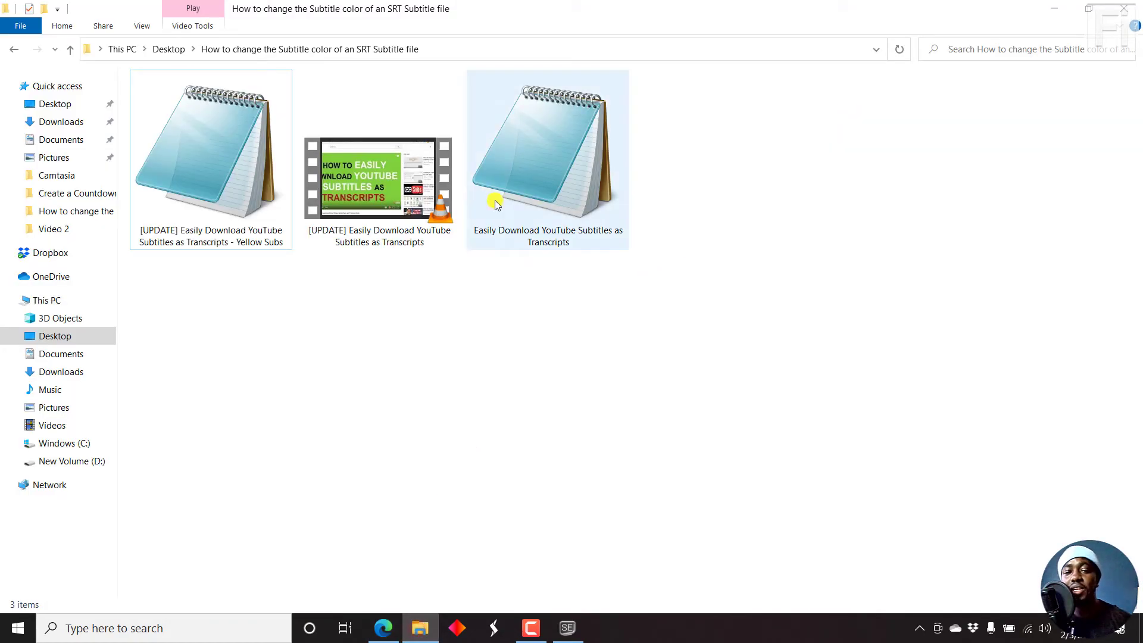
click(209, 154)
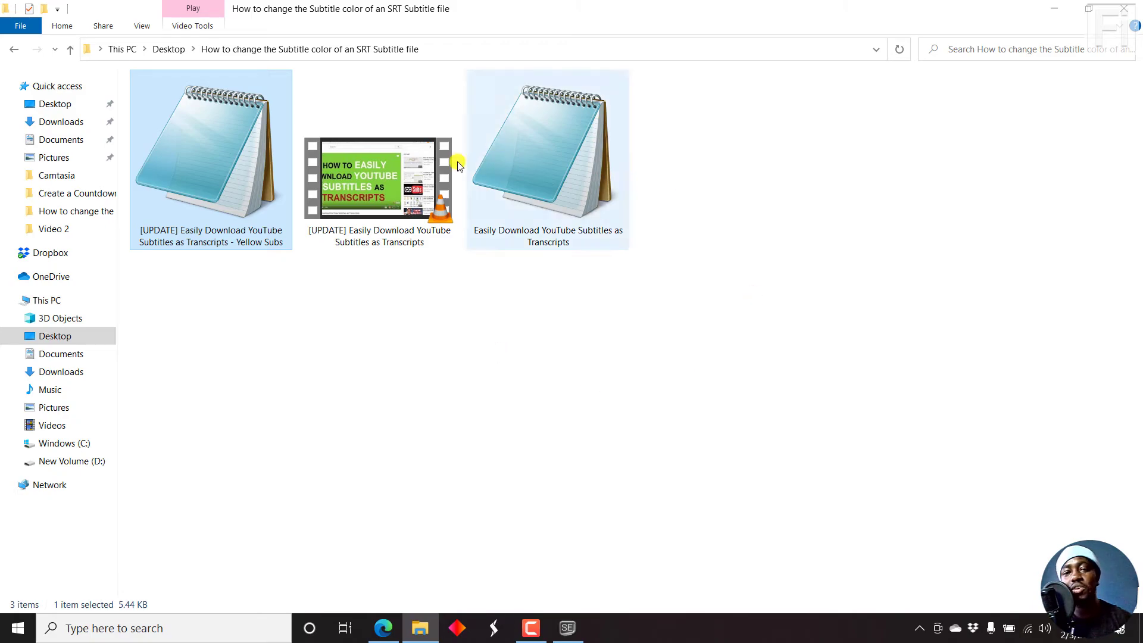
mouse_move(566, 247)
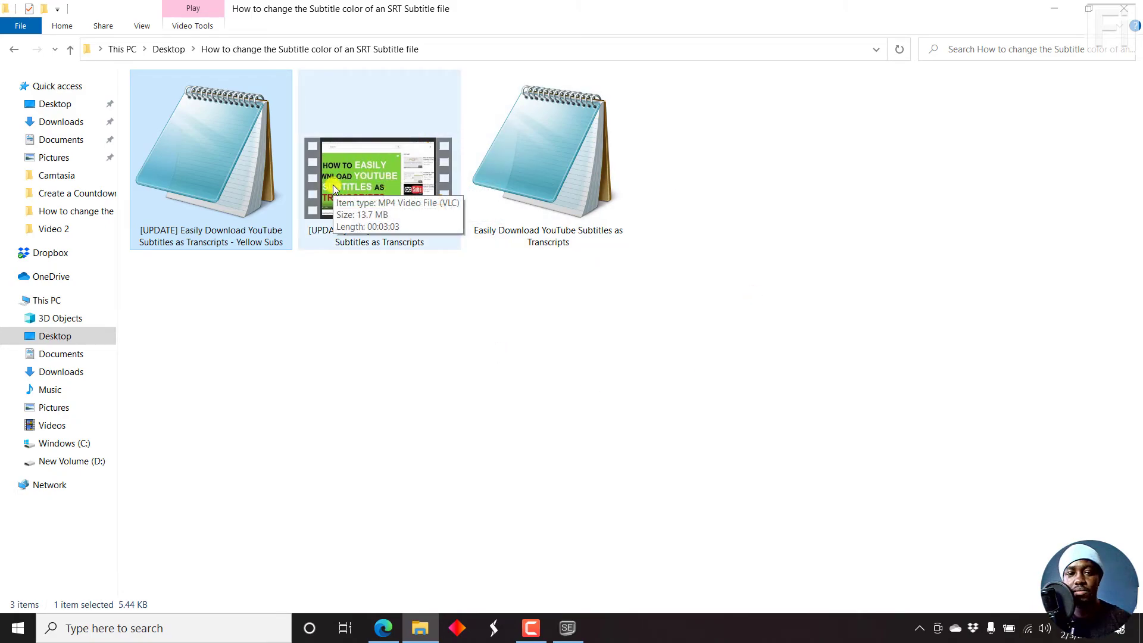
mouse_move(492, 323)
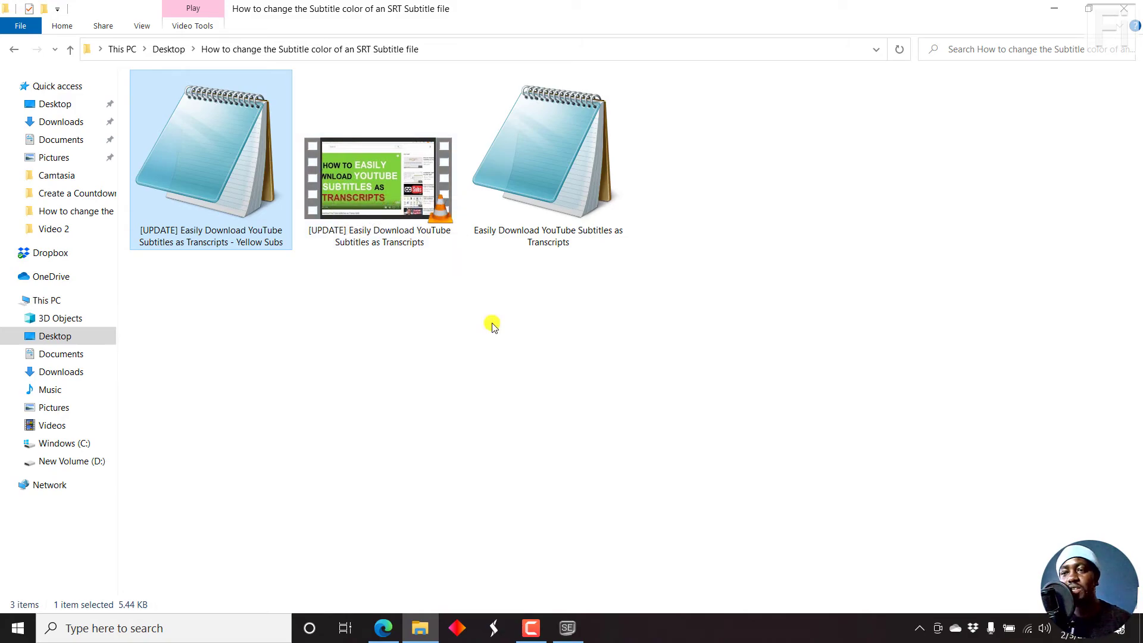